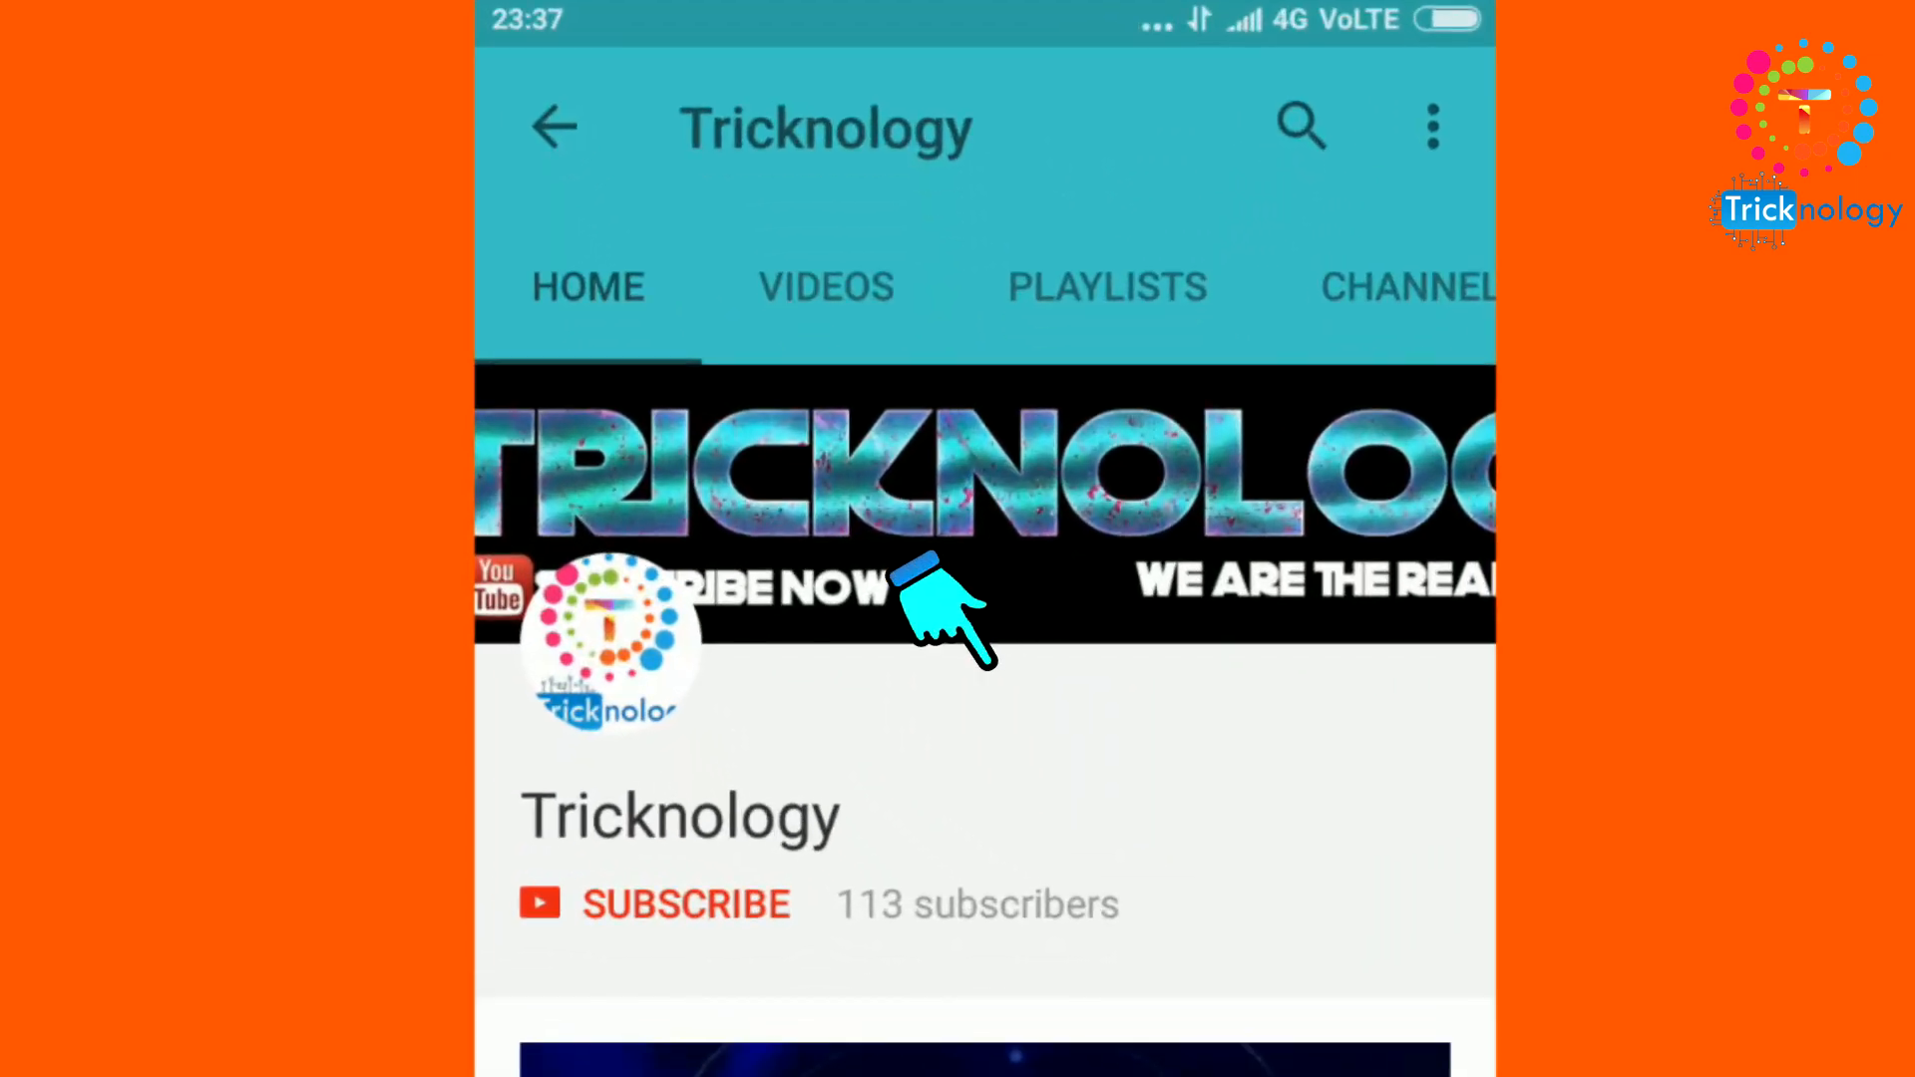
# - Bring up Chrome and navigate to dll-files.com from the address bar
pyautogui.click(684, 904)
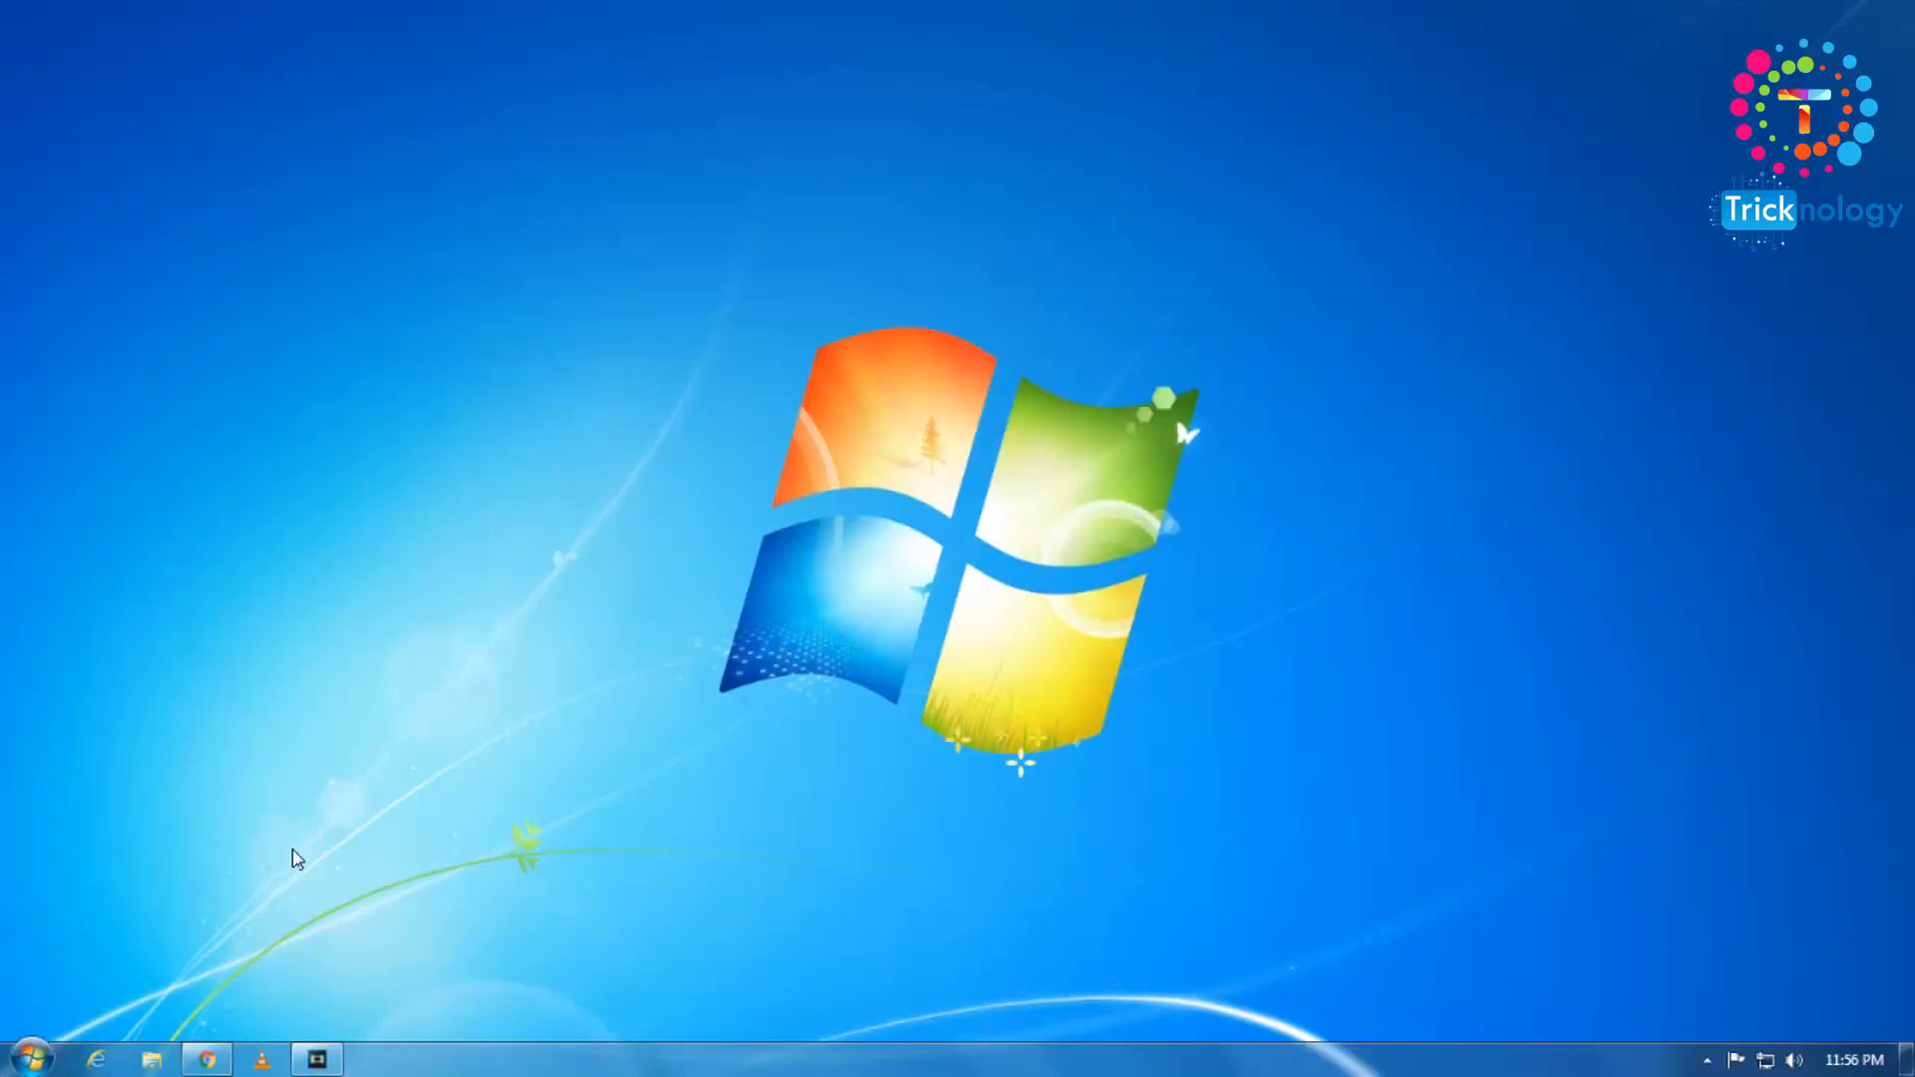
pyautogui.moveTo(319, 1041)
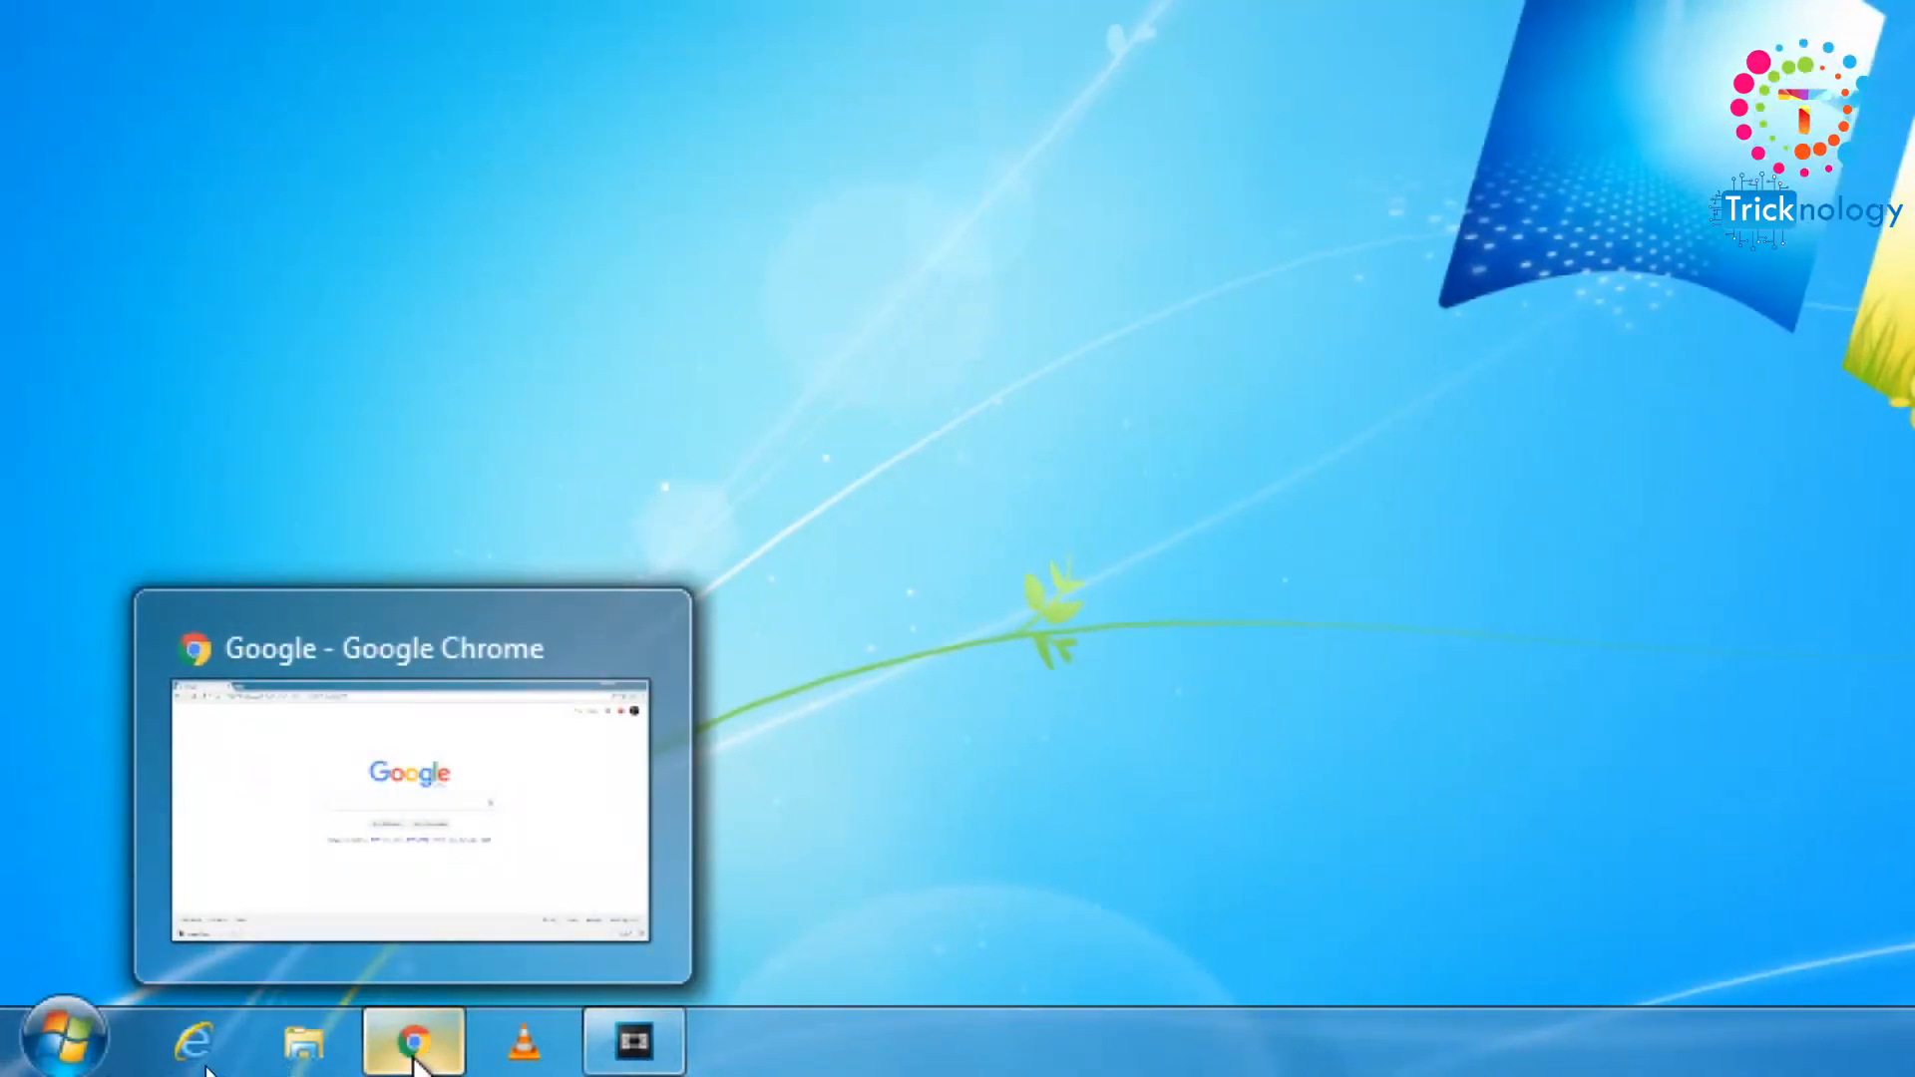
pyautogui.click(413, 1039)
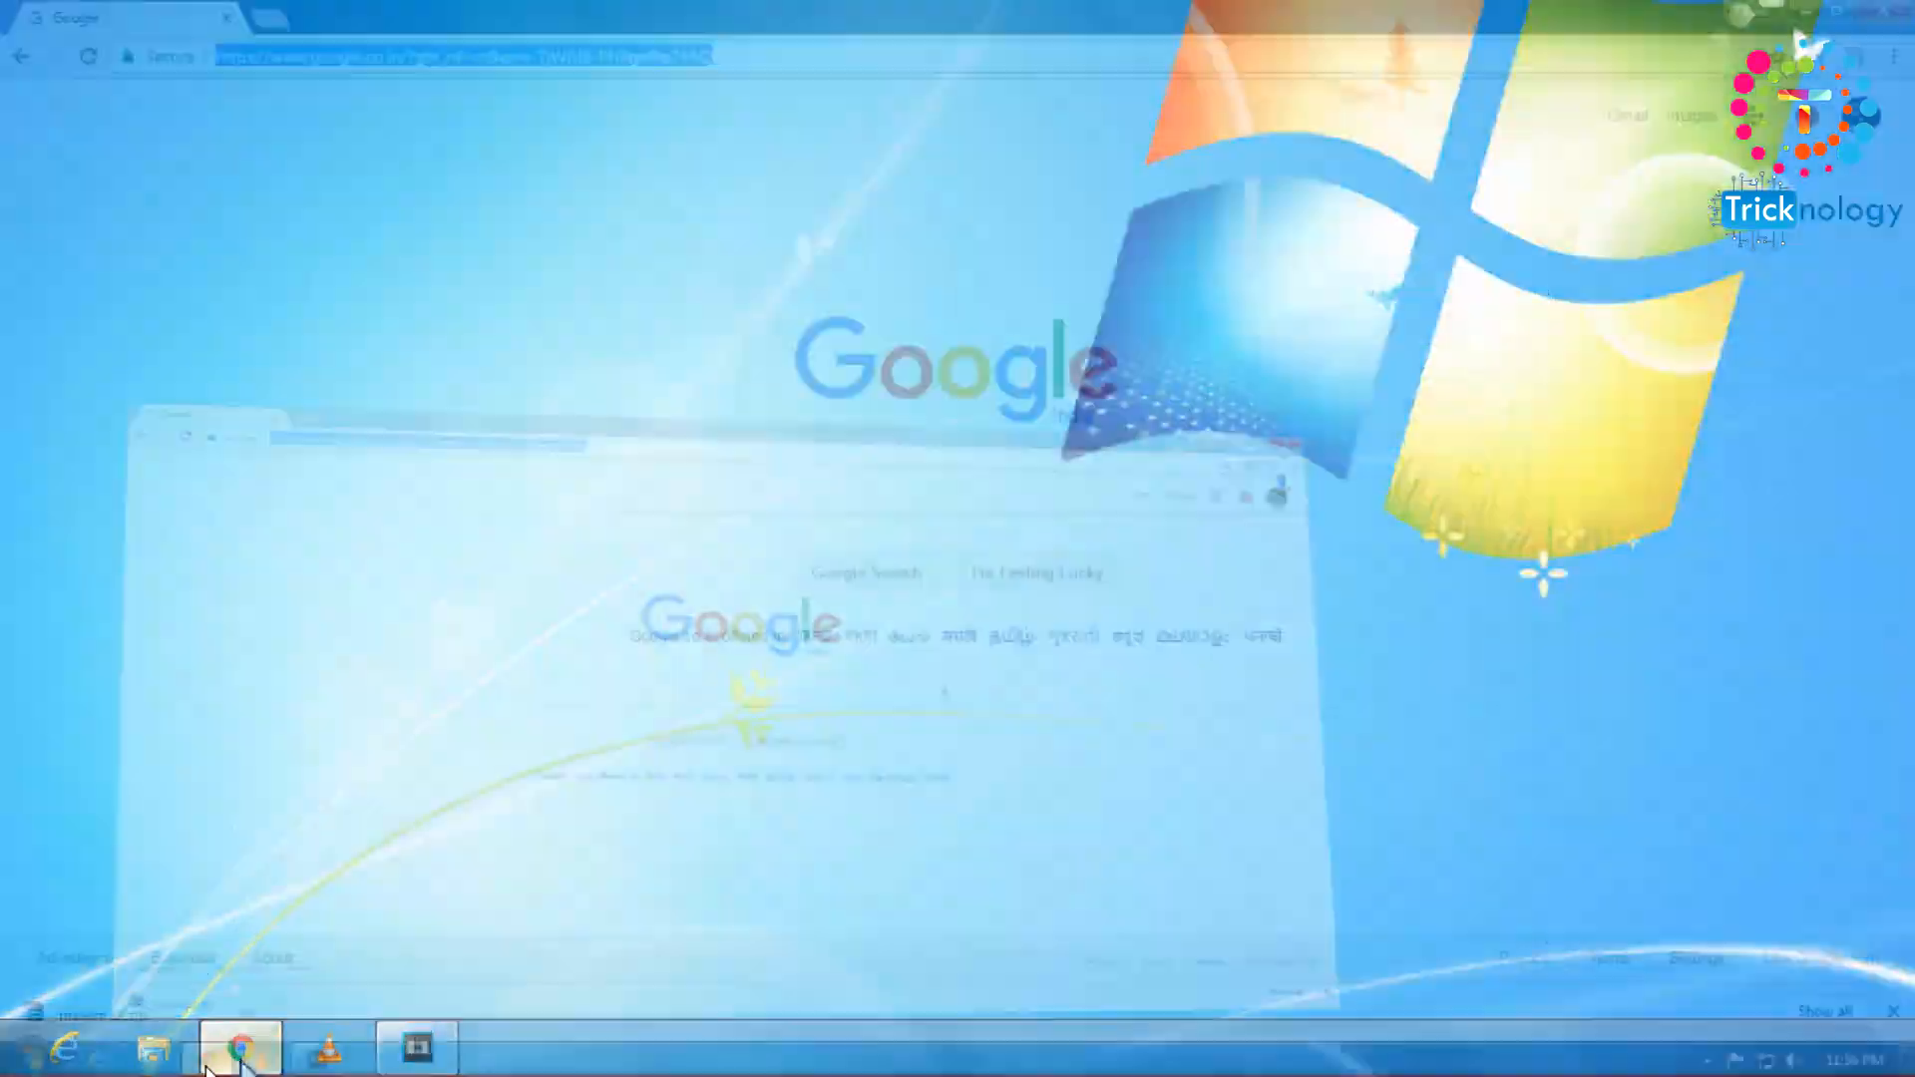
pyautogui.click(231, 1047)
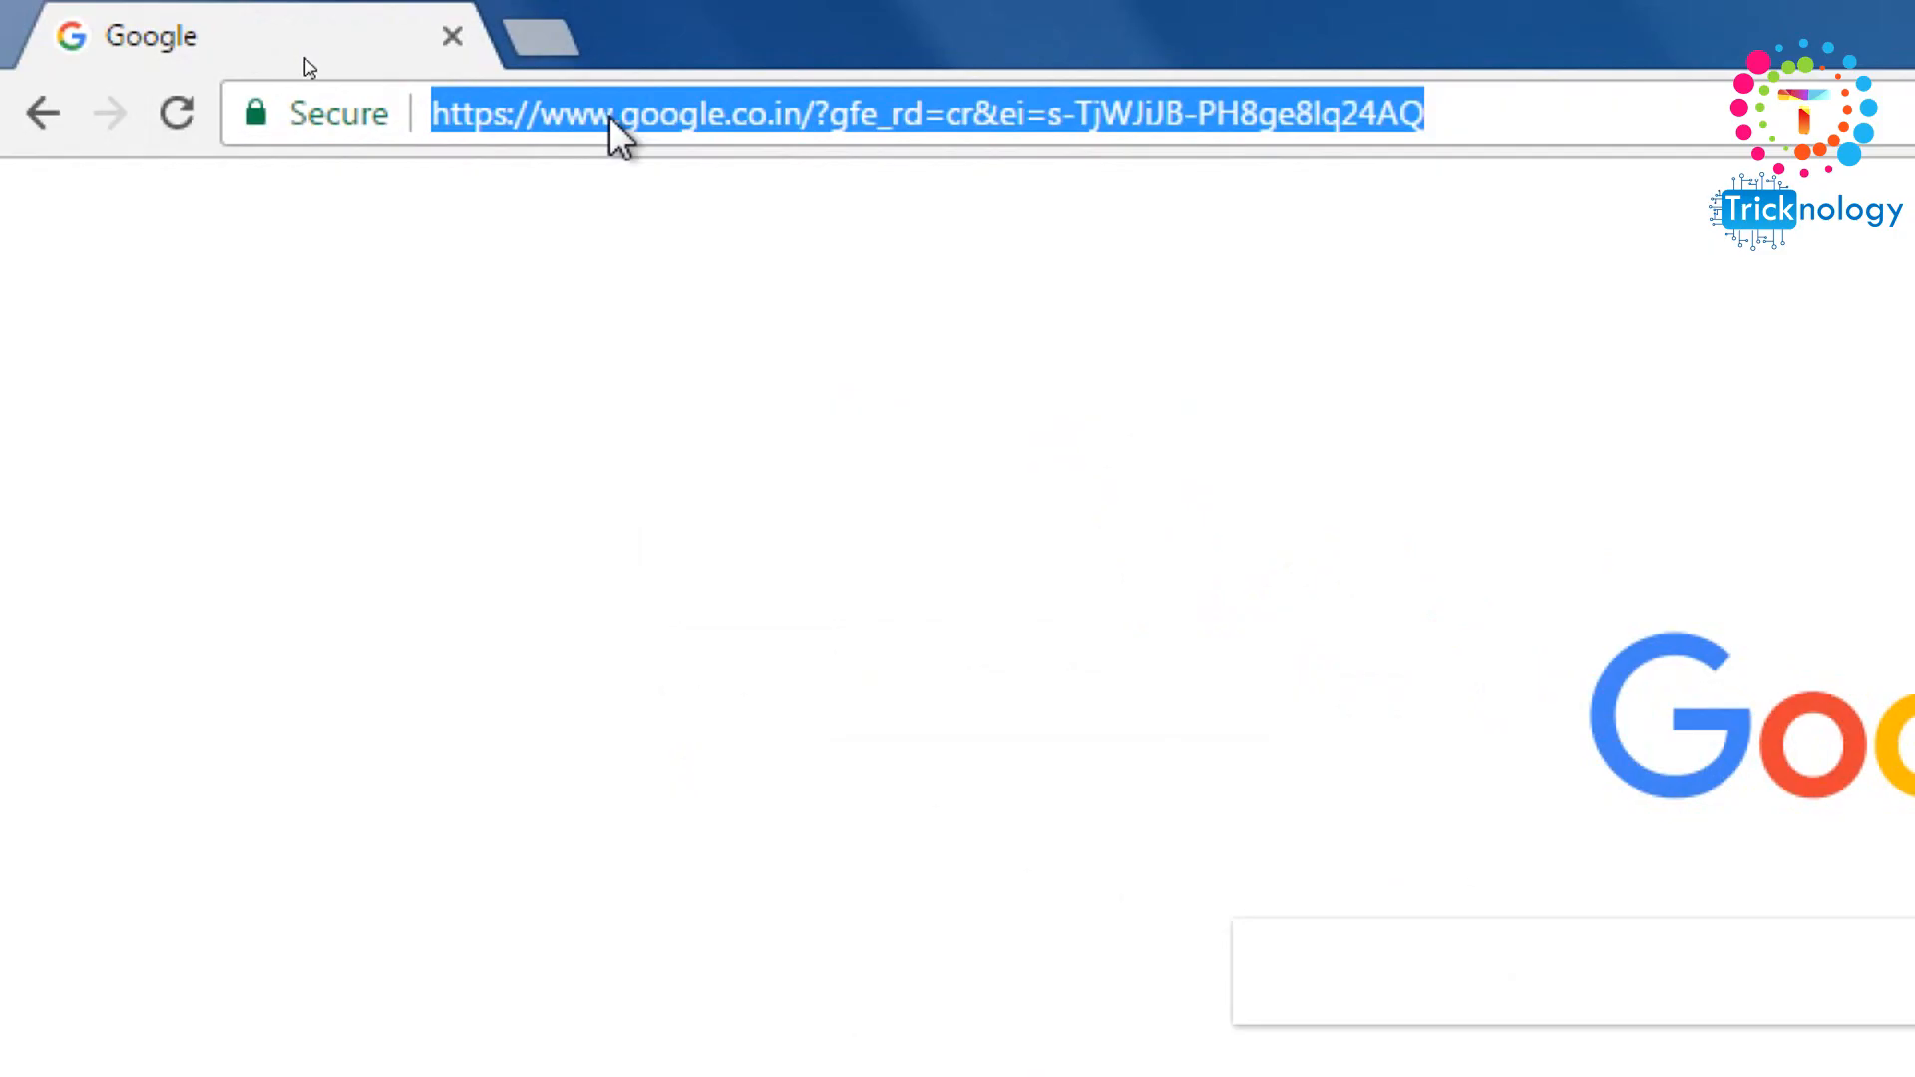
pyautogui.write('dll-files.com')
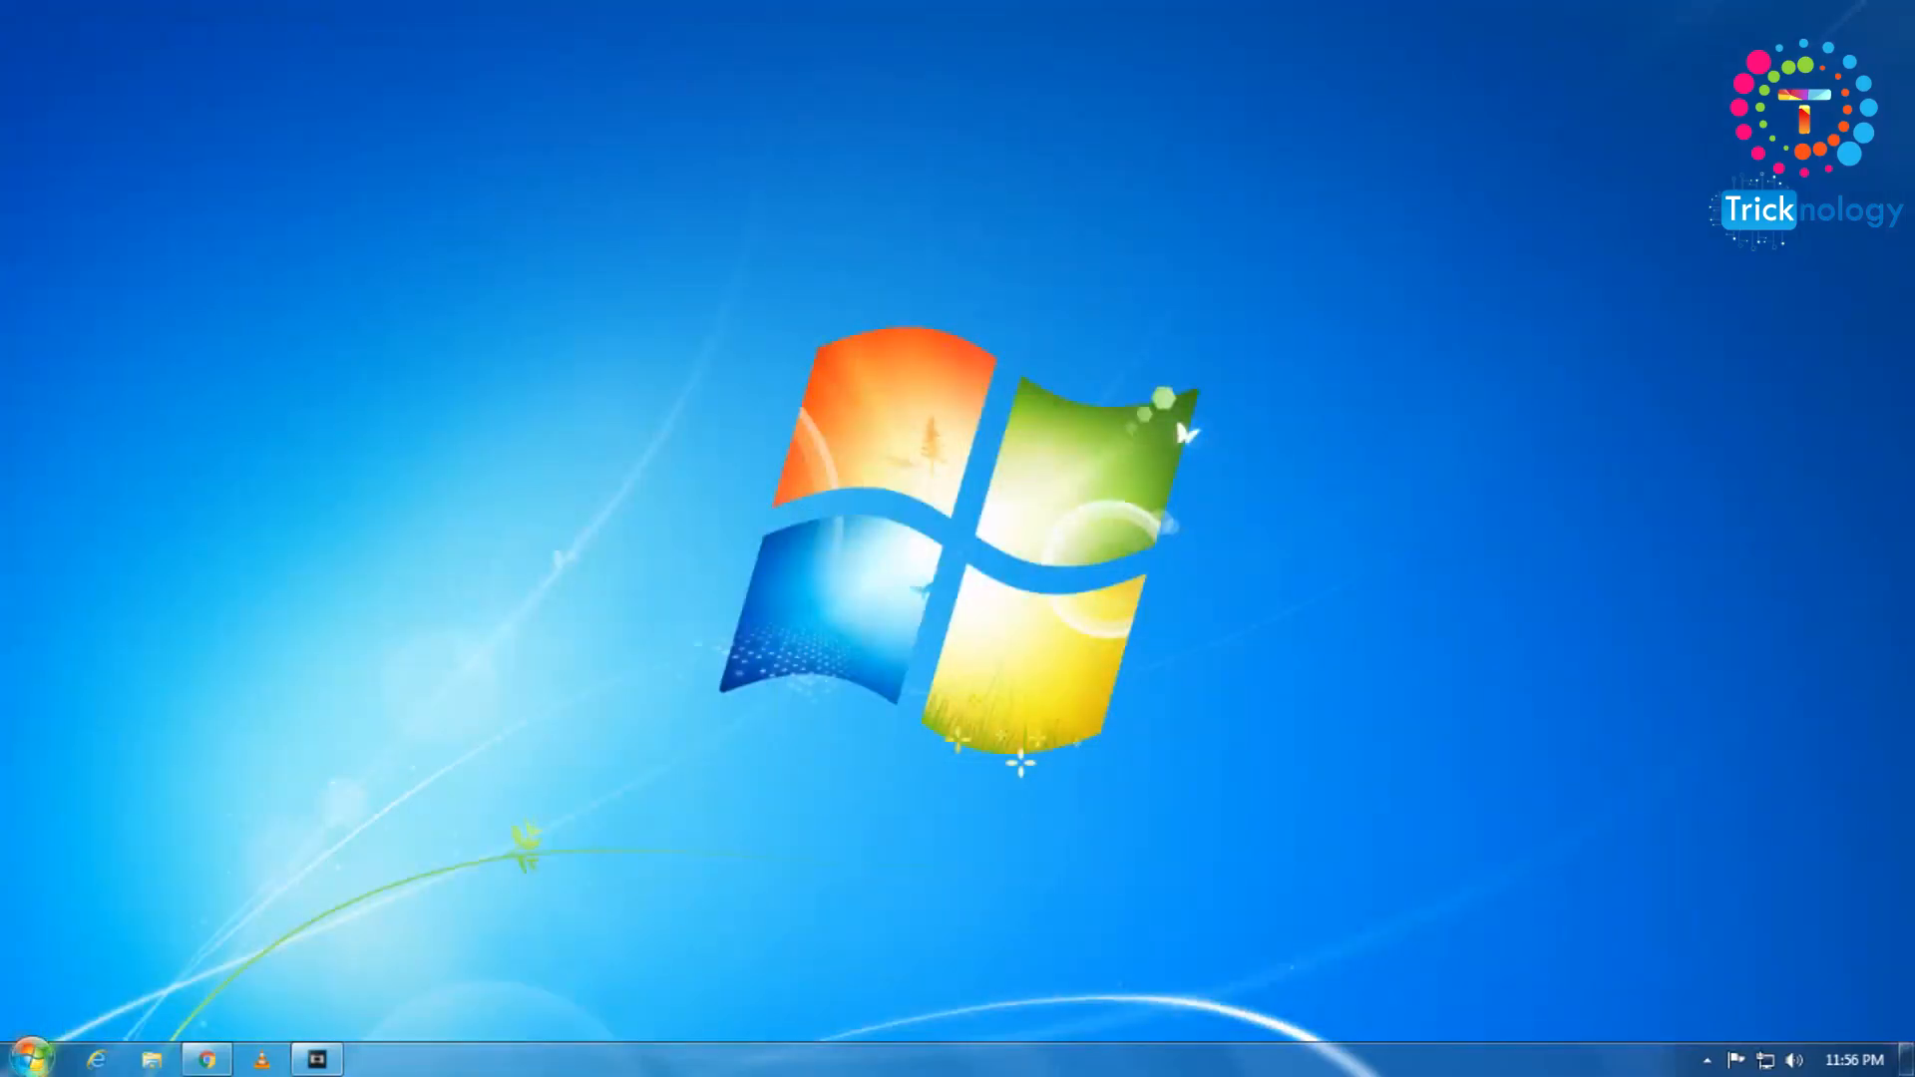
# - In Explorer go to C:\Windows\System32, select adtschema.dll and copy its name via rename
pyautogui.click(150, 1057)
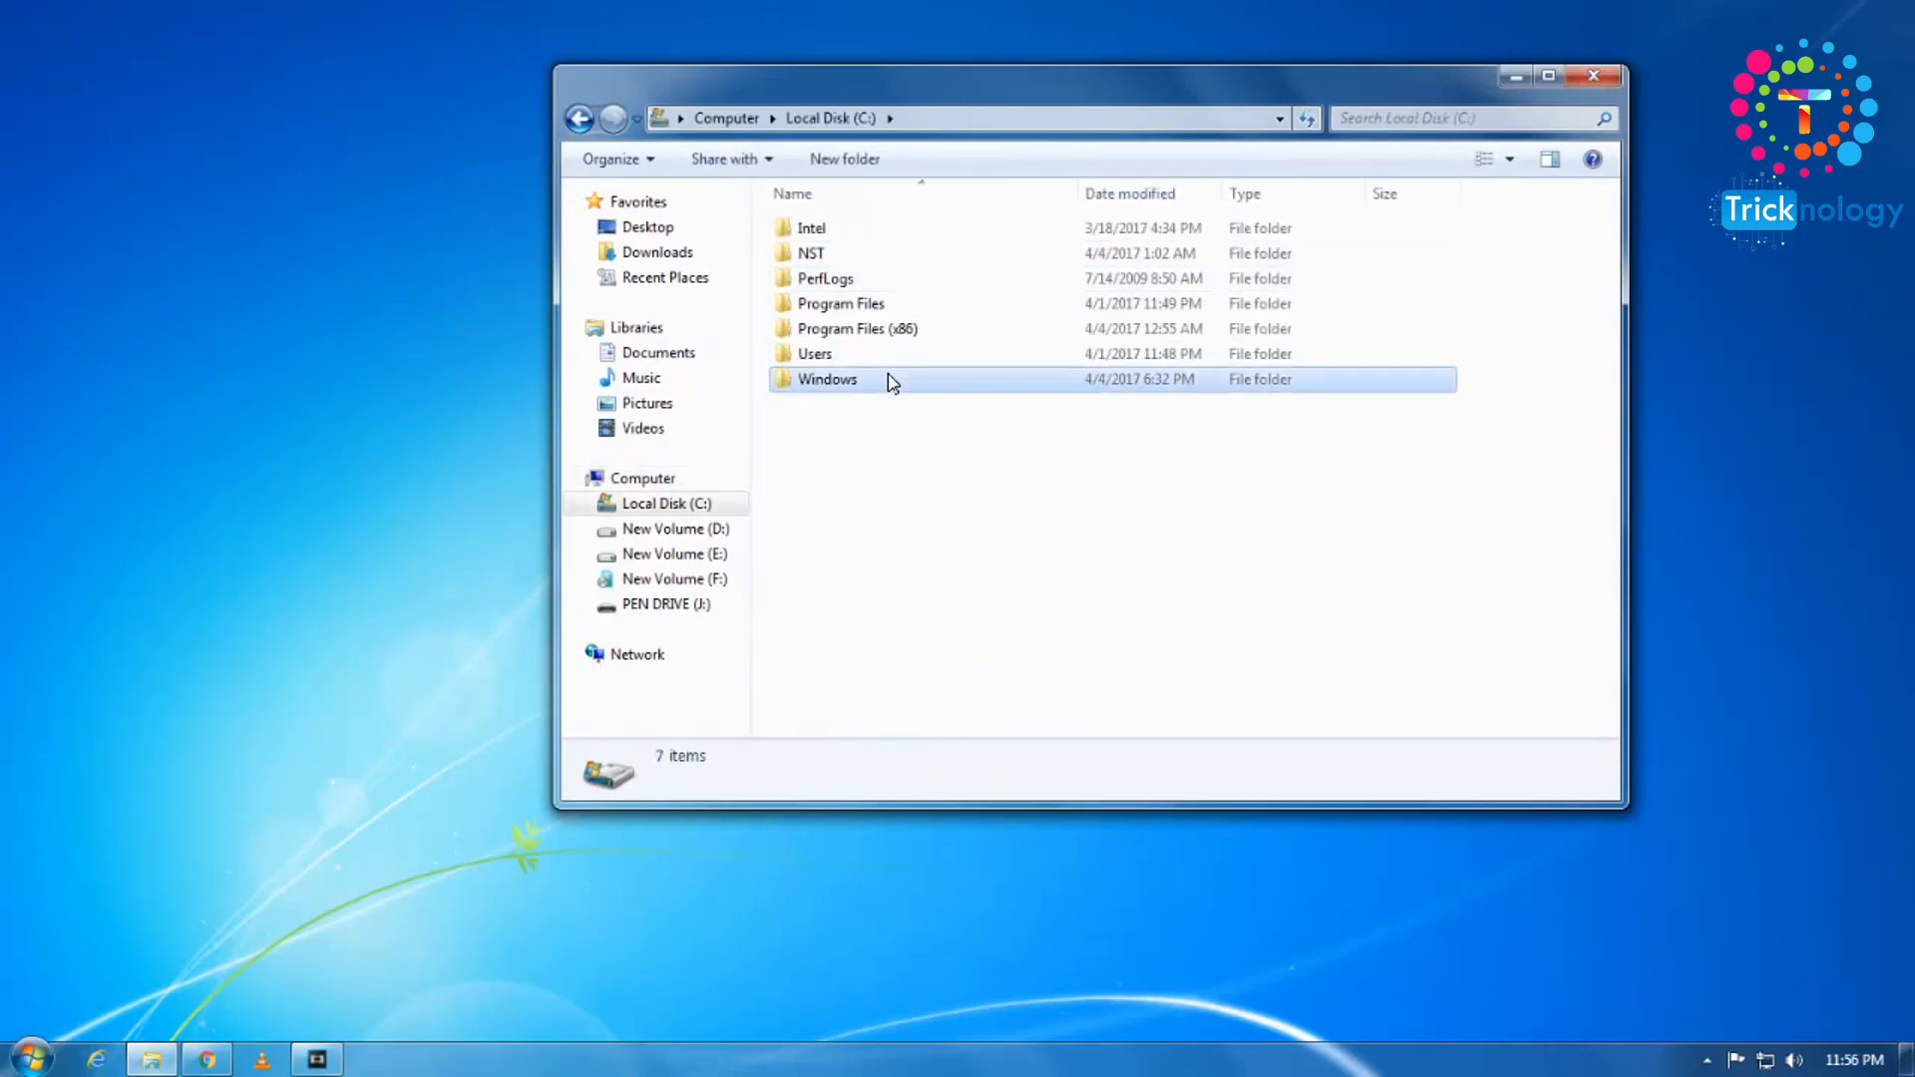
pyautogui.doubleClick(828, 379)
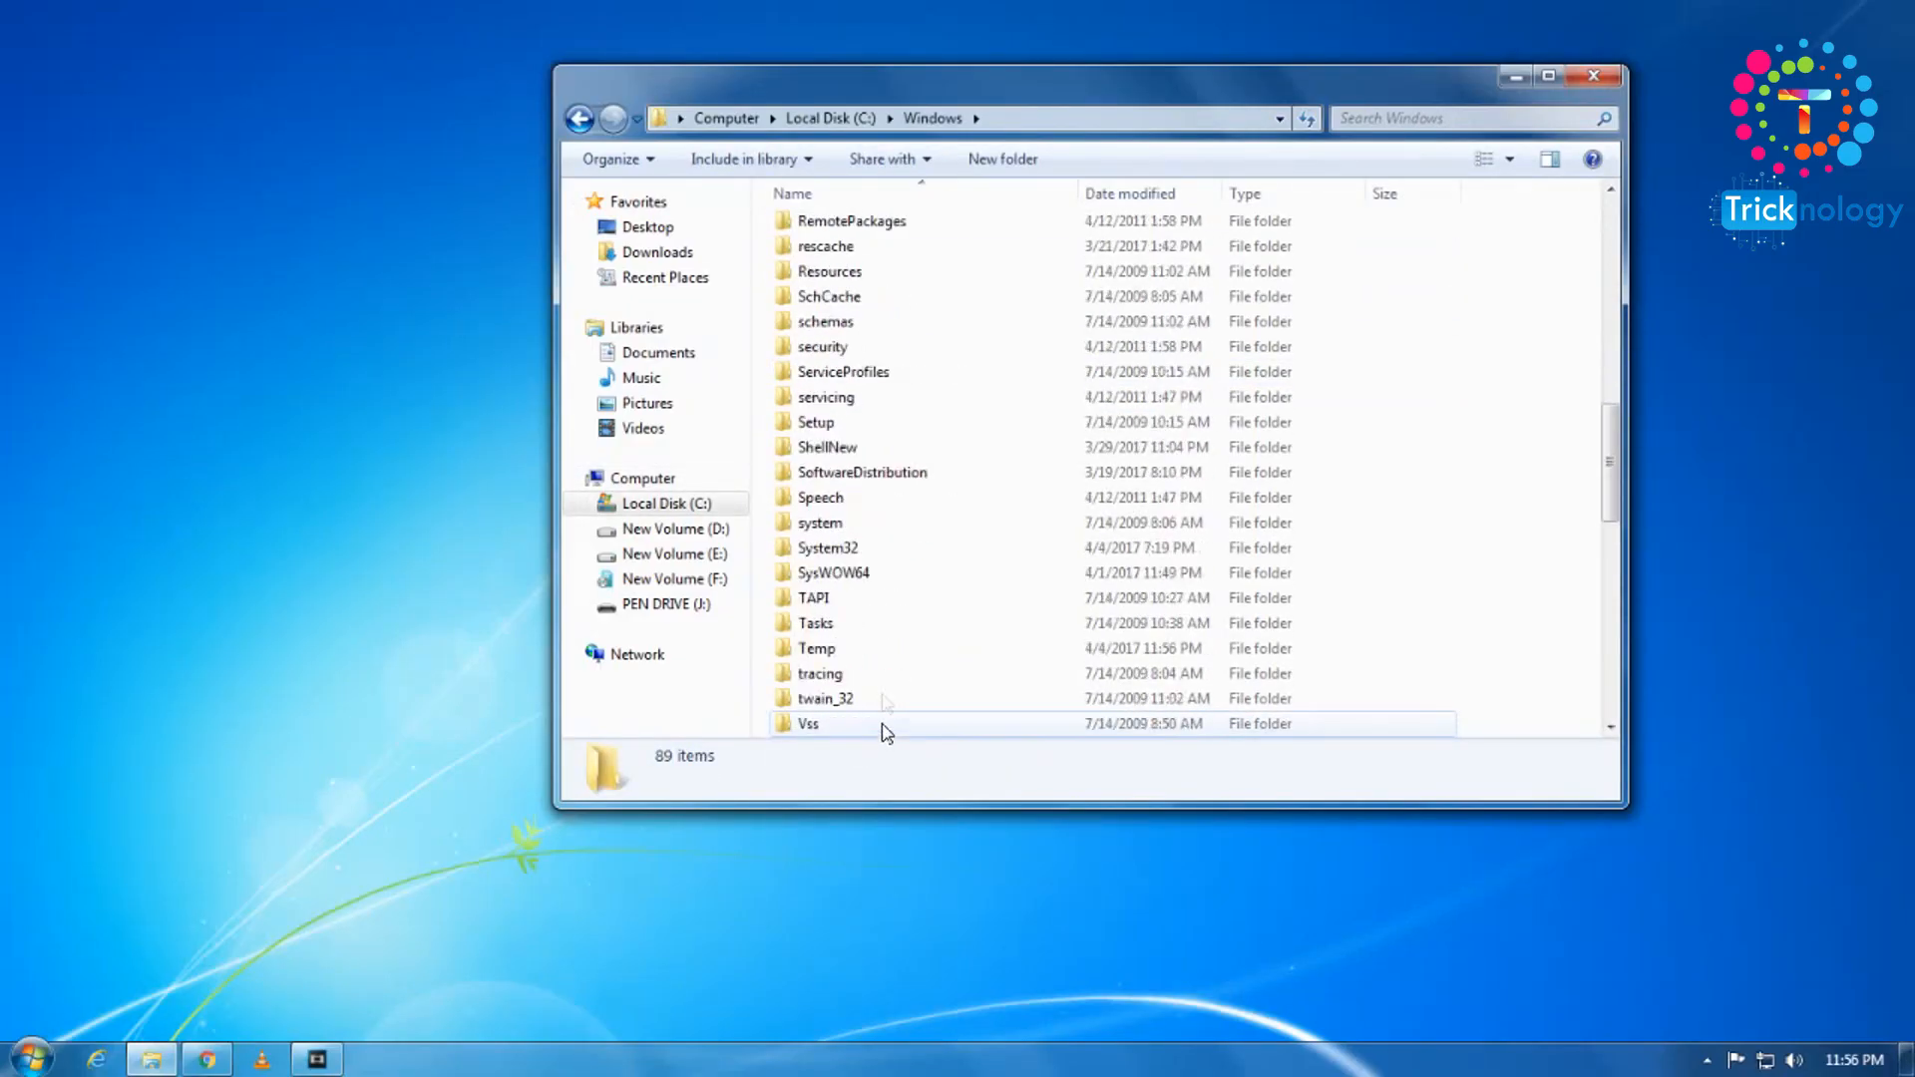
pyautogui.doubleClick(825, 546)
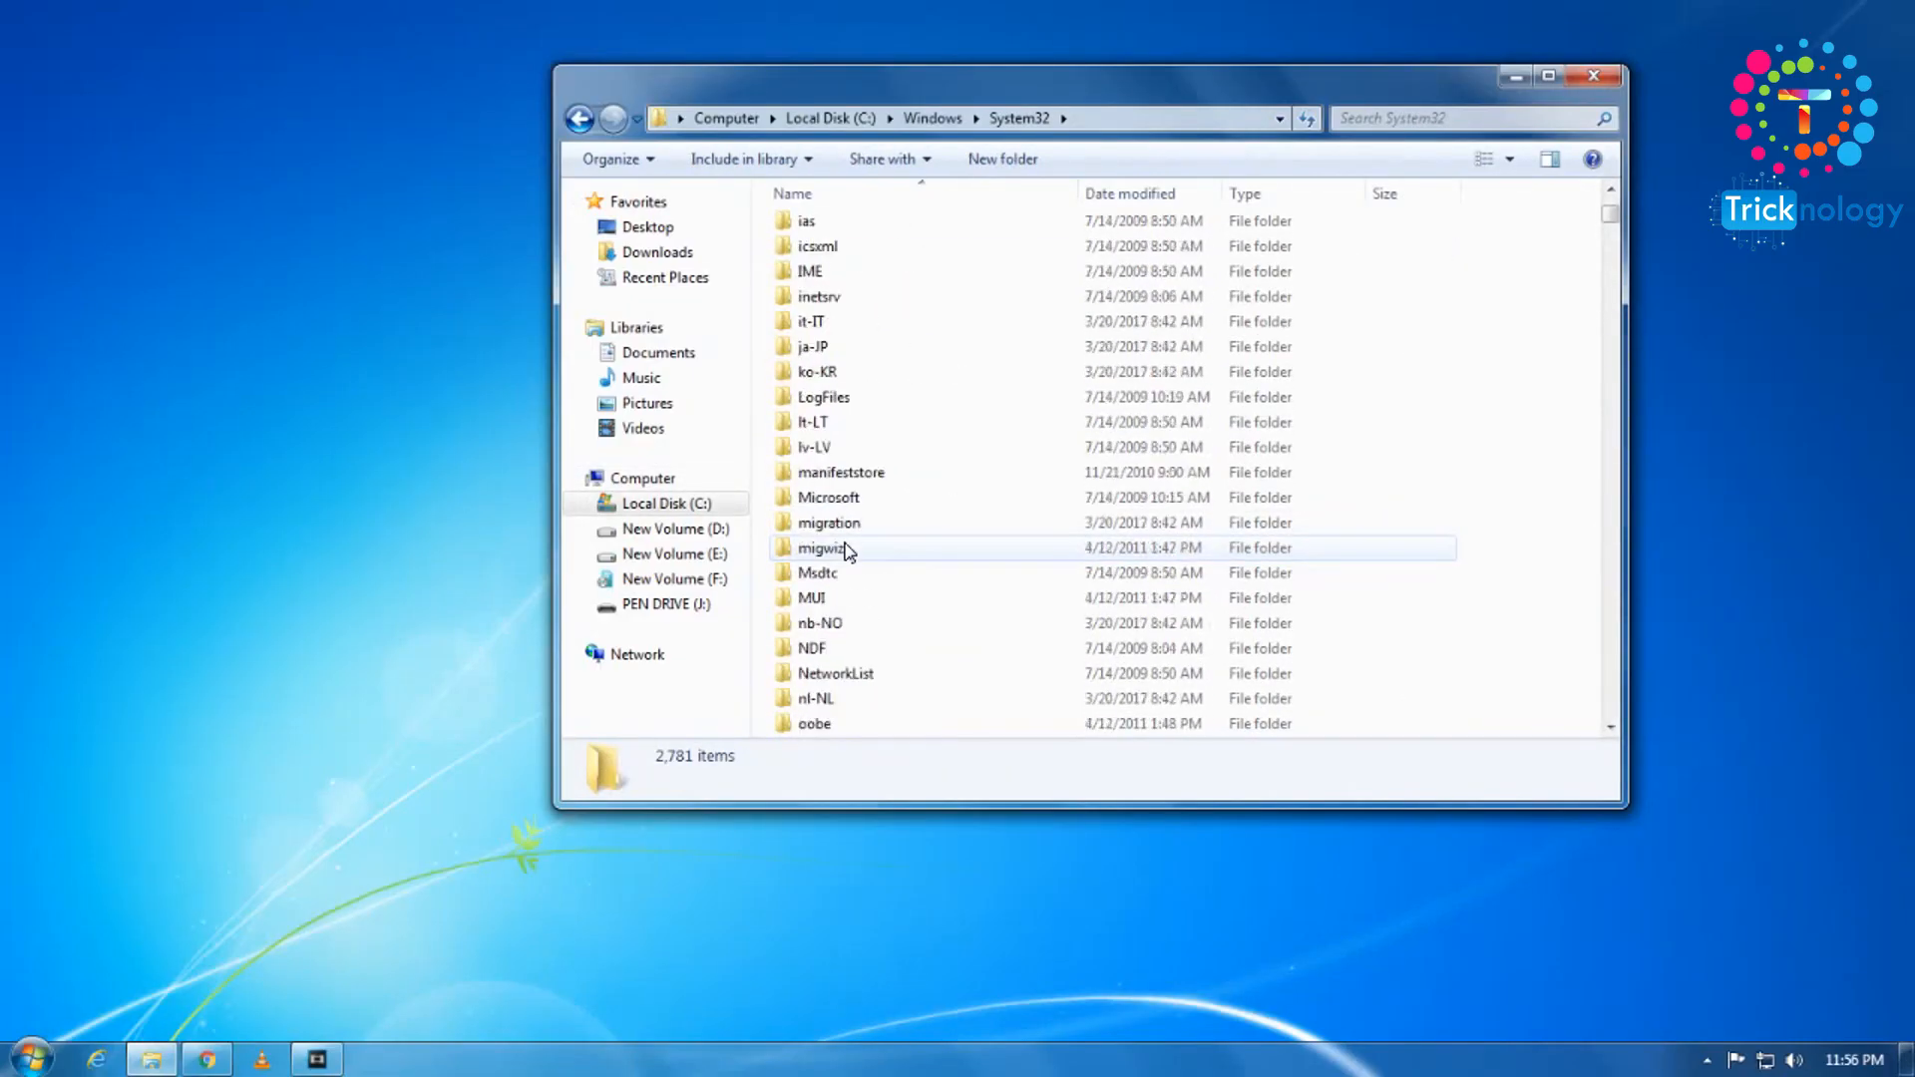
pyautogui.scroll(-3)
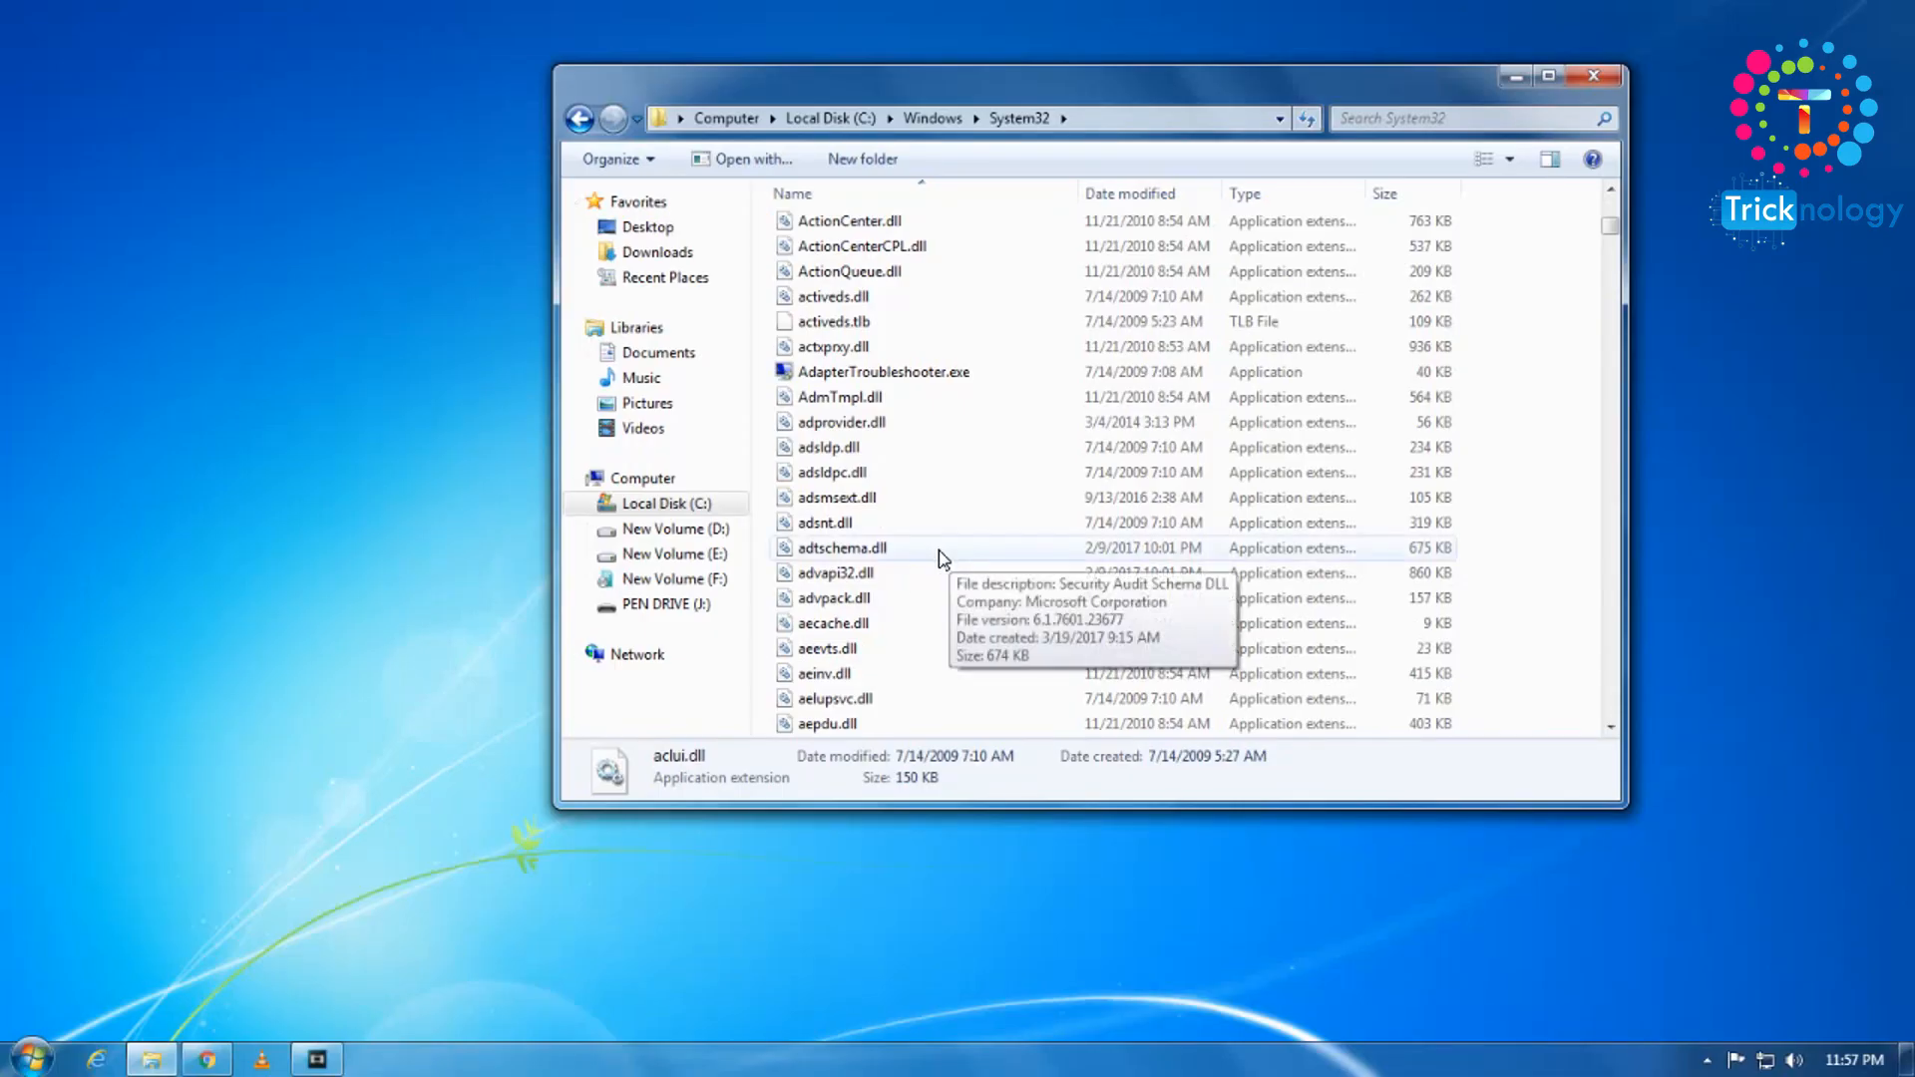
pyautogui.click(842, 546)
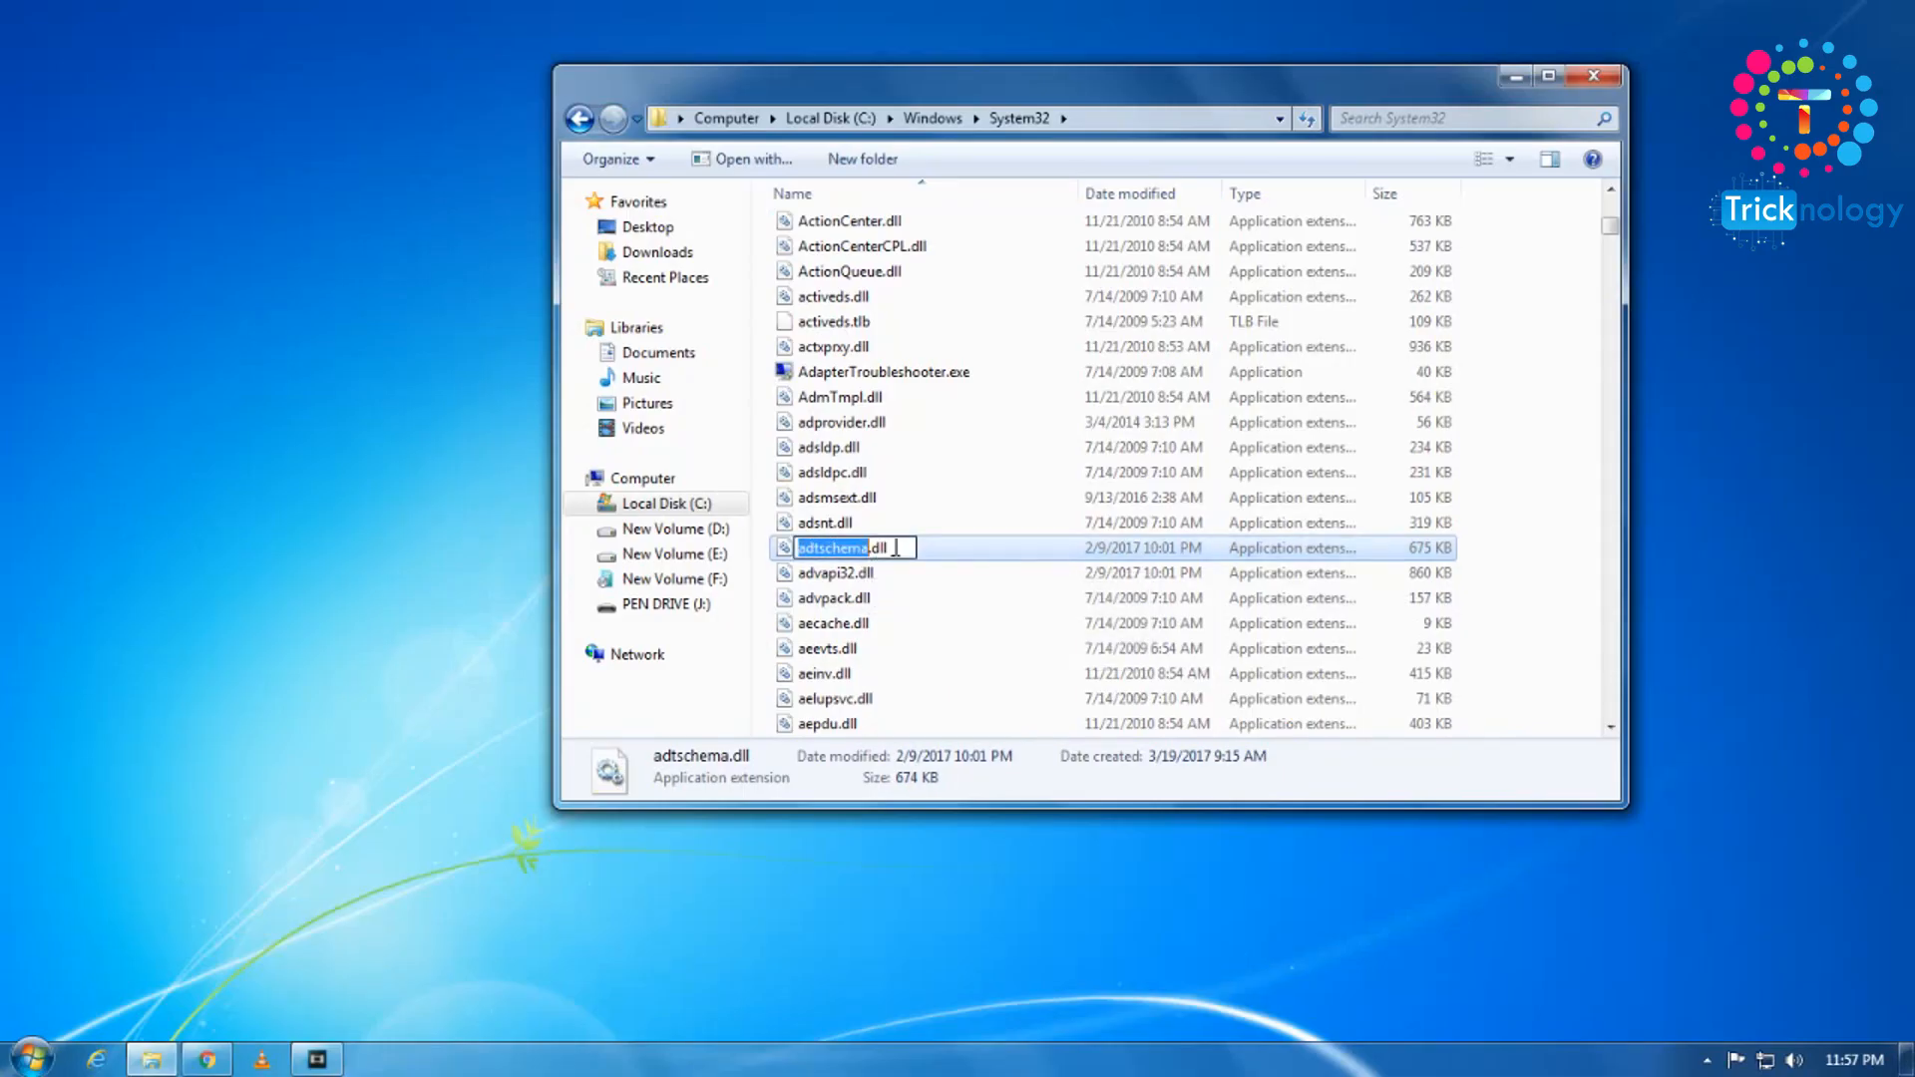
pyautogui.rightClick(836, 547)
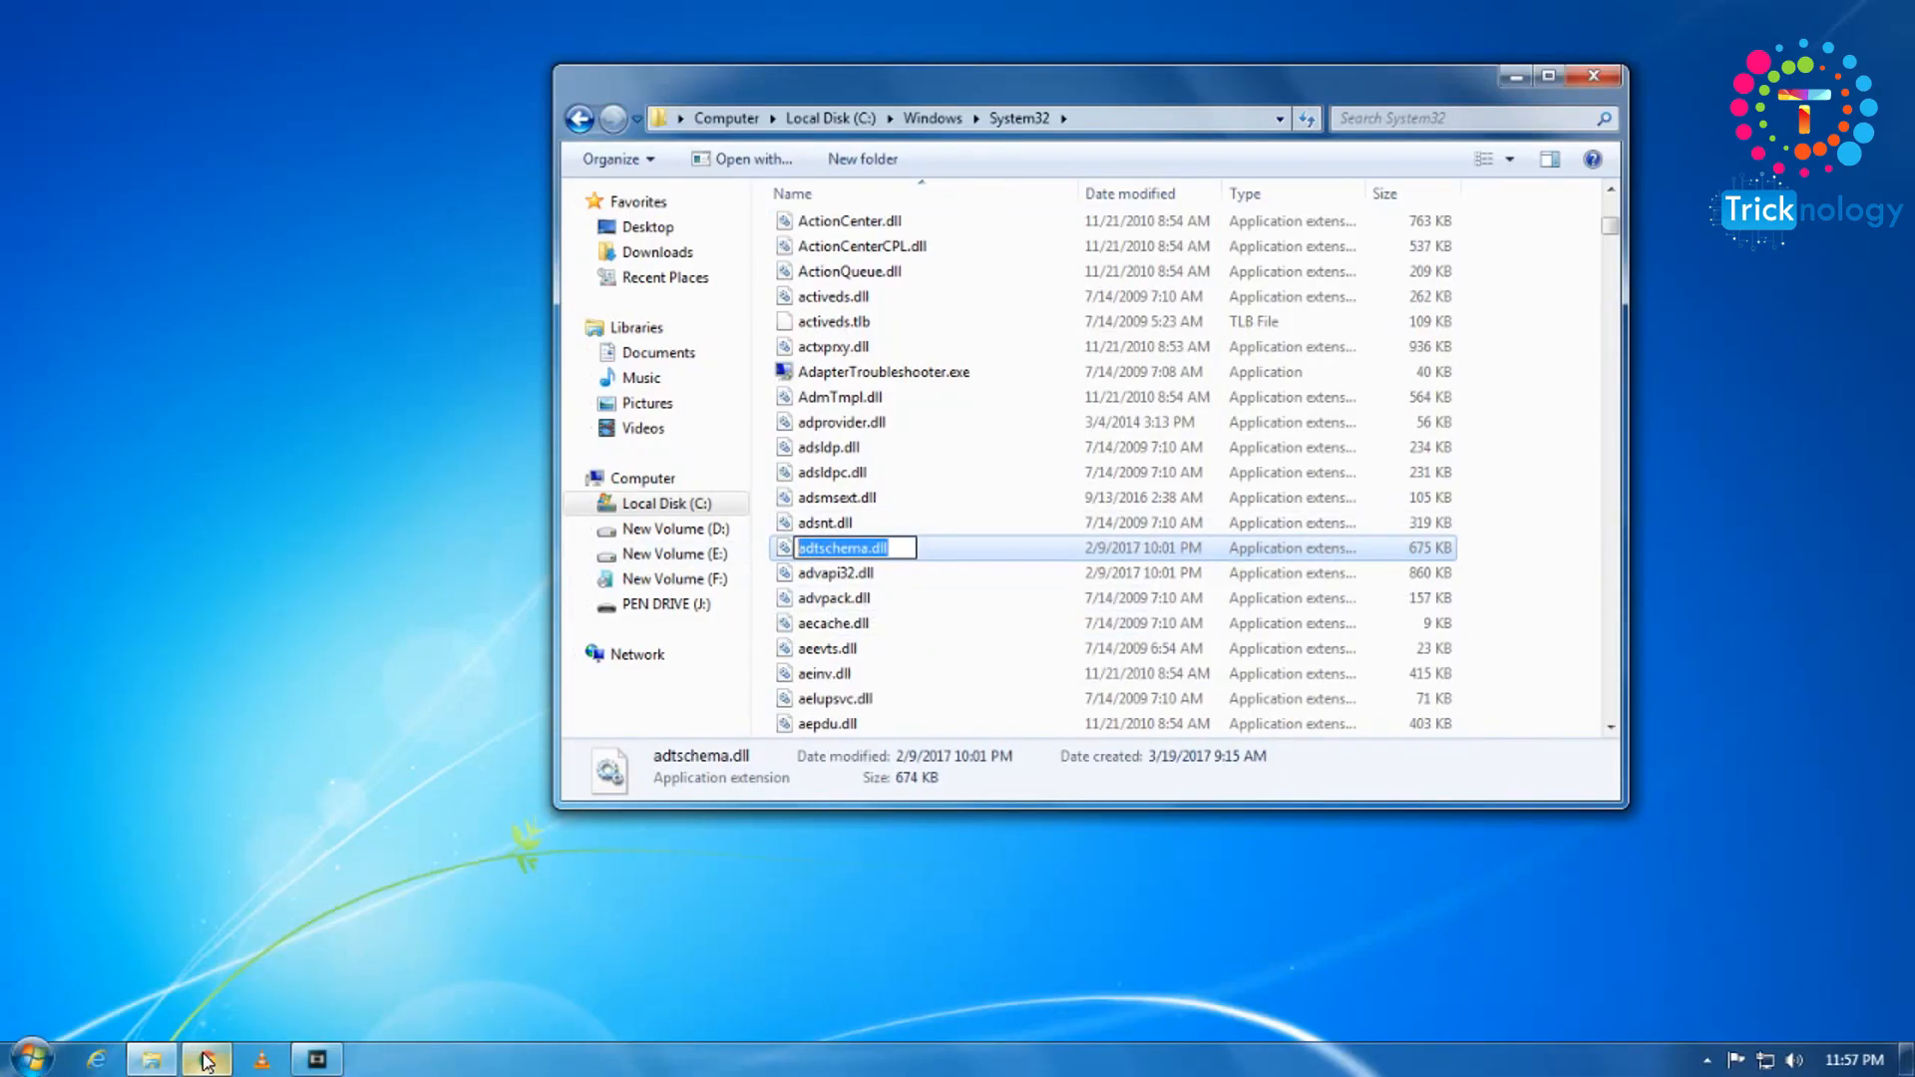
# - Paste adtschema.dll into the DLL-files.com search and open its page listing 15 versions
pyautogui.click(206, 1057)
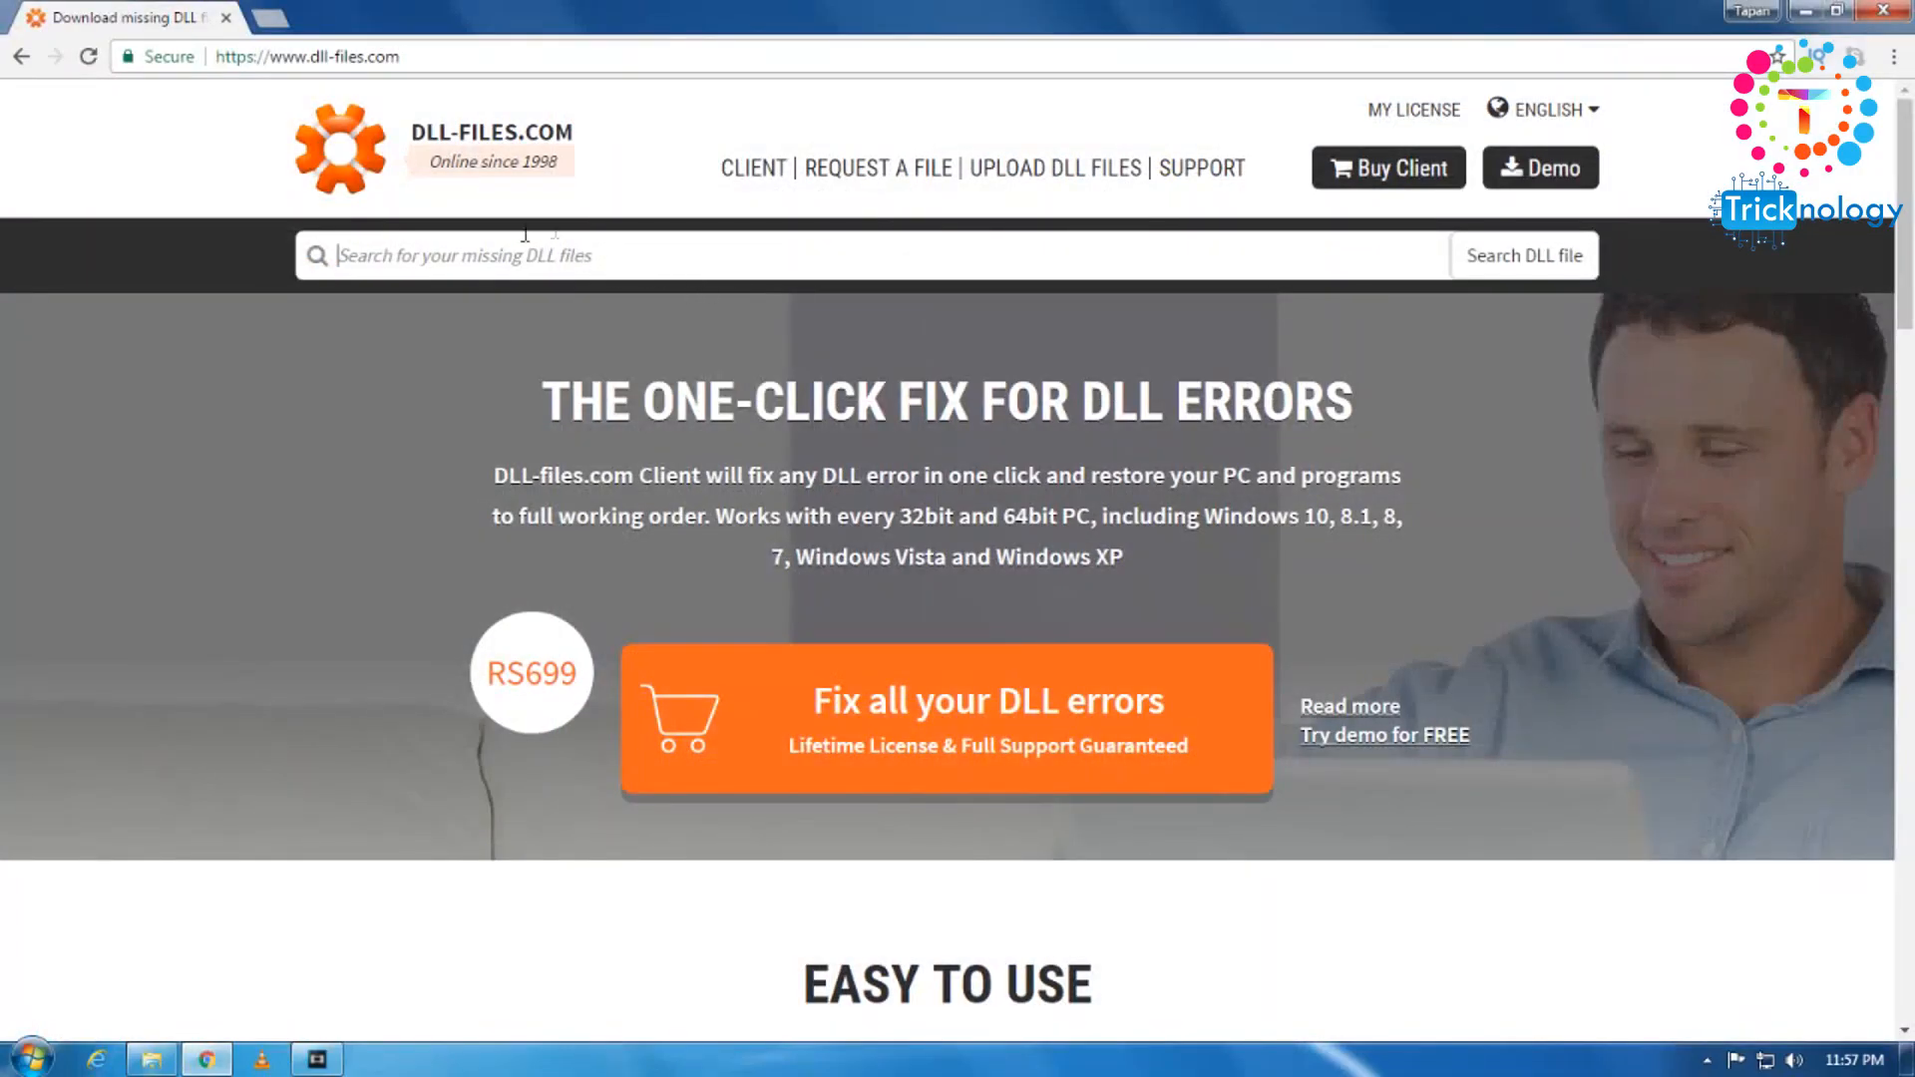
pyautogui.rightClick(525, 254)
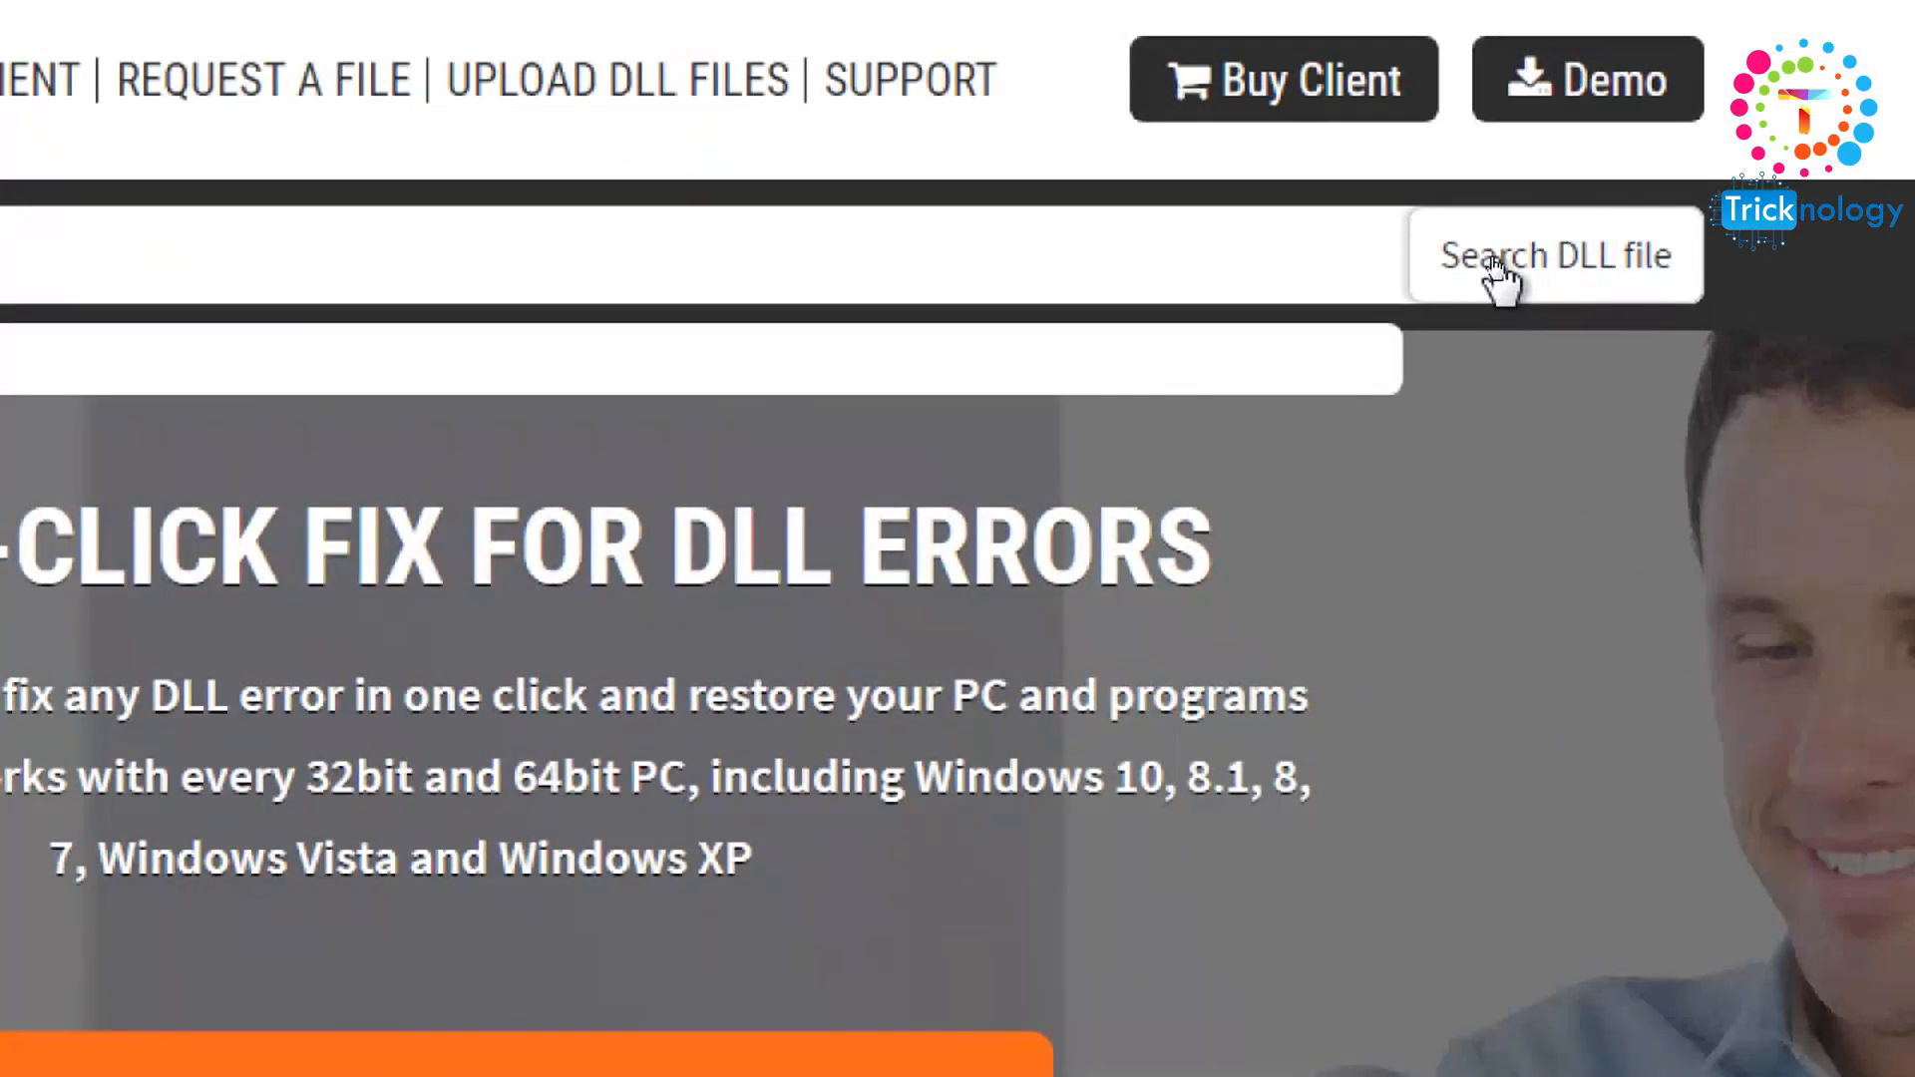
pyautogui.click(1552, 255)
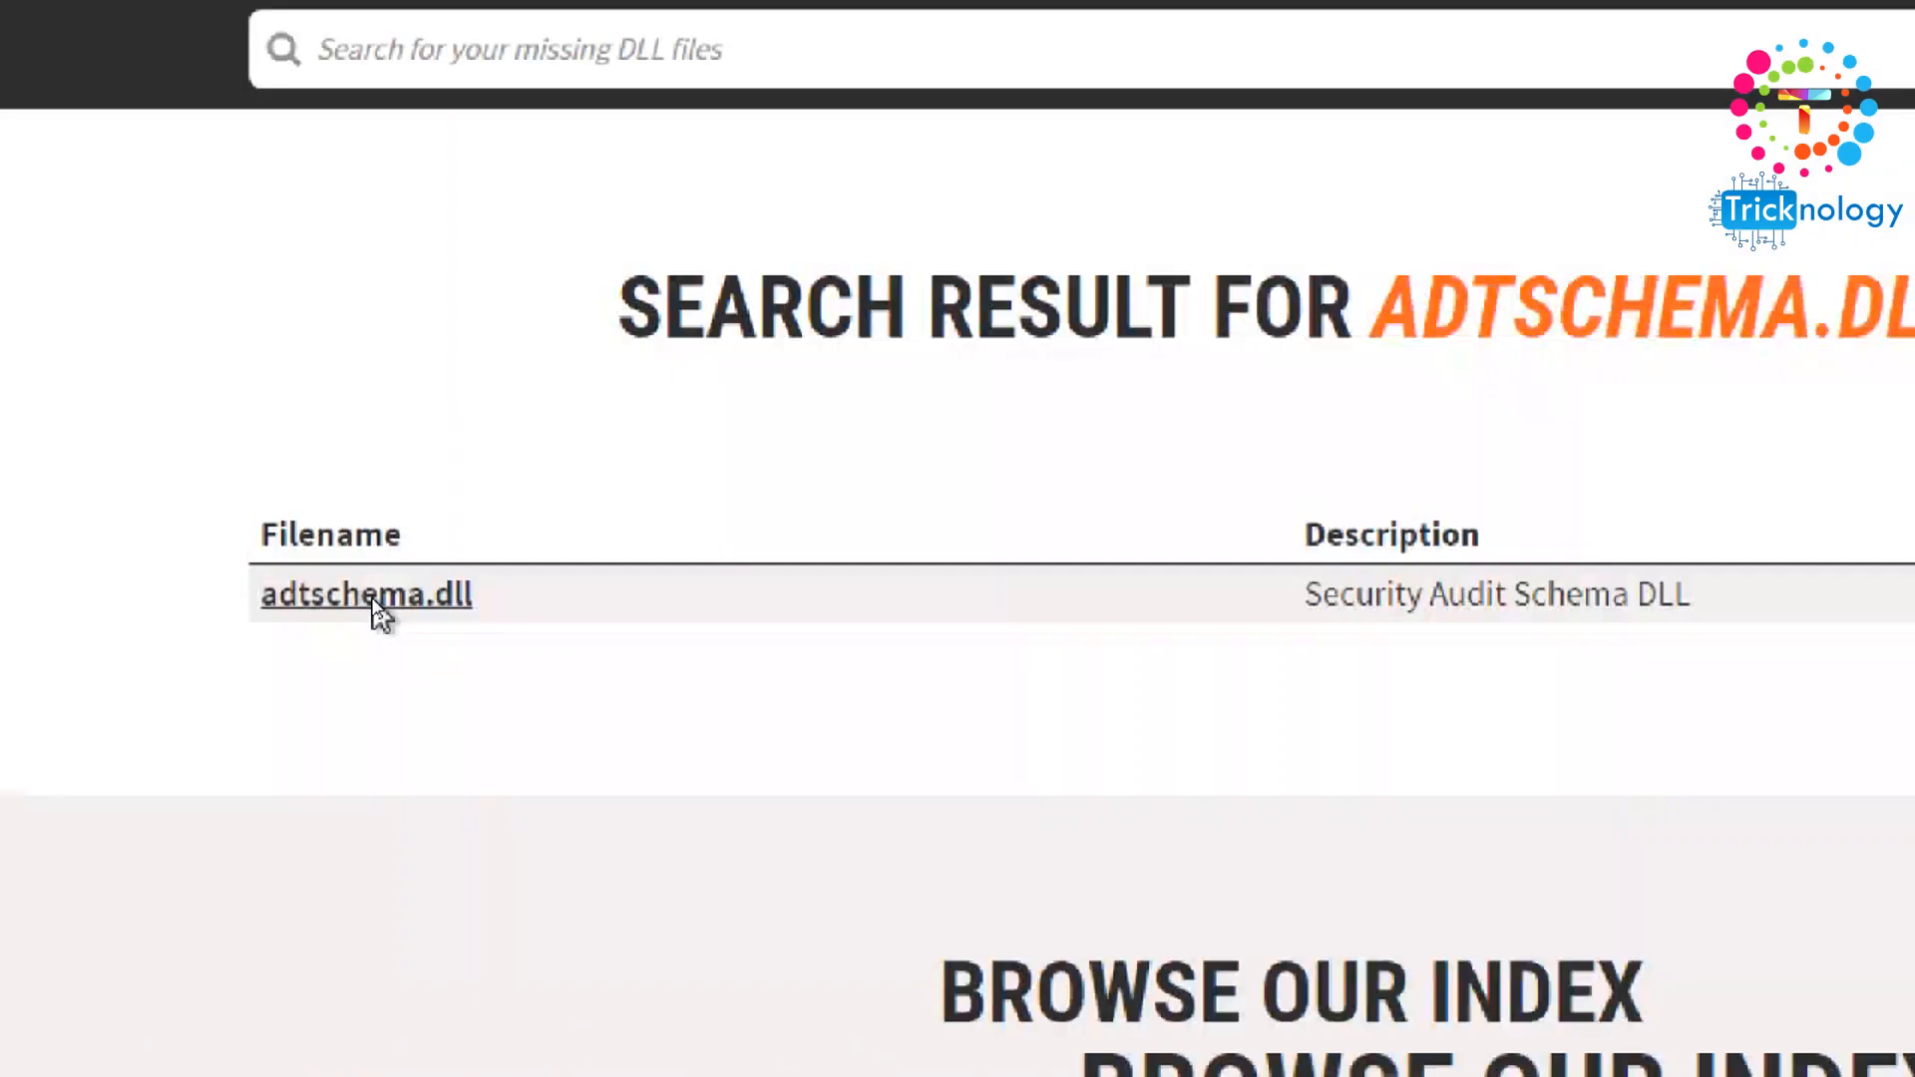
pyautogui.click(365, 594)
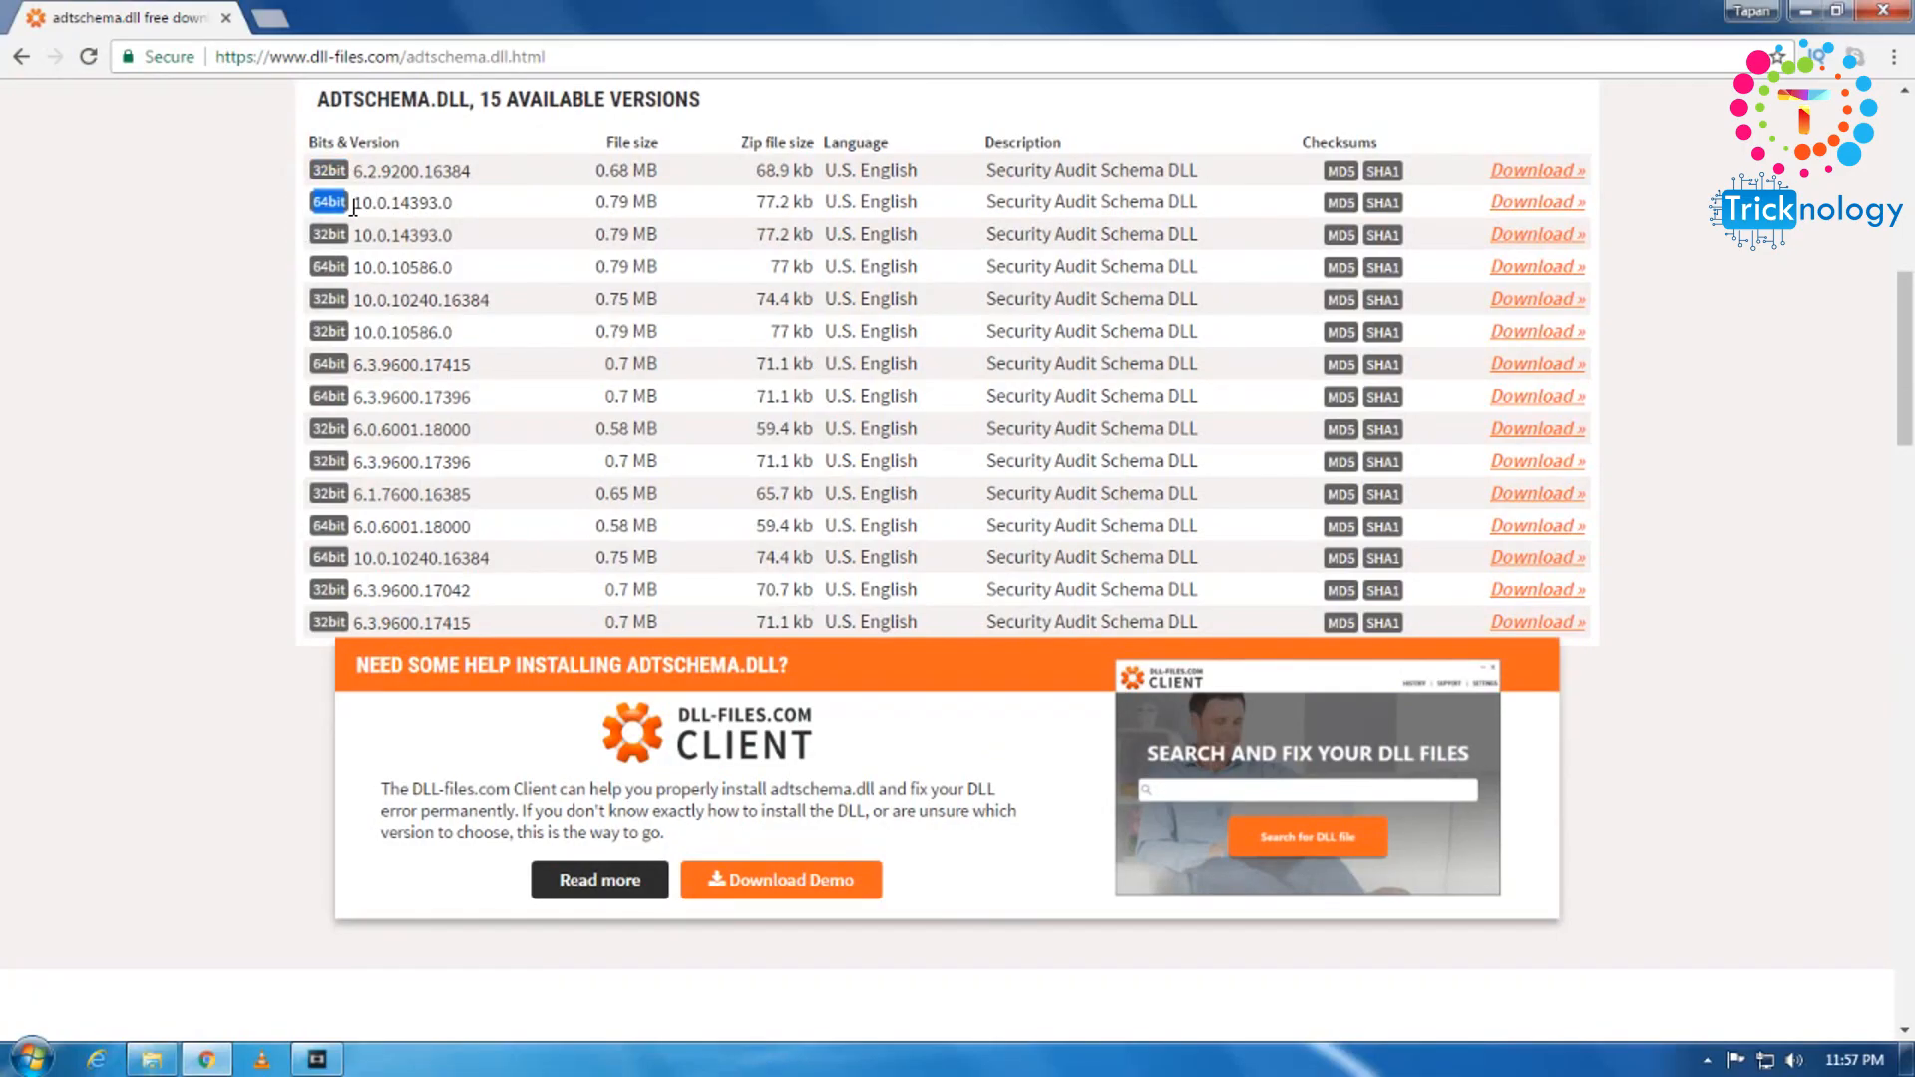
pyautogui.moveTo(484, 168)
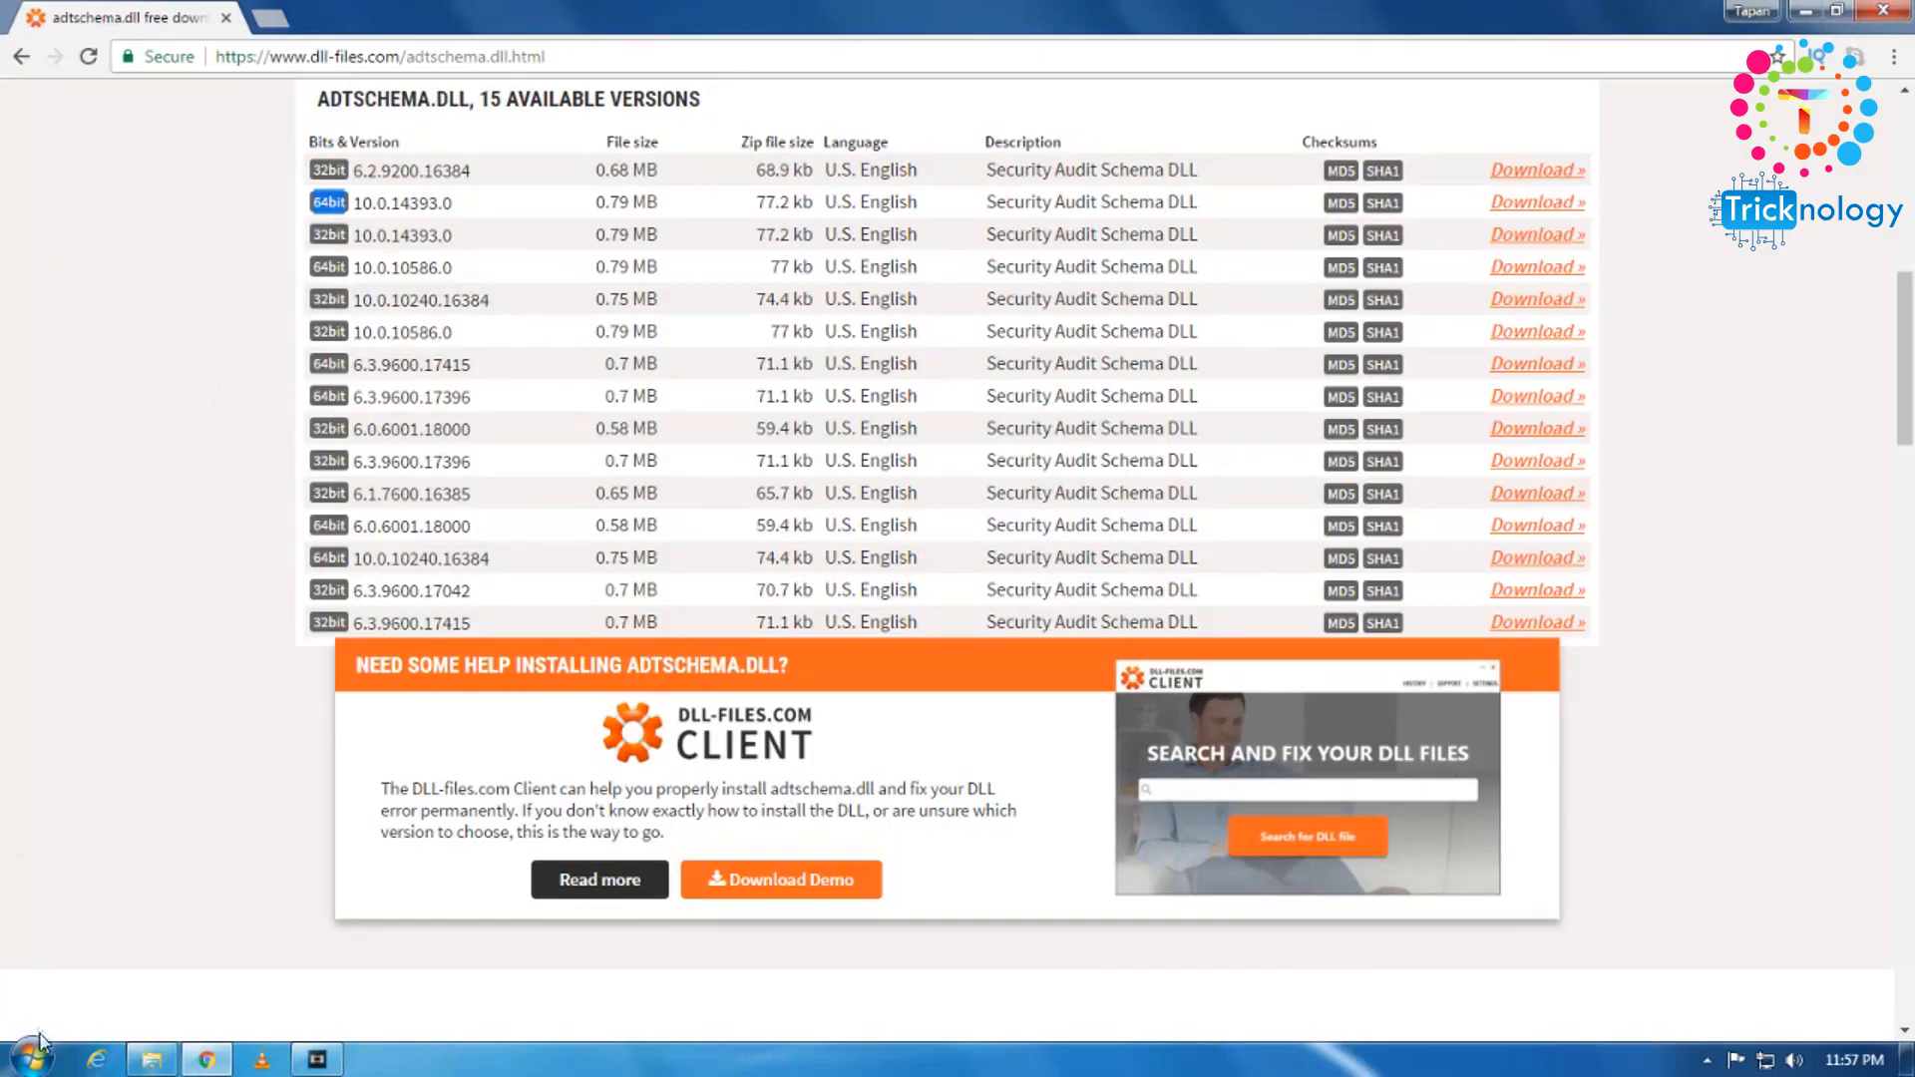
# - Open Computer properties to confirm Windows 7 Ultimate is a 64-bit operating system
pyautogui.click(30, 1053)
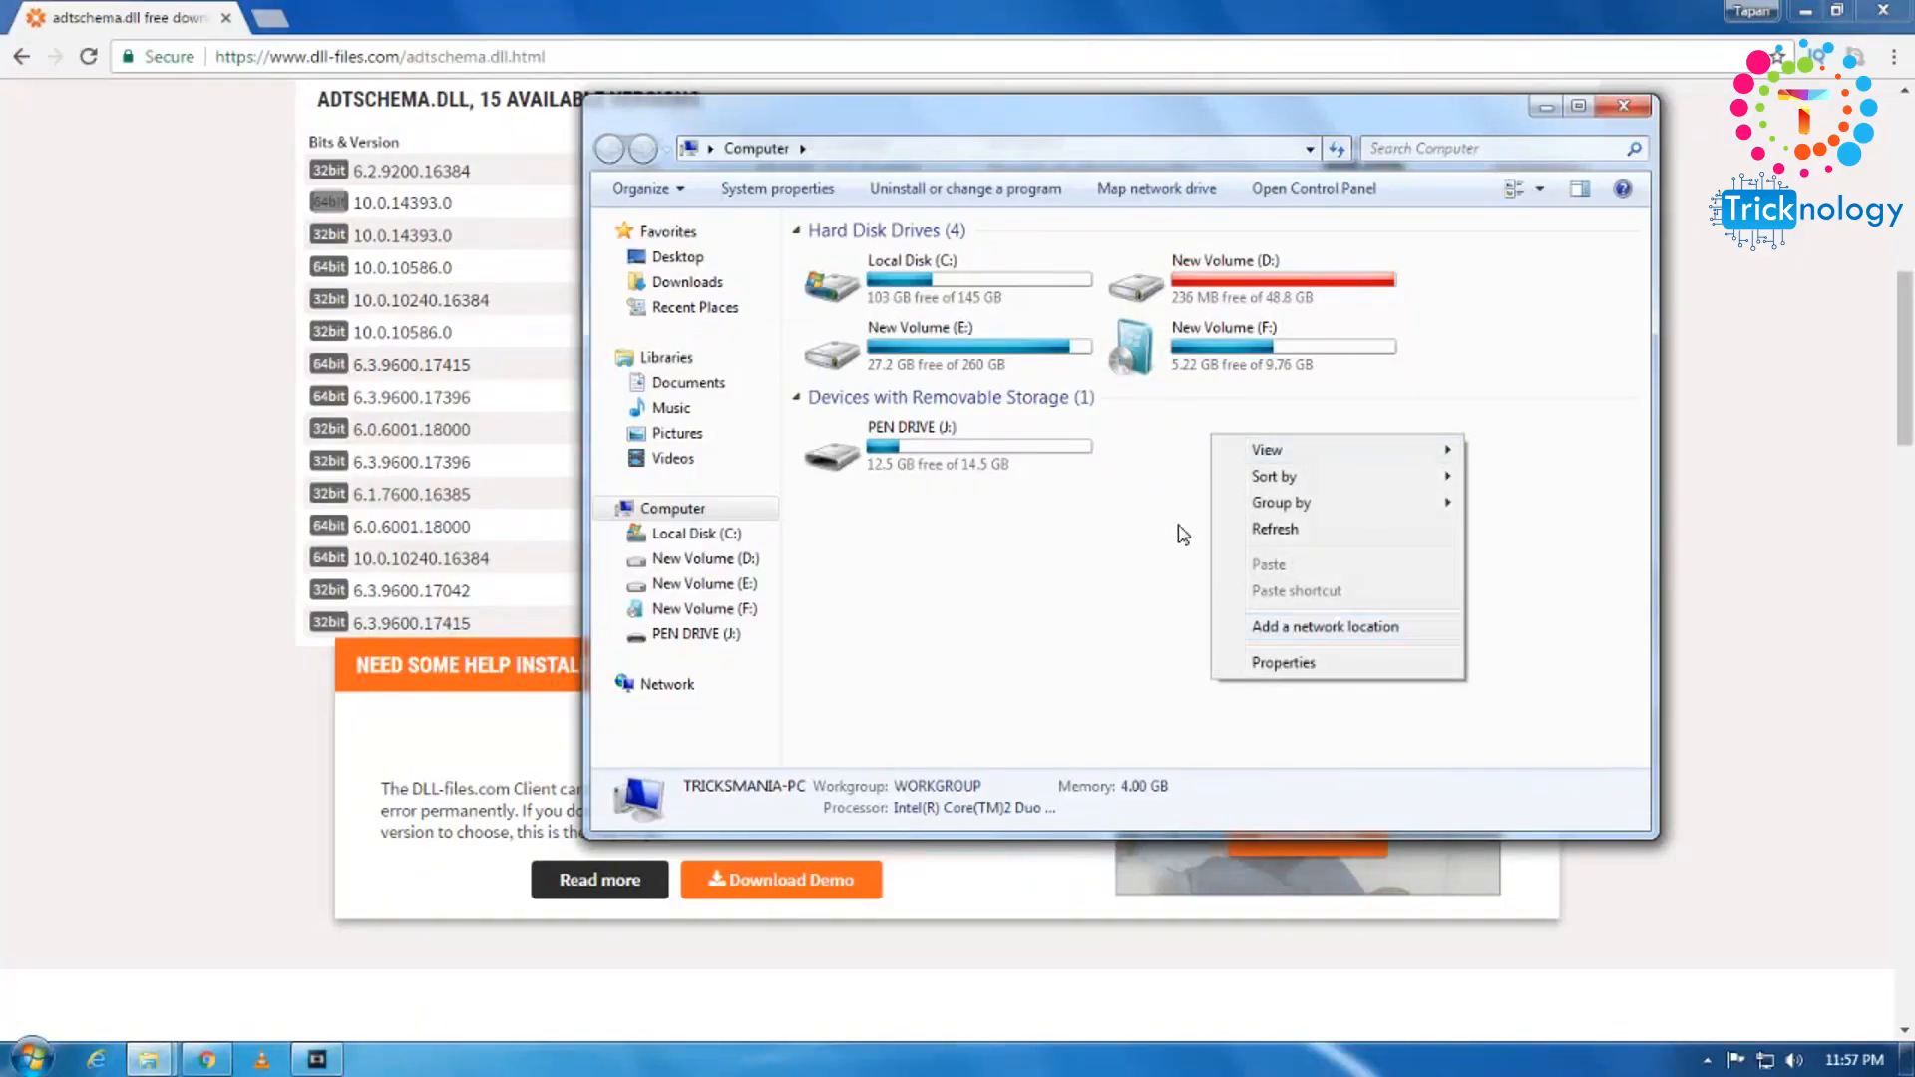
pyautogui.click(1466, 409)
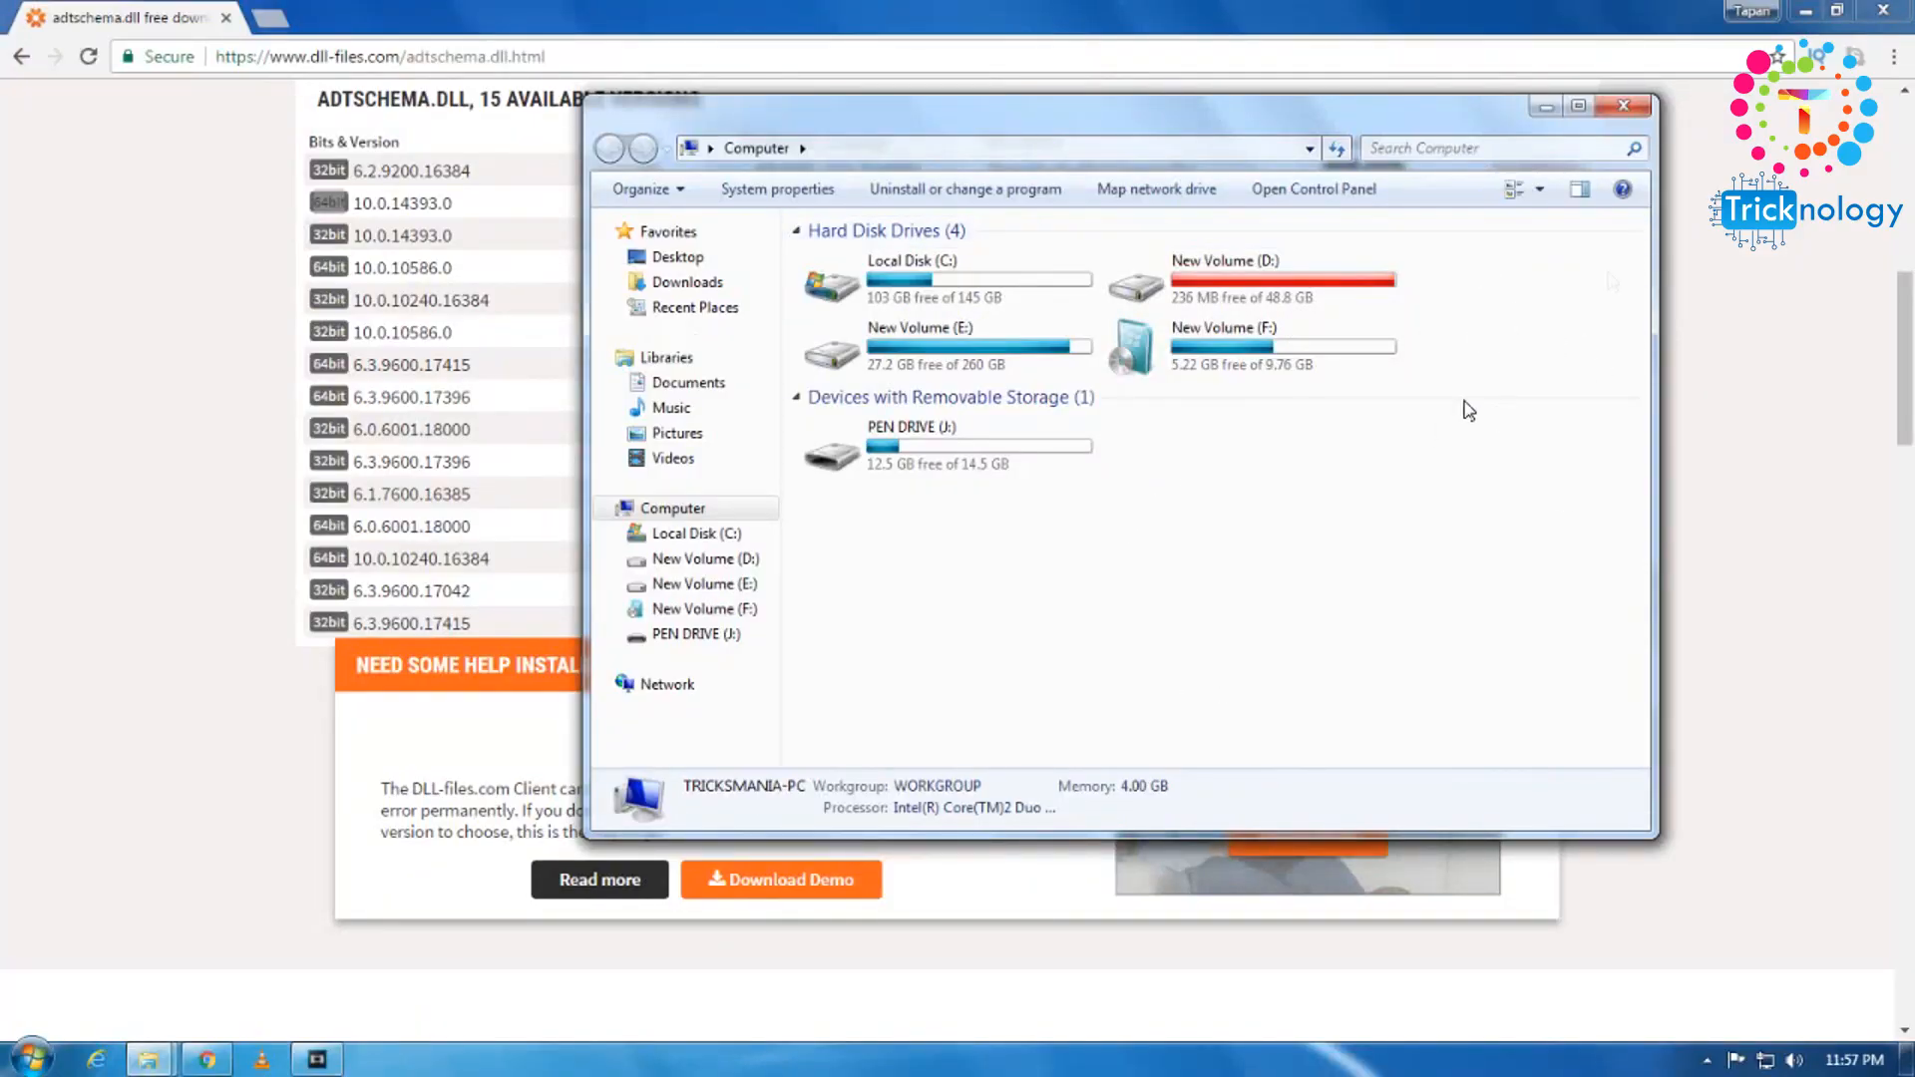
pyautogui.moveTo(1523, 298)
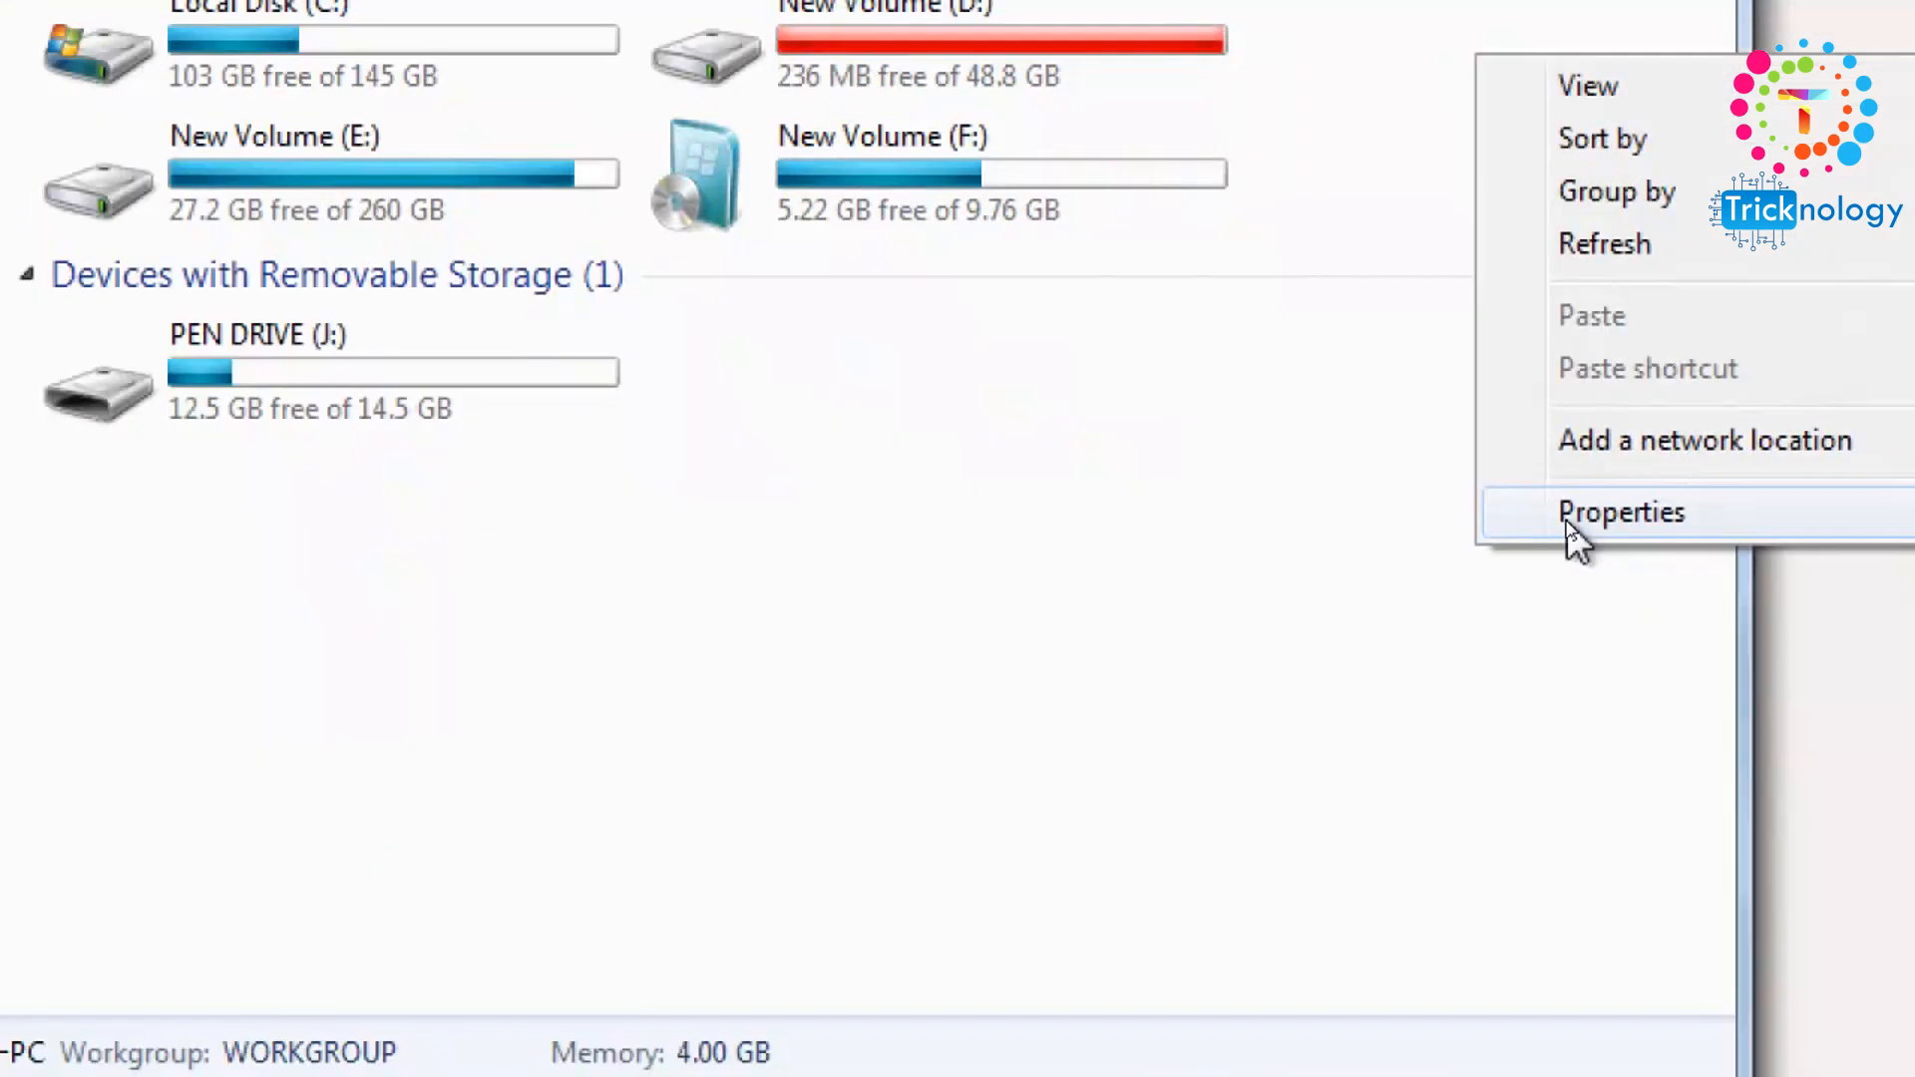
pyautogui.click(1620, 510)
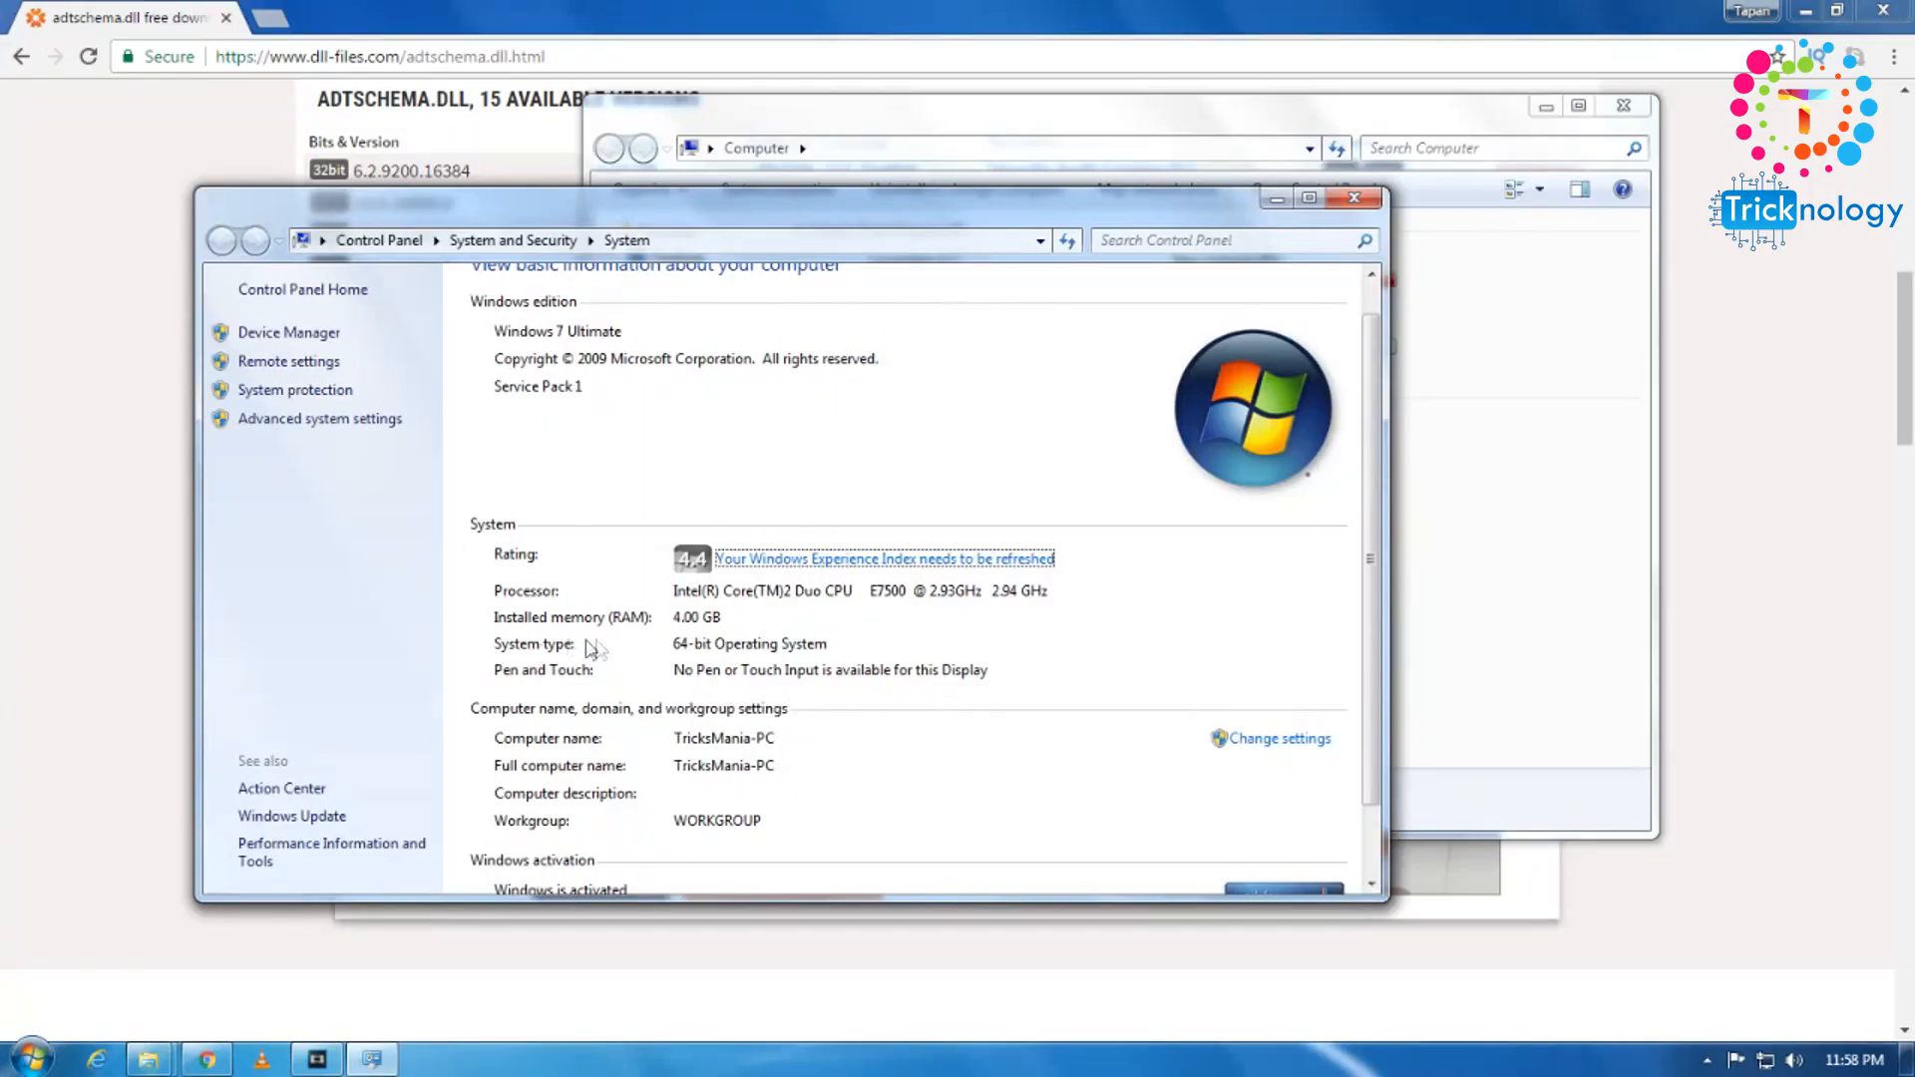
pyautogui.moveTo(1188, 530)
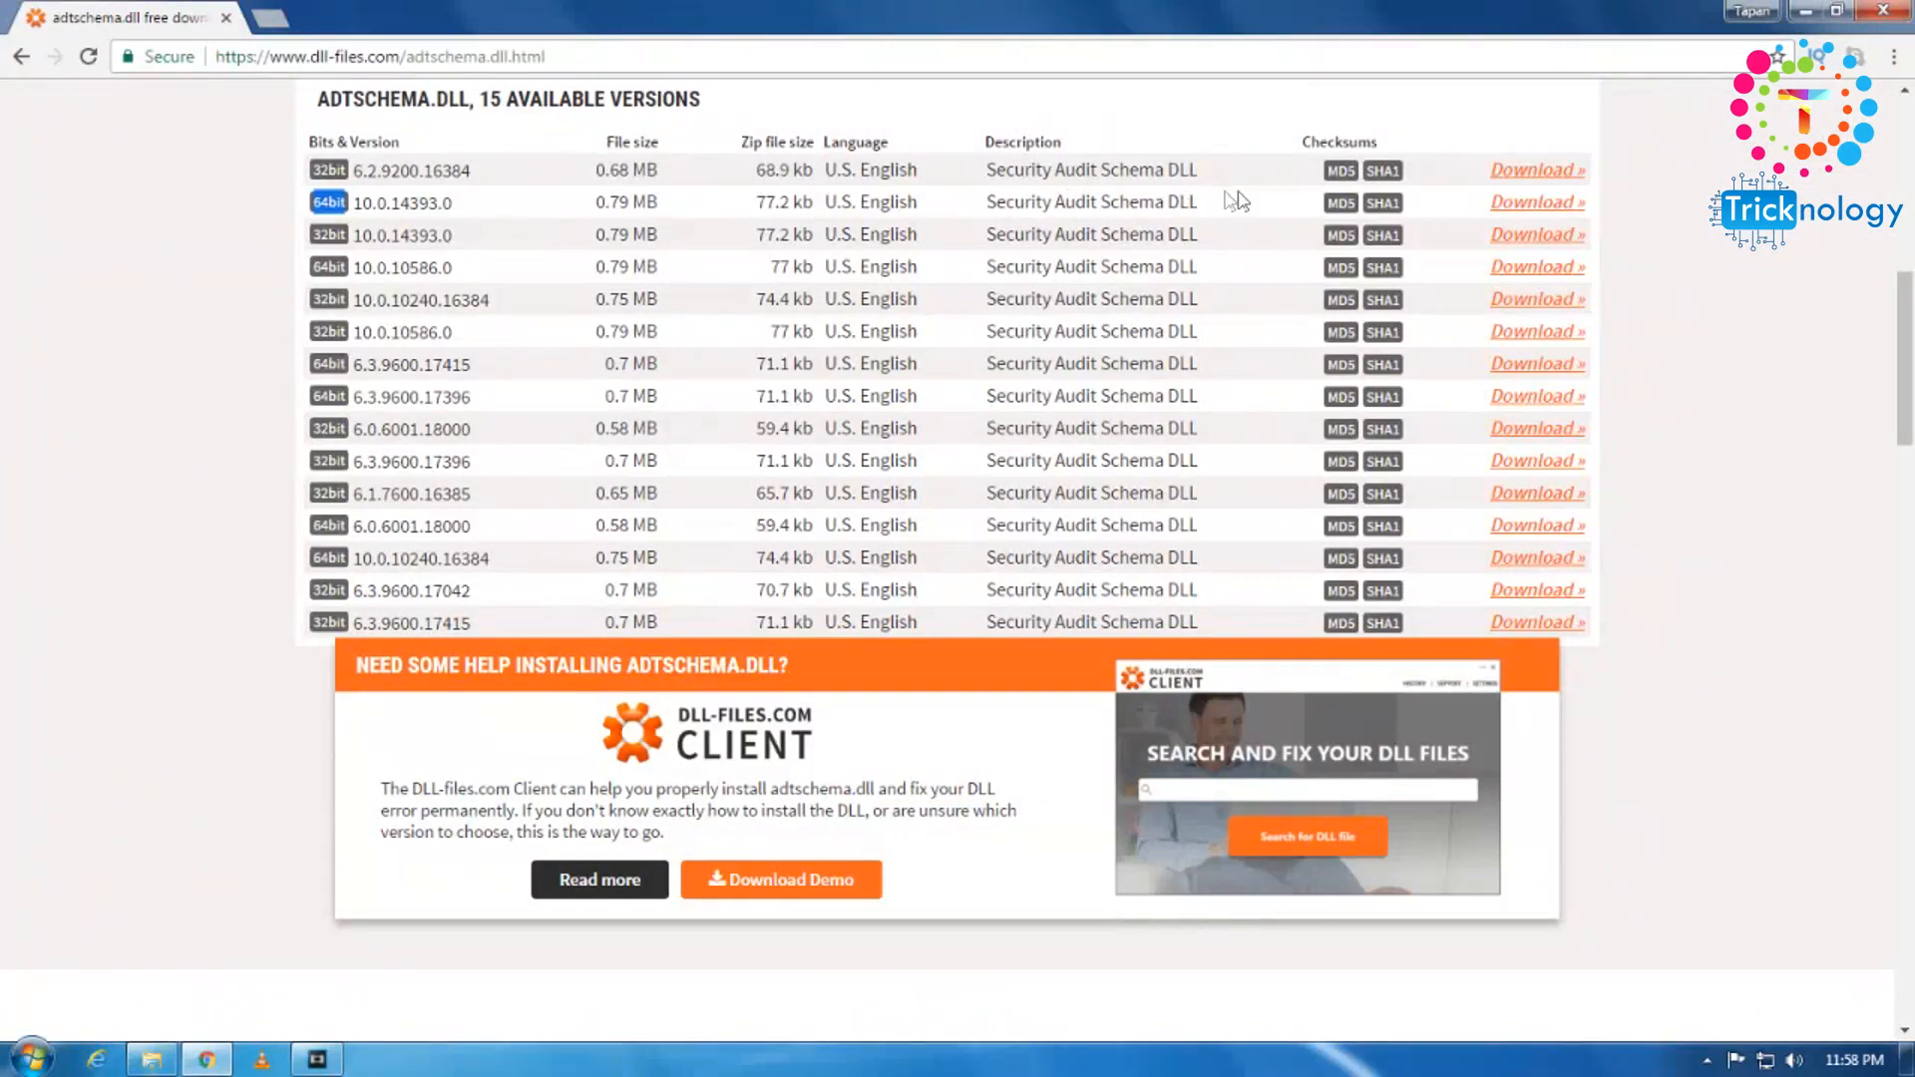
# - Download the 64-bit 10.0.14393.0 adtschema.dll zip, open it in WinRAR and dismiss the ESET warnings
pyautogui.click(1534, 203)
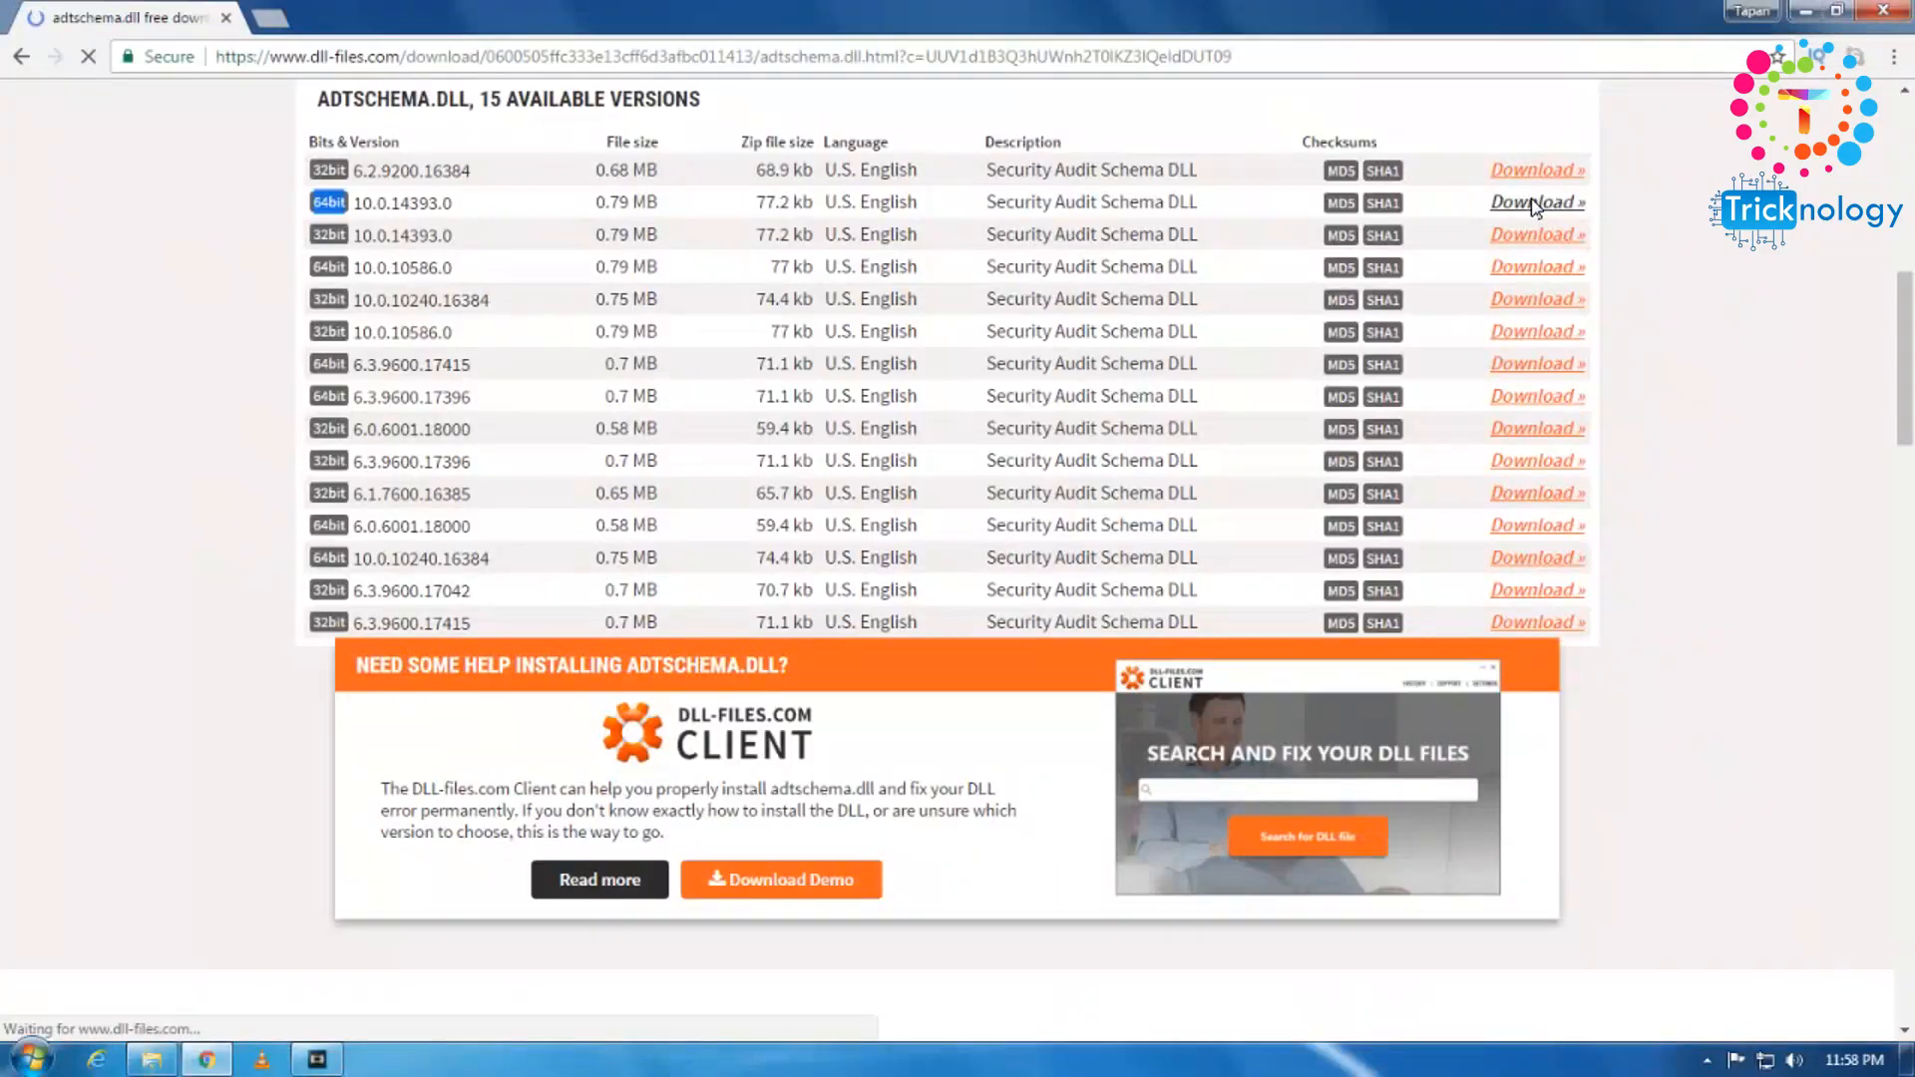
pyautogui.click(1533, 202)
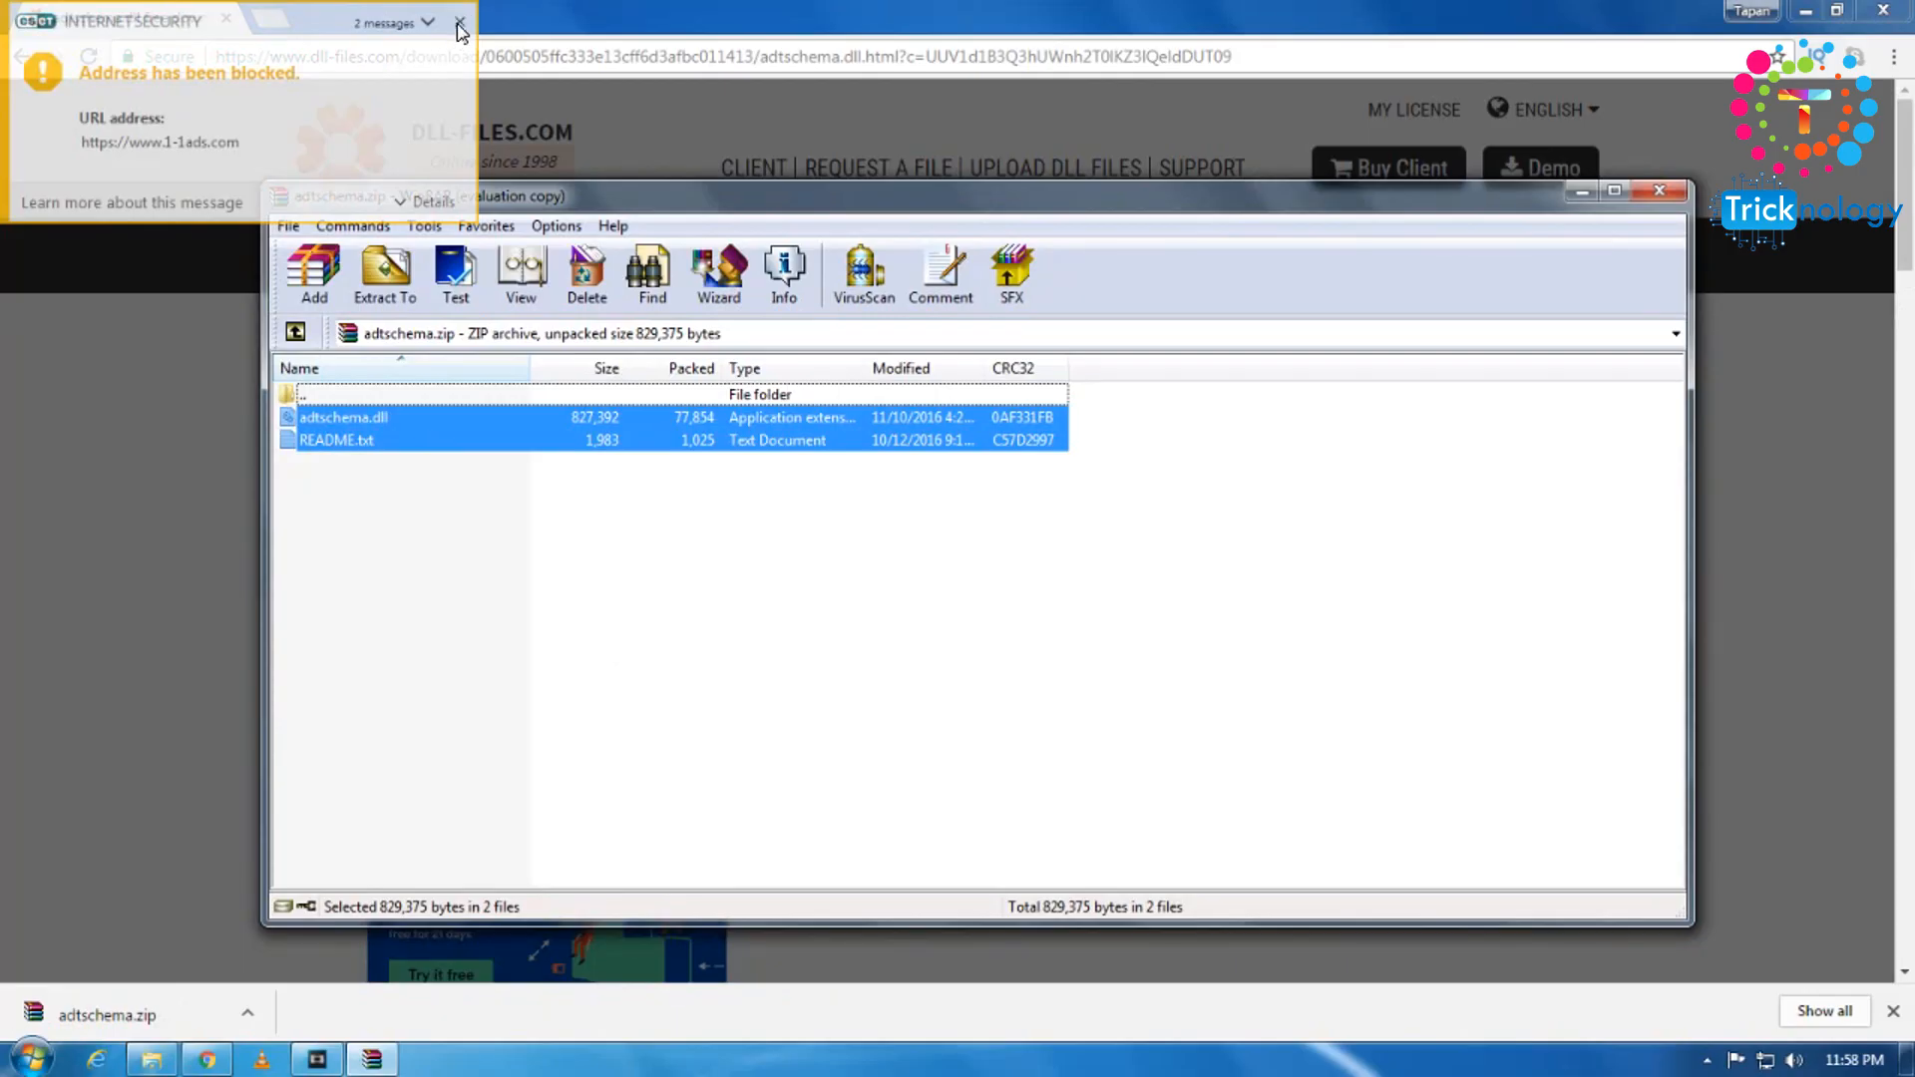
pyautogui.click(461, 24)
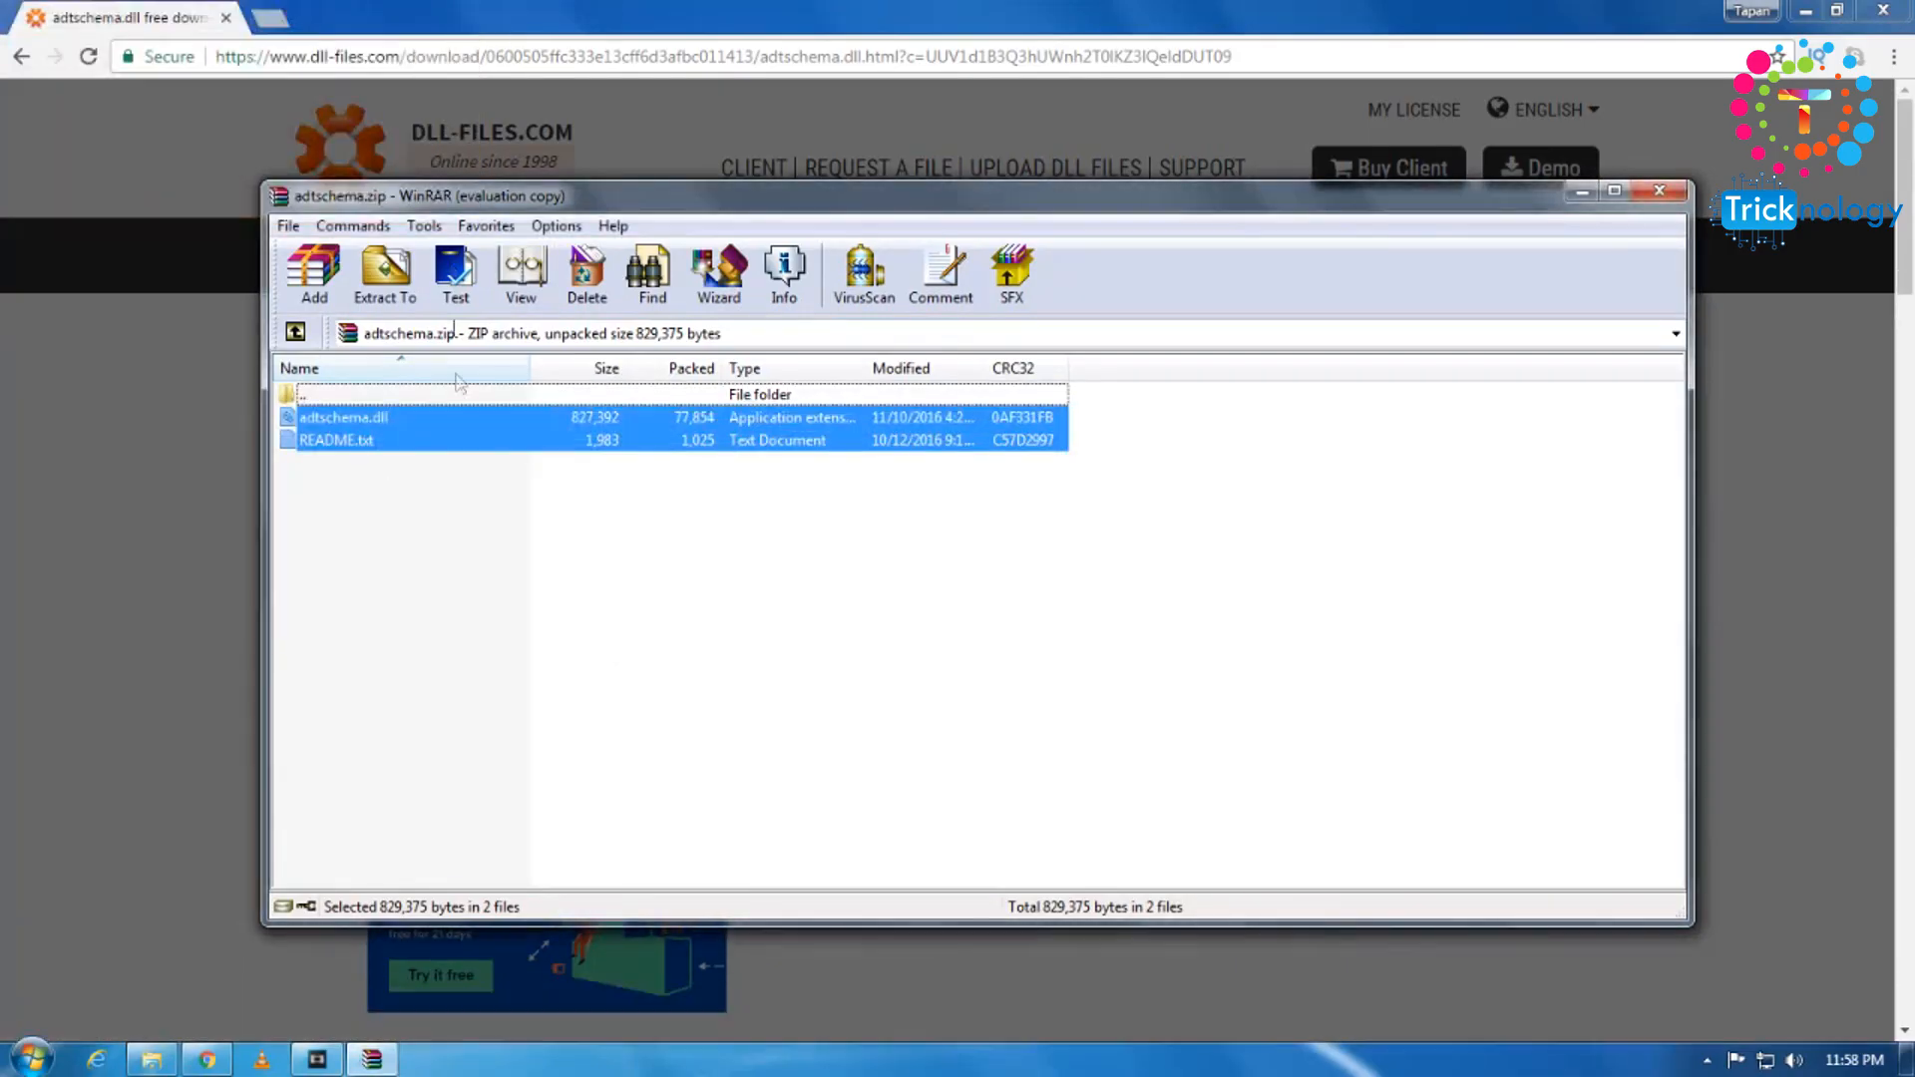
pyautogui.click(343, 417)
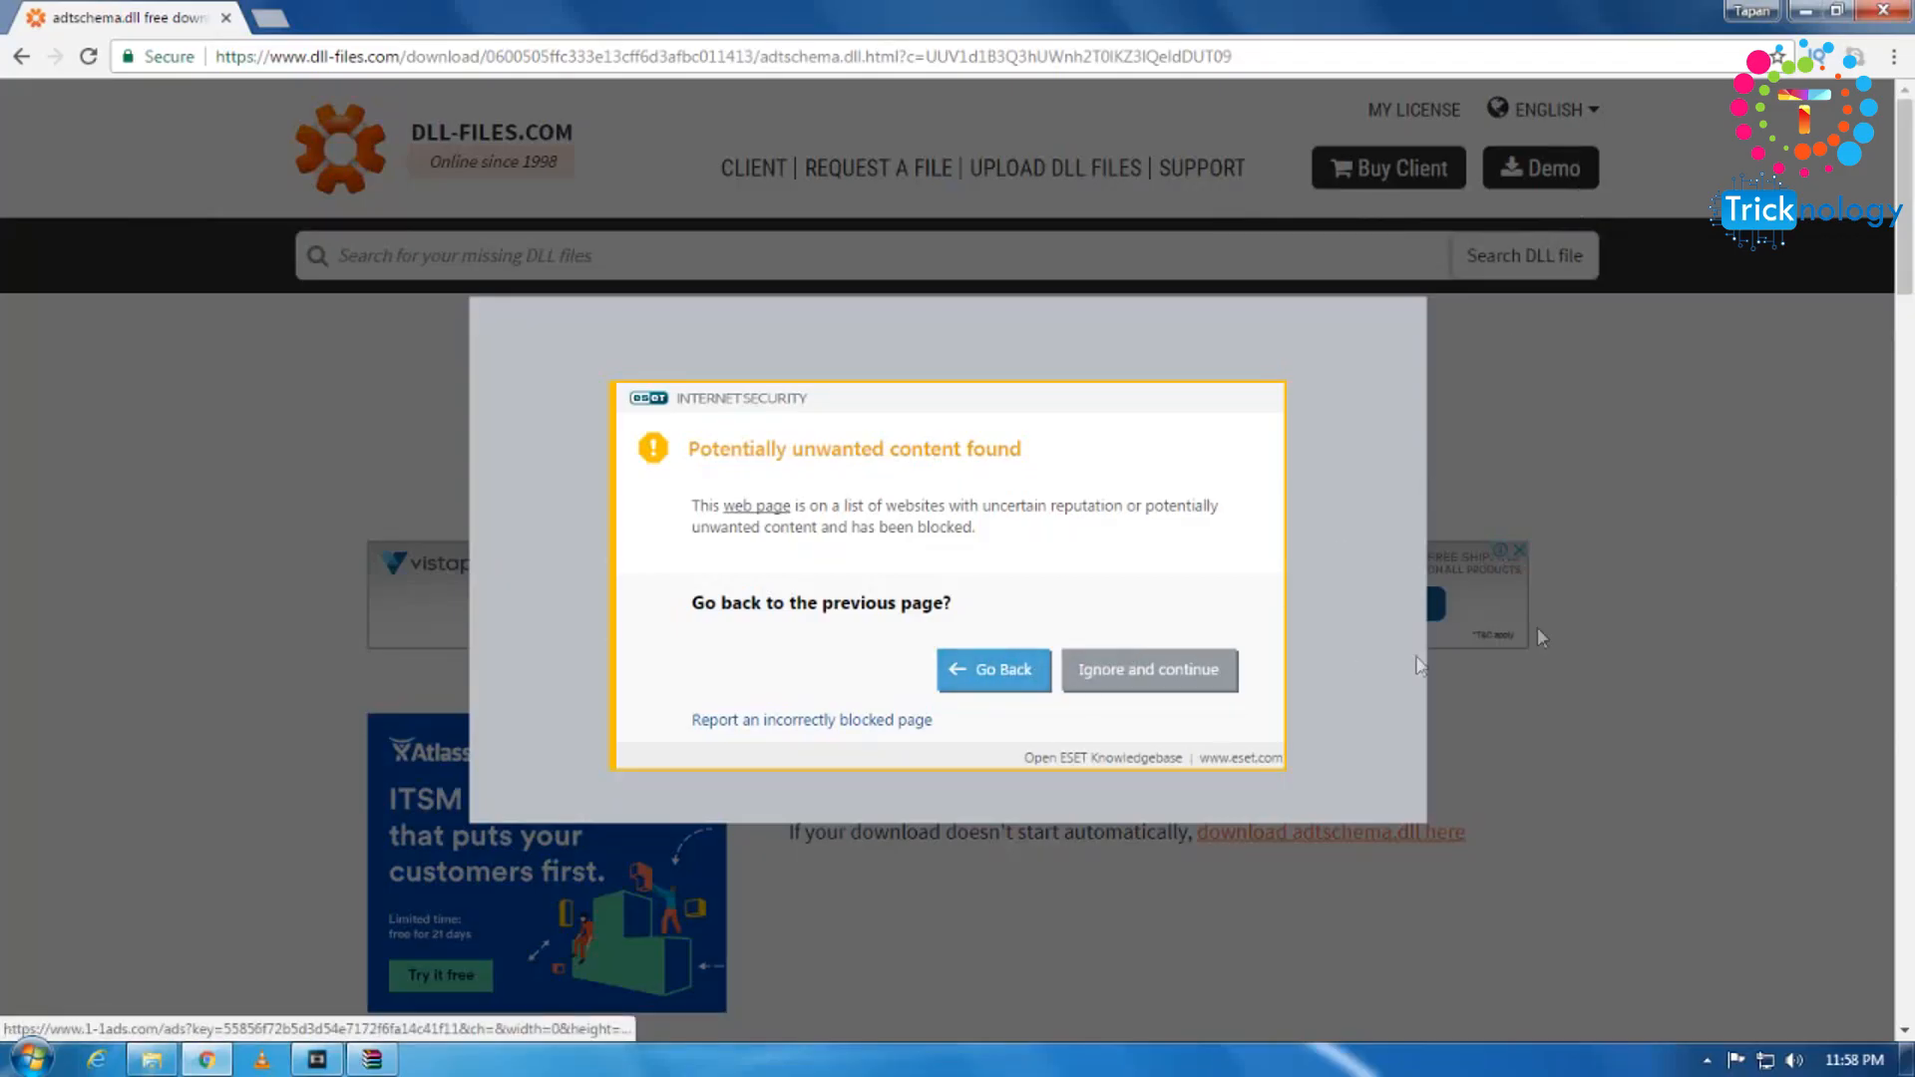
pyautogui.click(1147, 670)
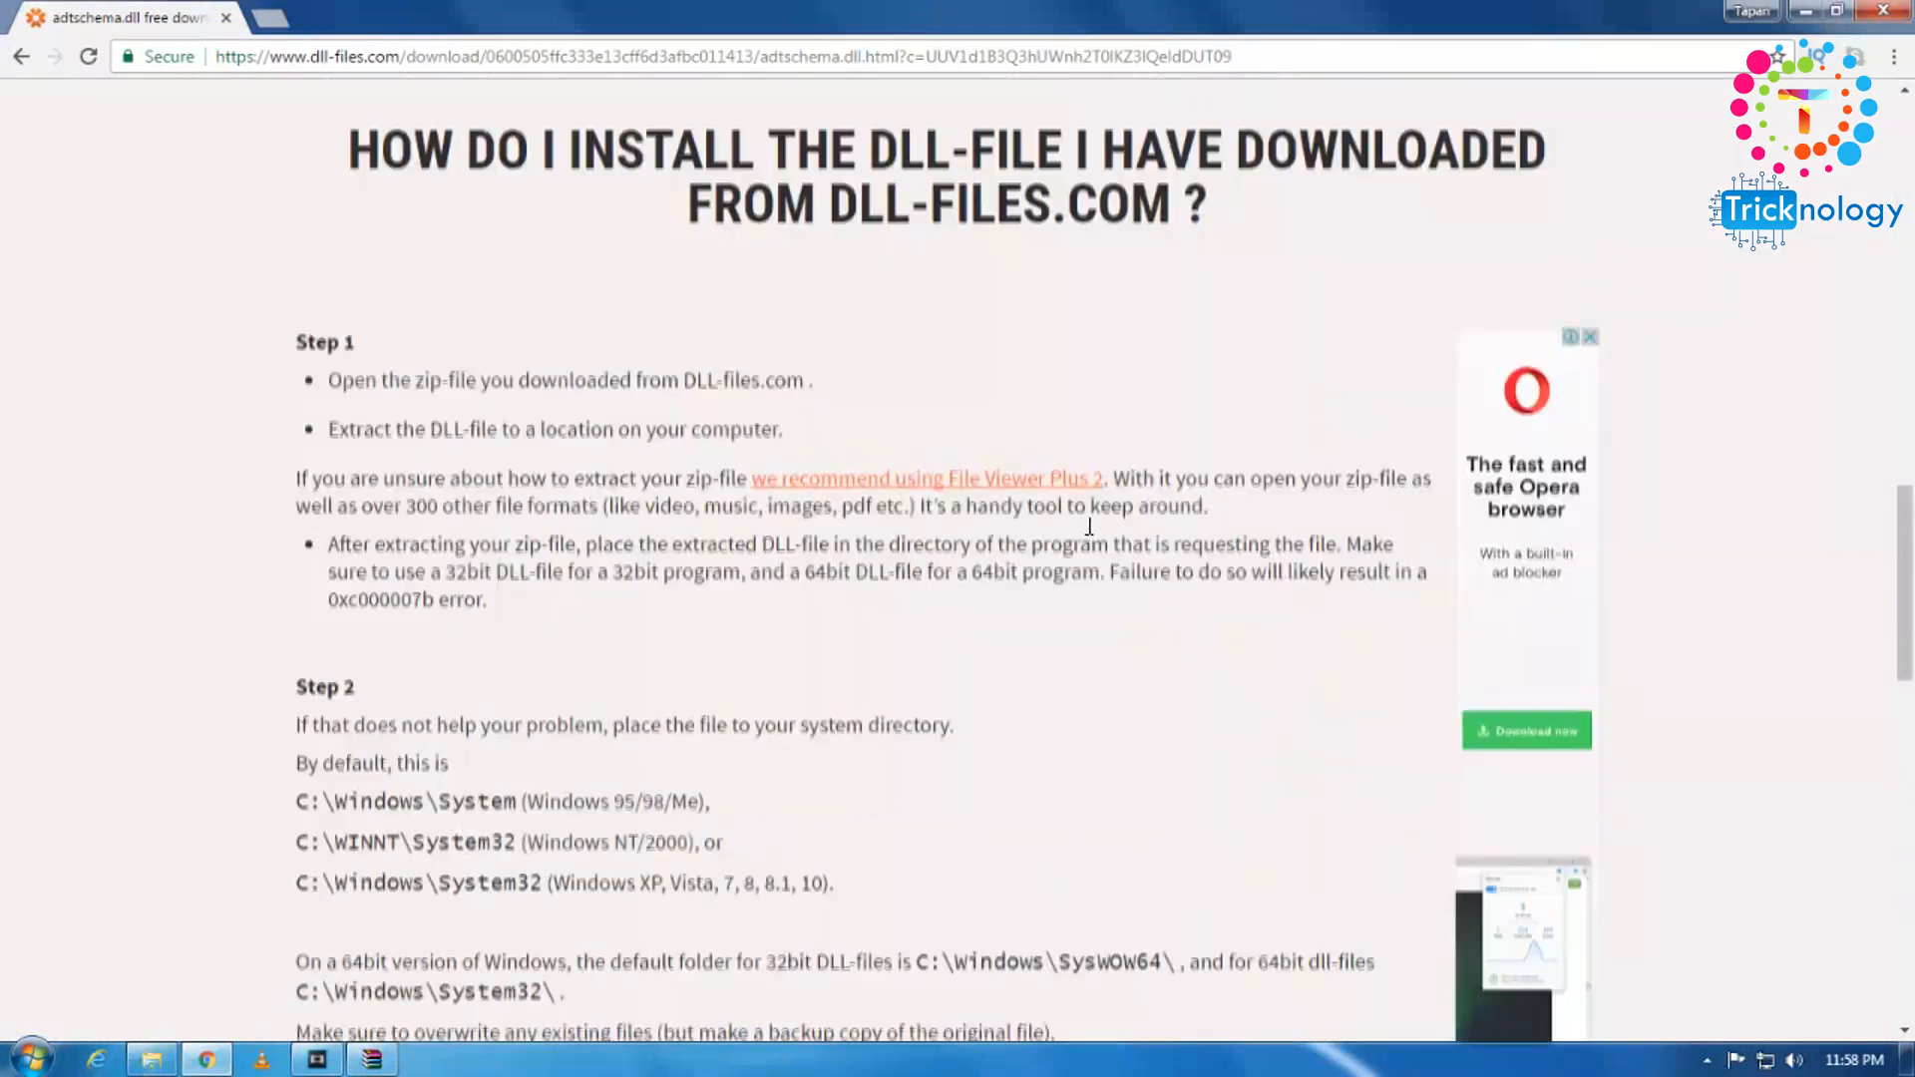
# - Read install Step 2, highlighting the 64-bit Windows default folder note and the Windows 95/98/Me note
pyautogui.scroll(-3)
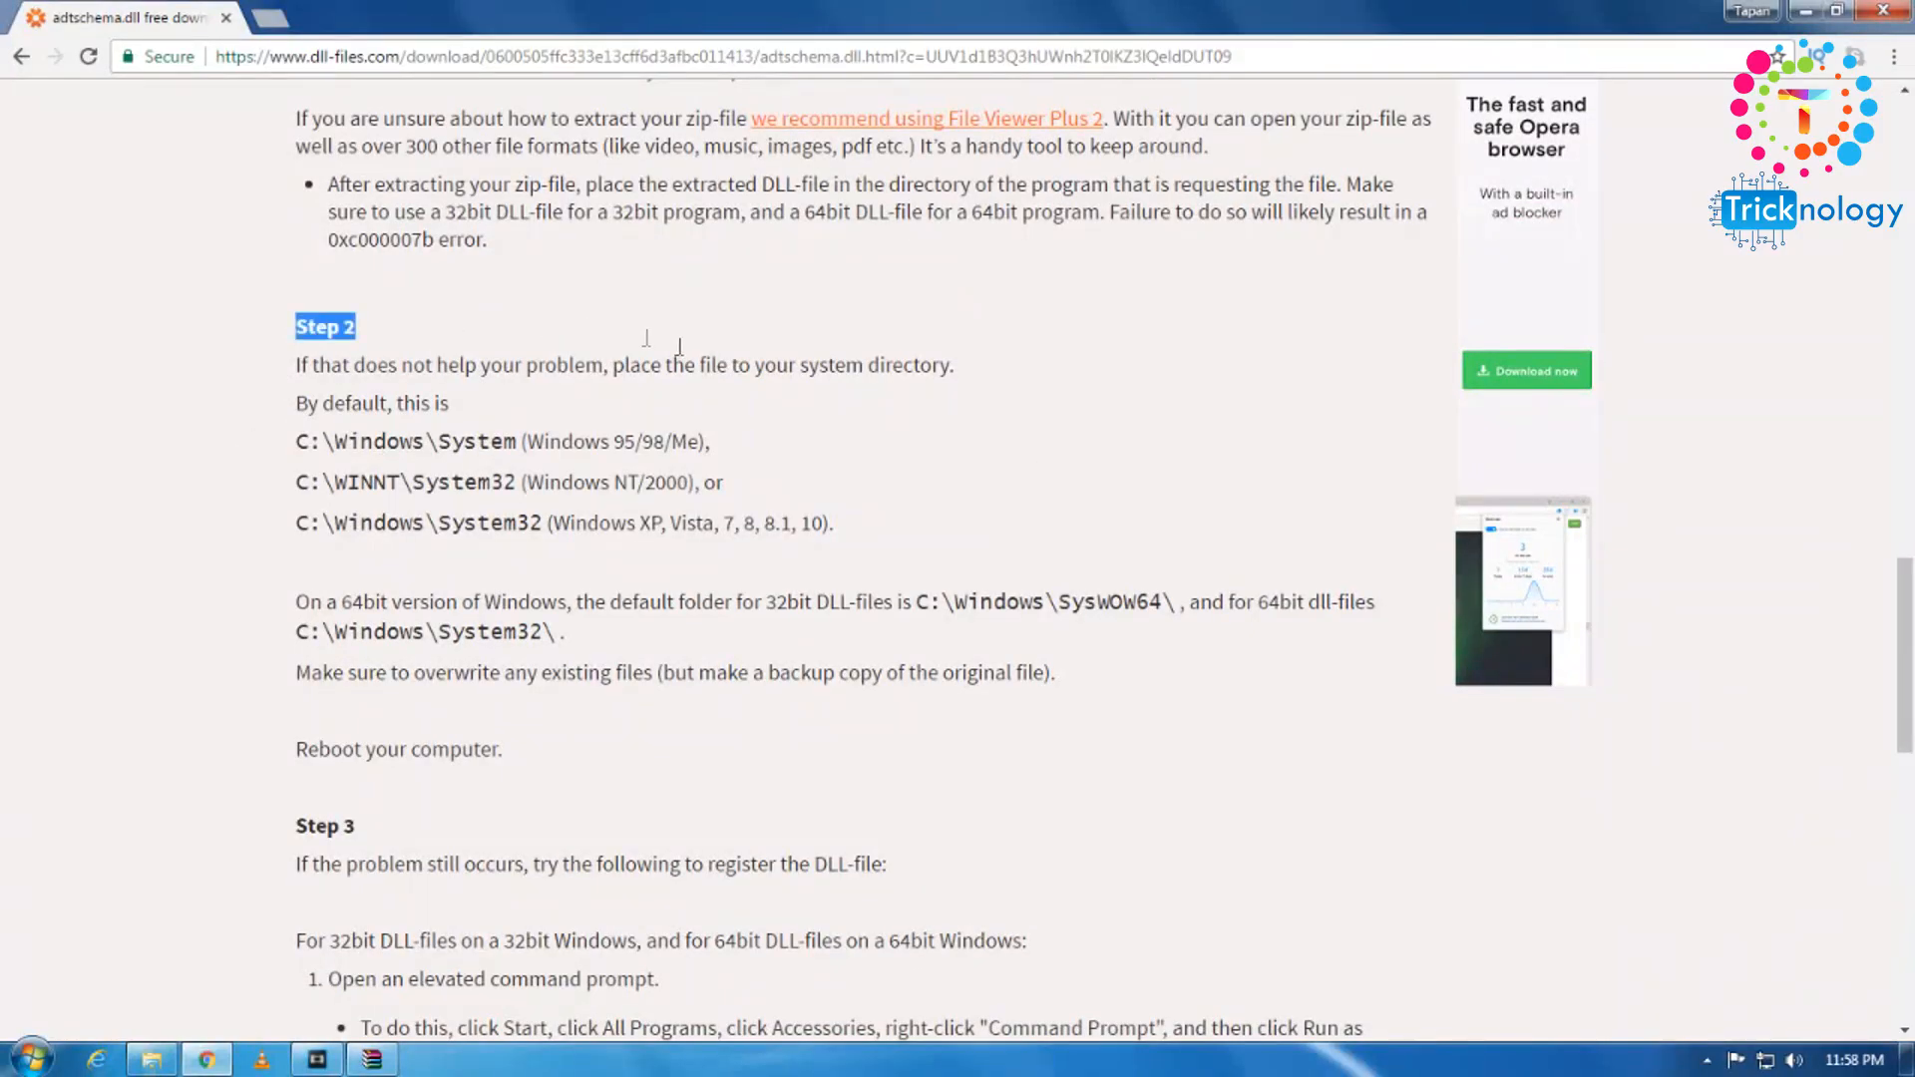
pyautogui.click(325, 572)
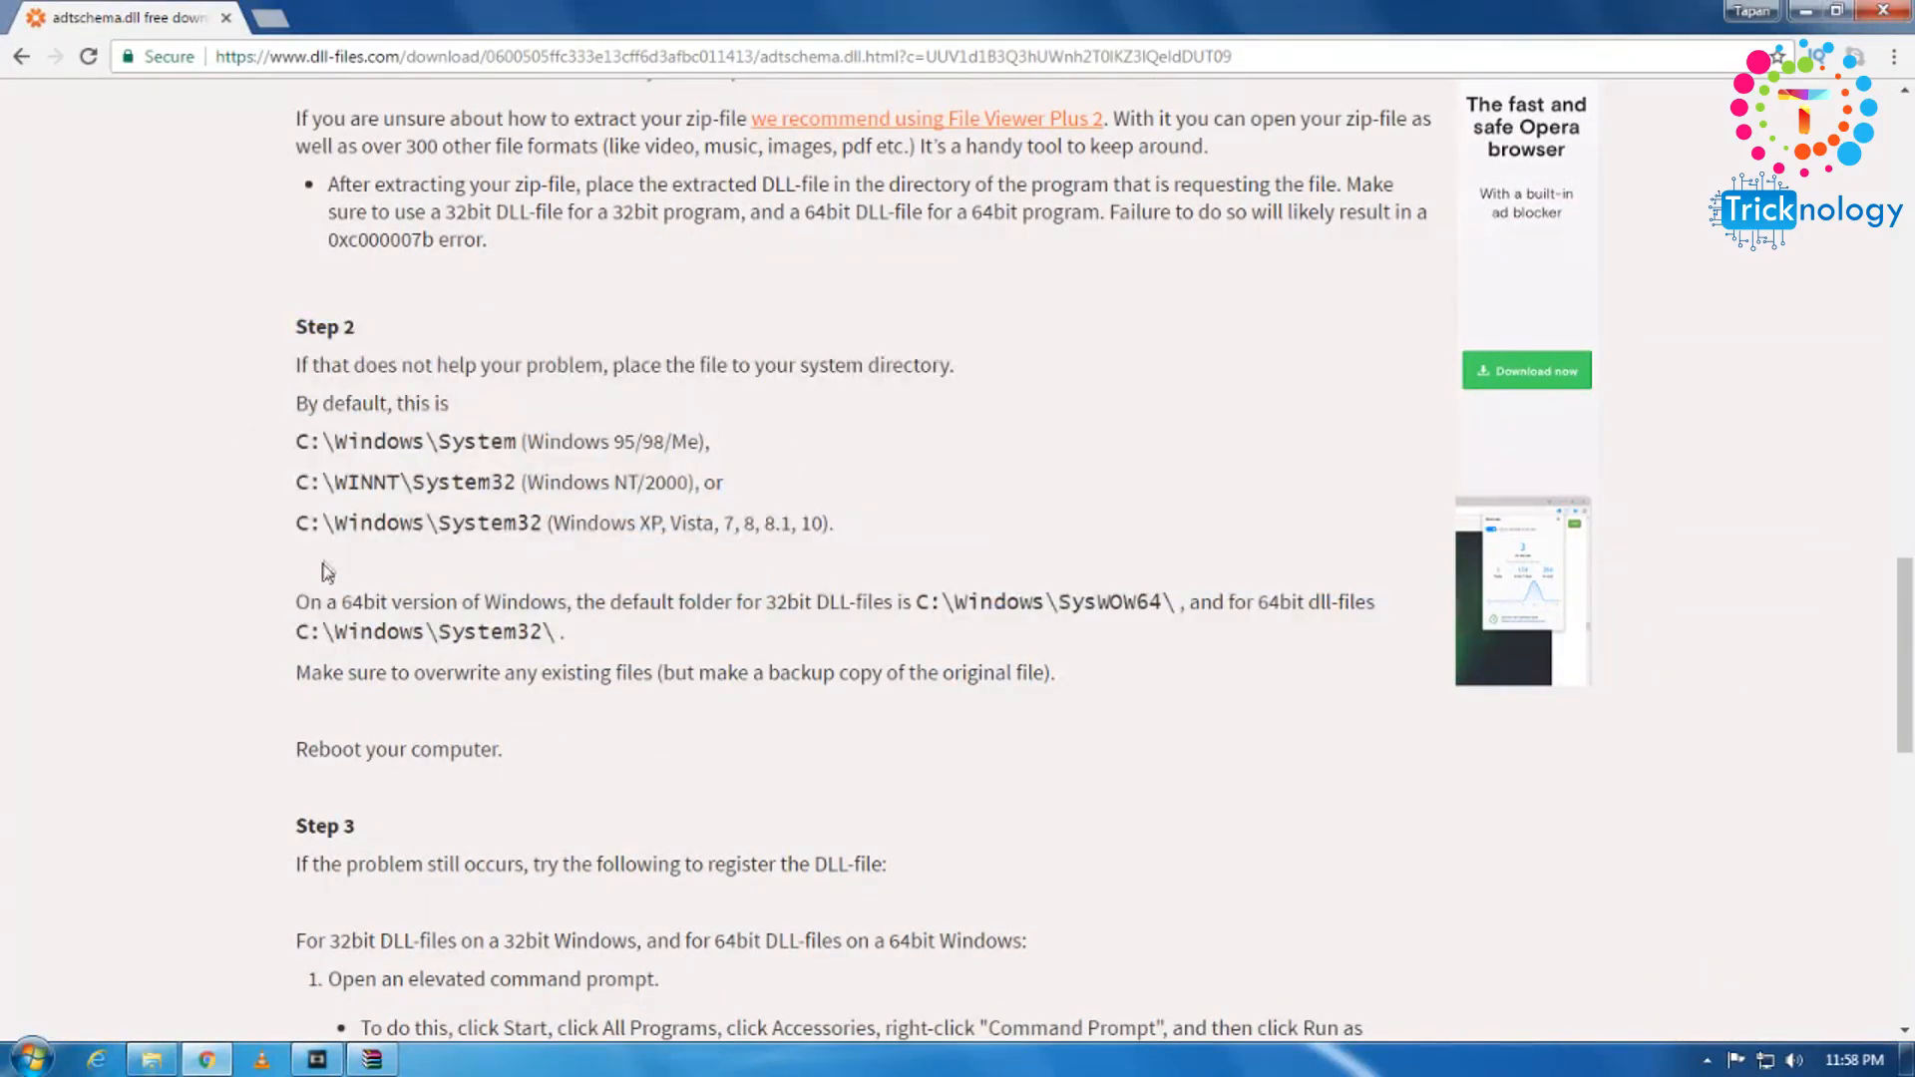
pyautogui.moveTo(295, 600); pyautogui.dragTo(1179, 601)
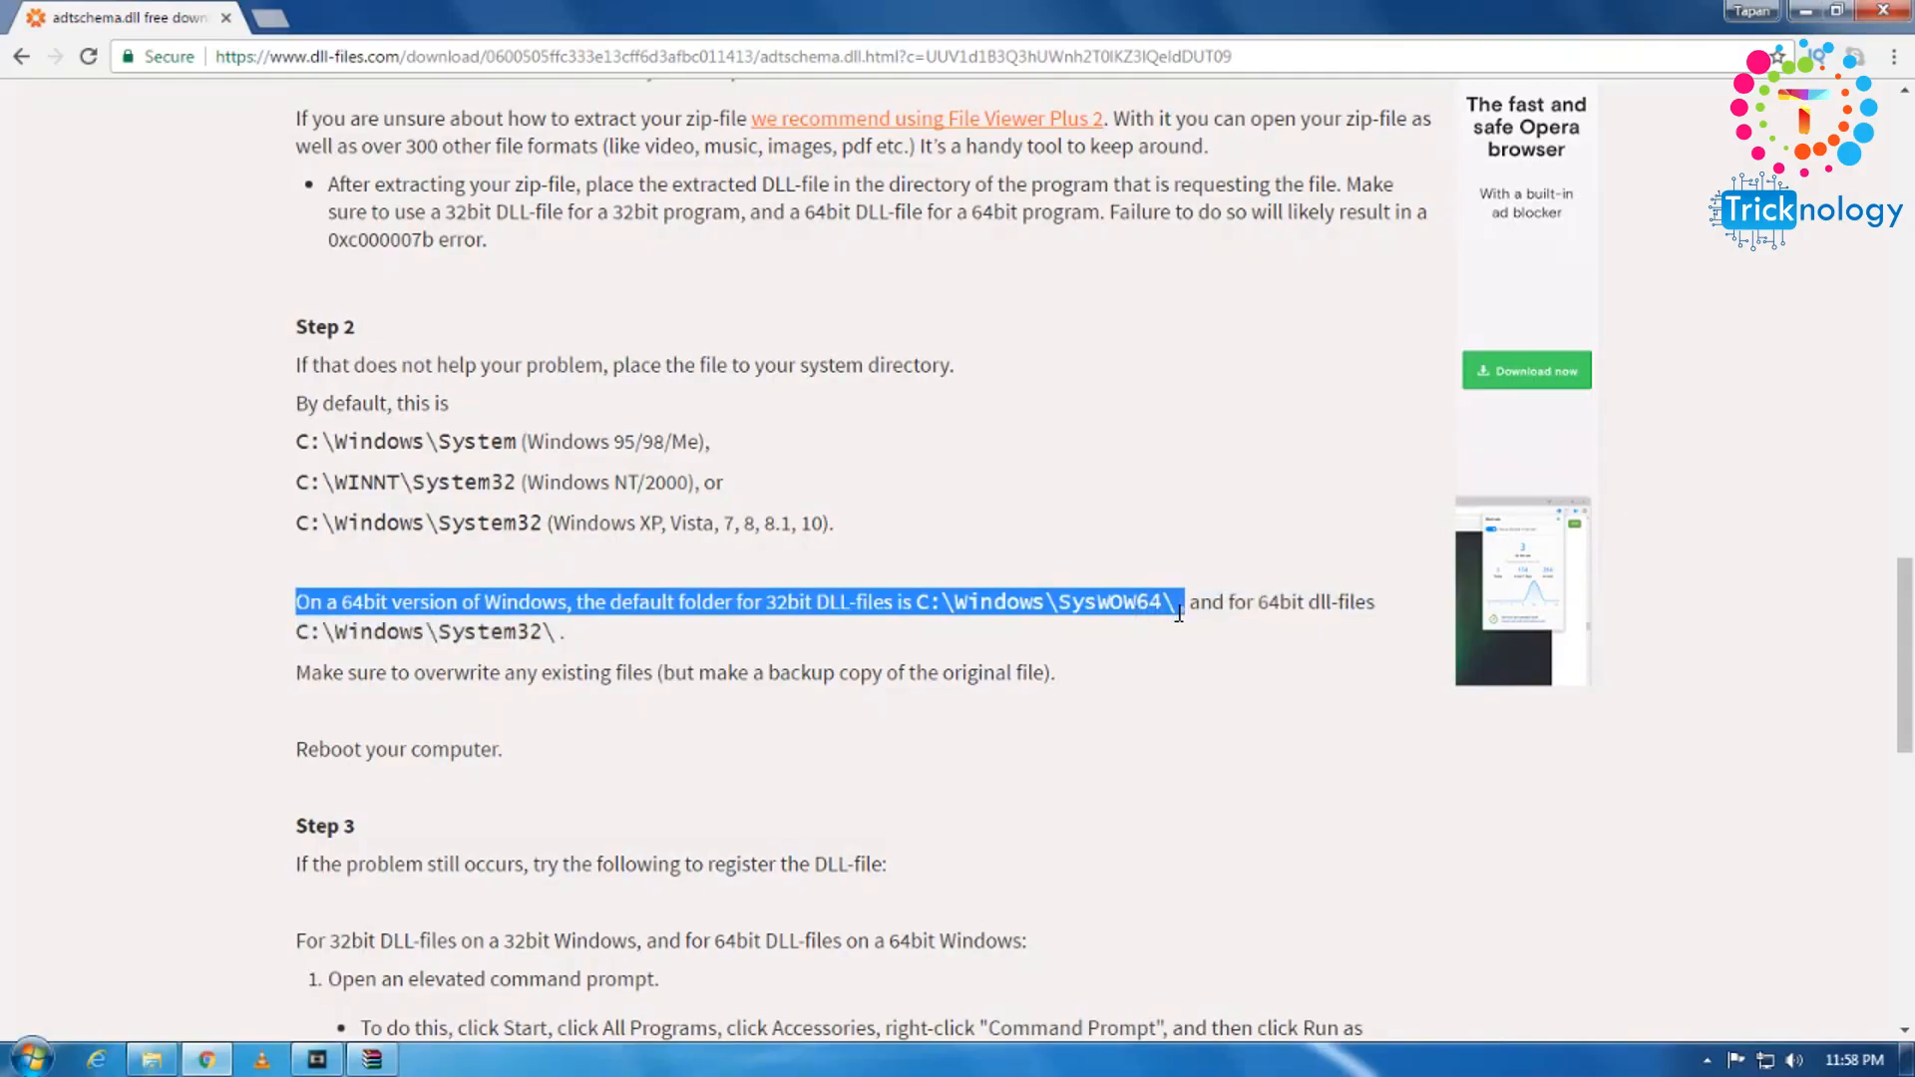
pyautogui.scroll(-3)
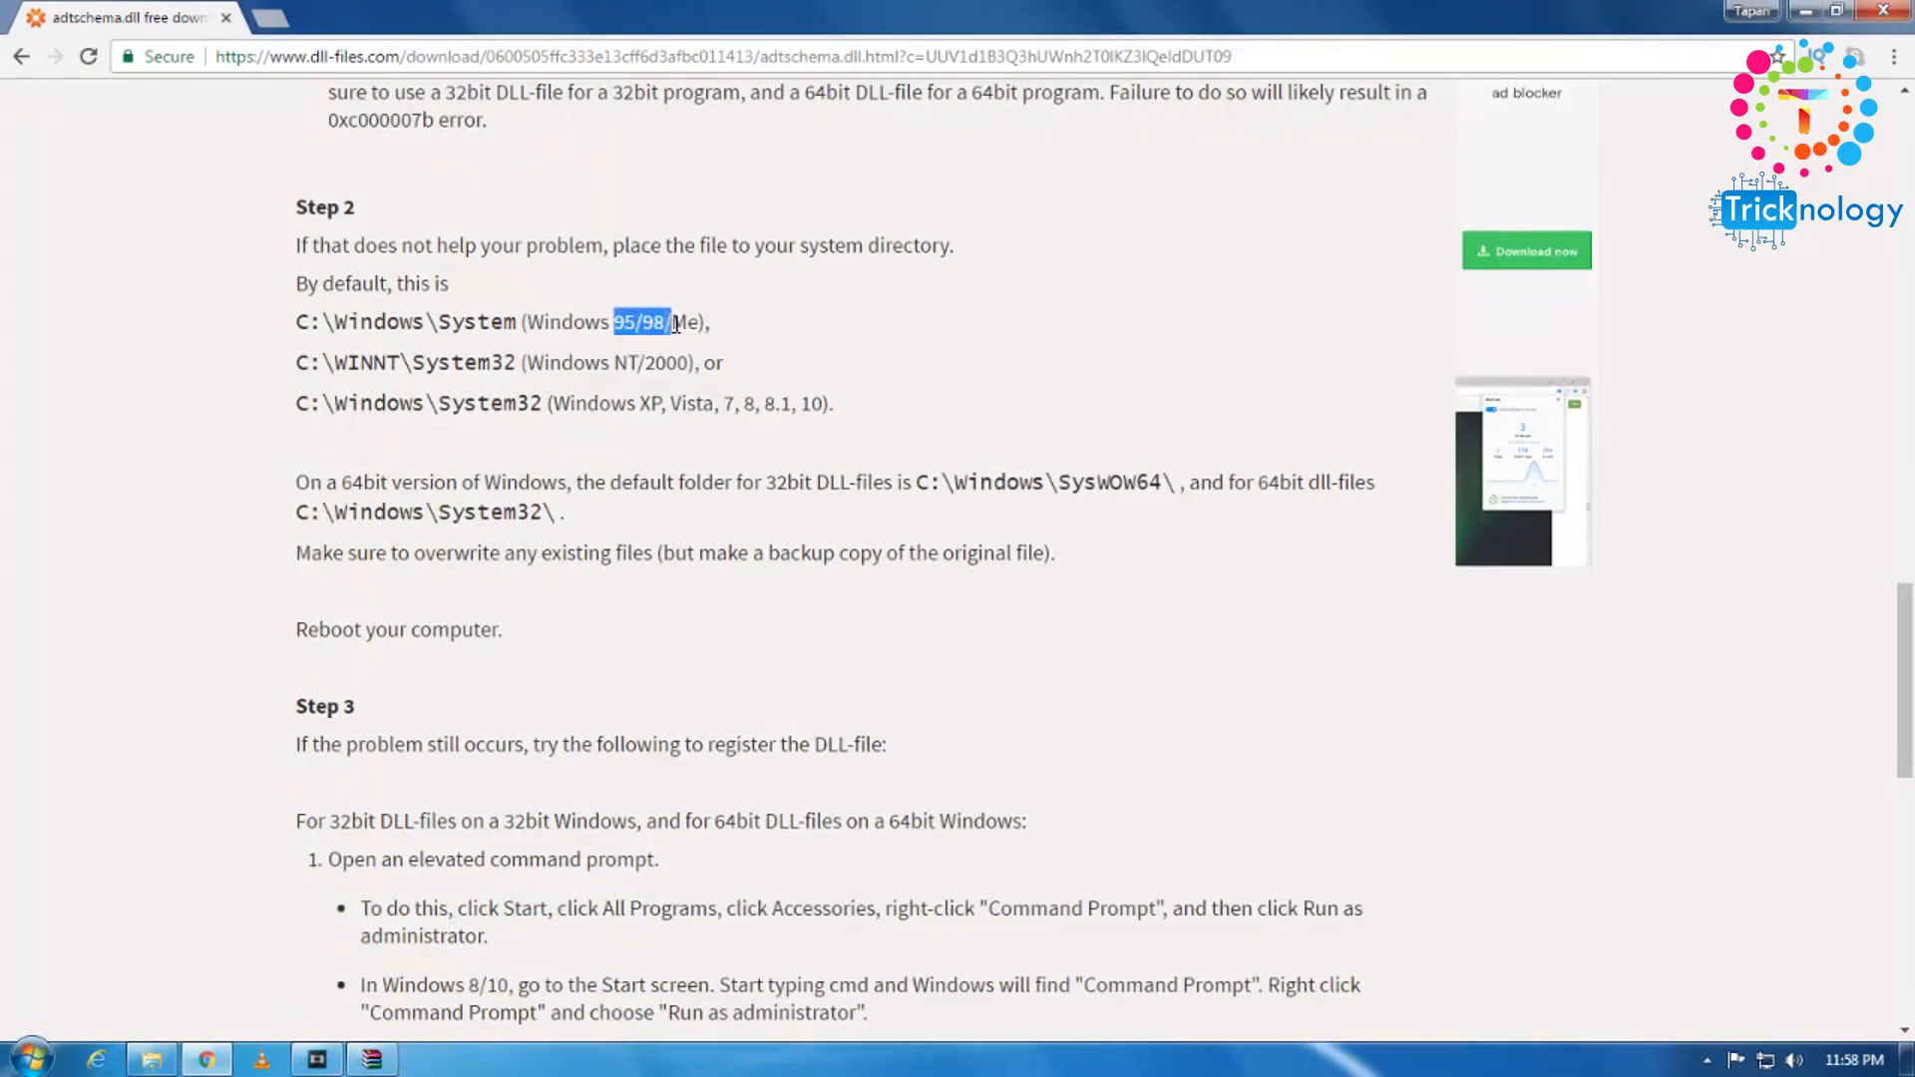
pyautogui.moveTo(614, 321); pyautogui.dragTo(706, 321)
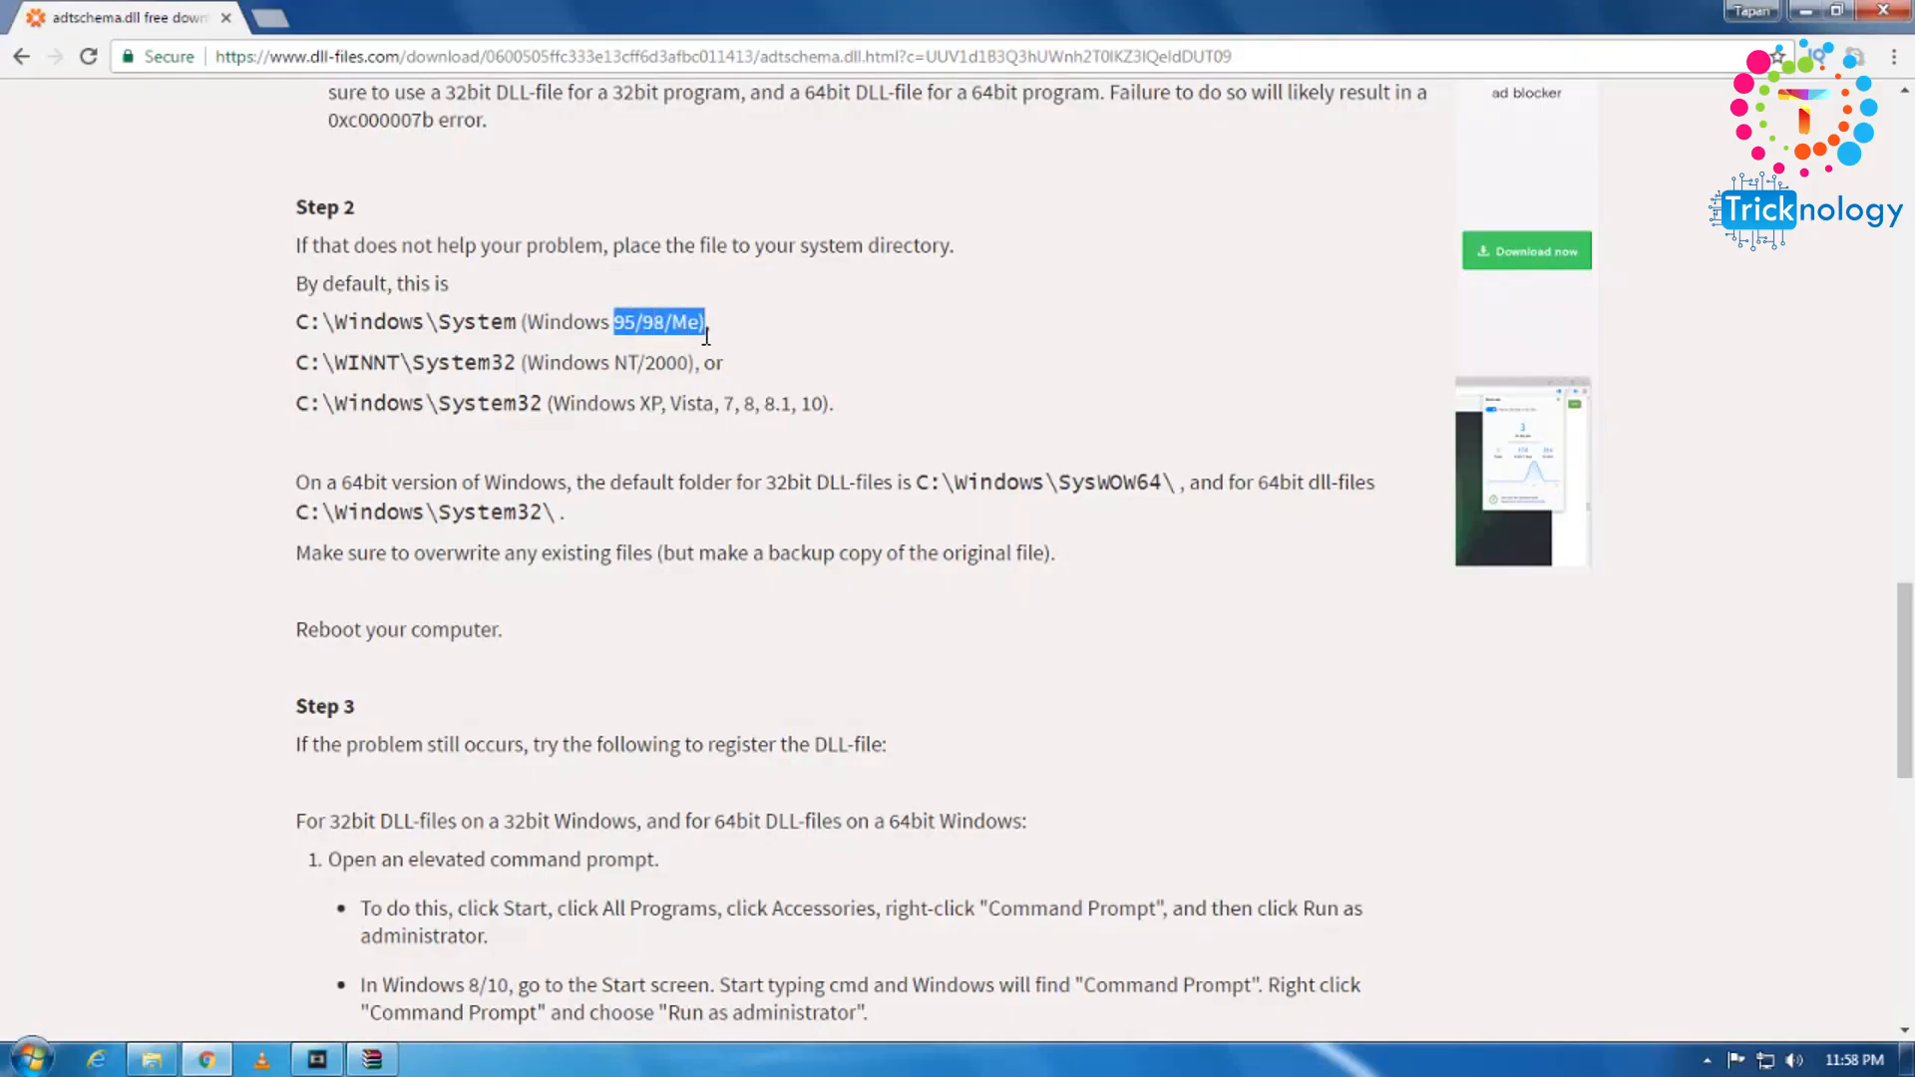
pyautogui.click(780, 413)
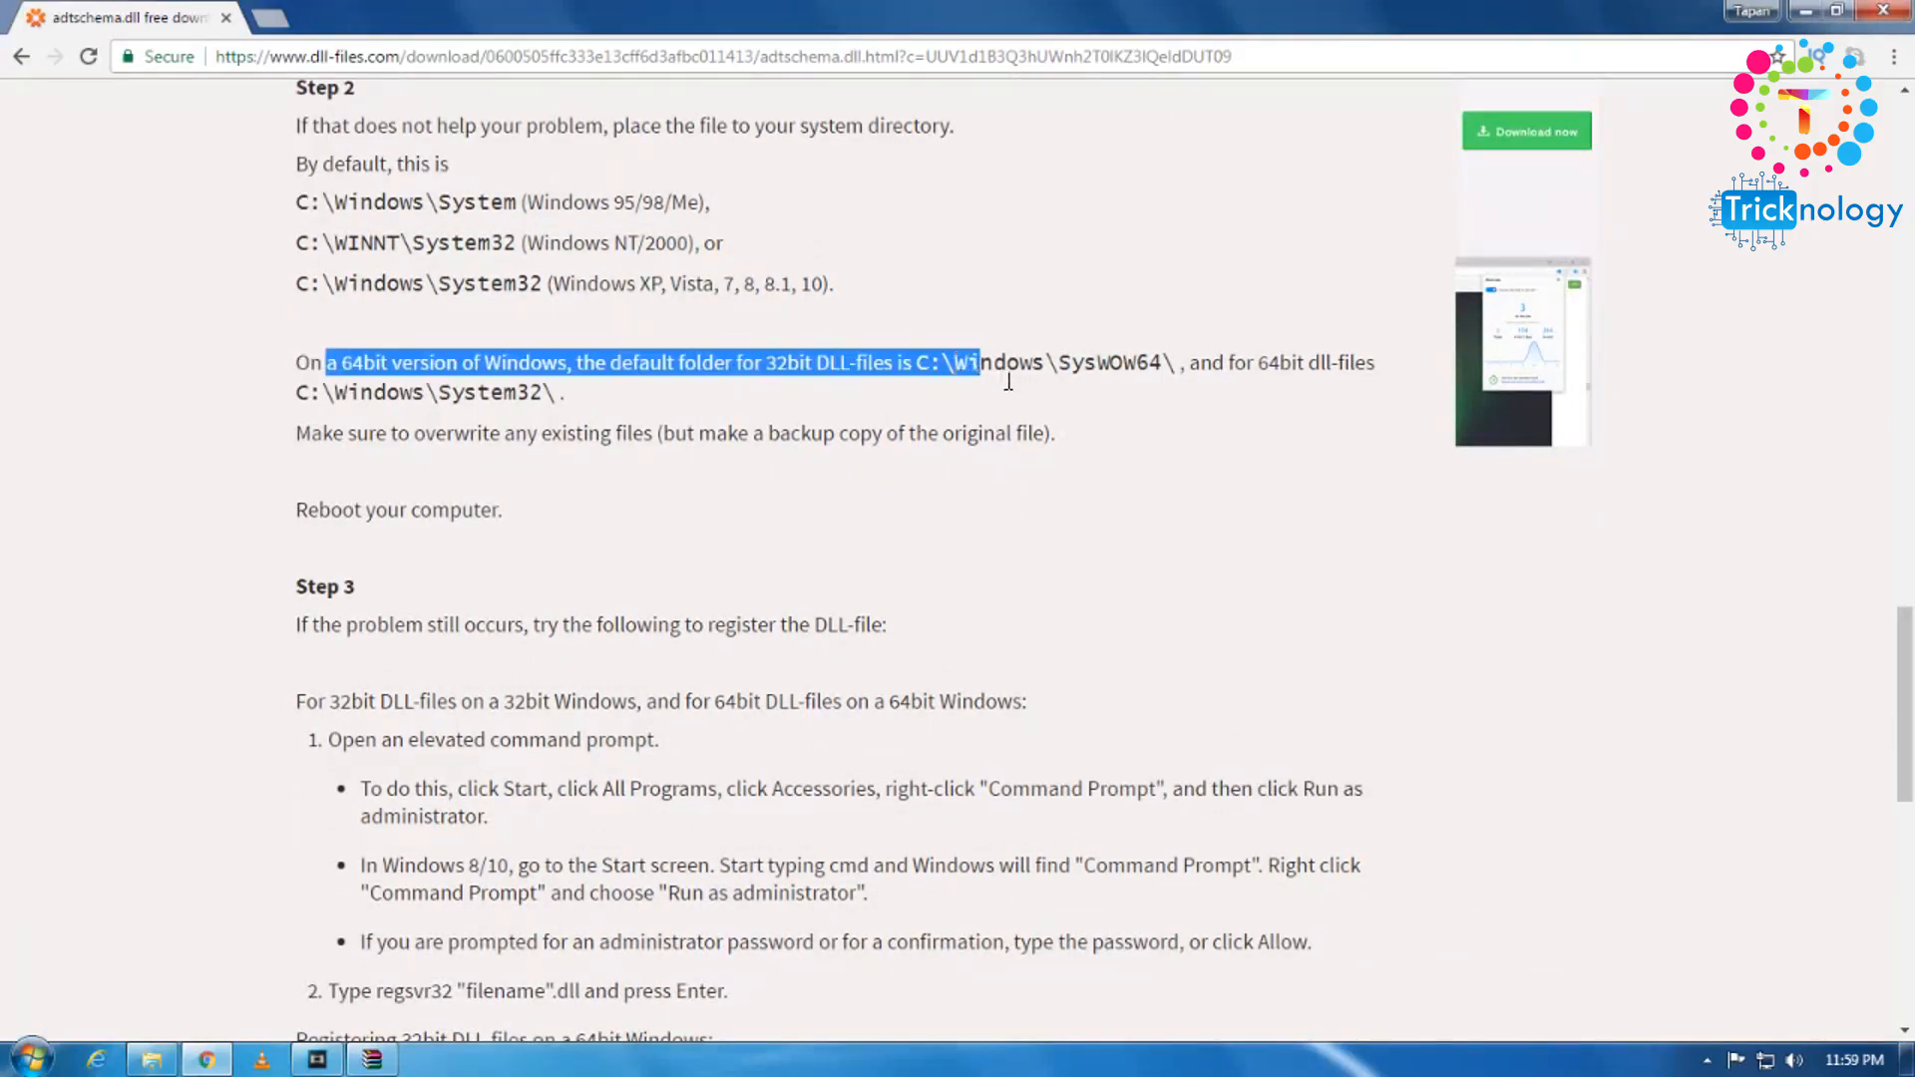
# - Scroll through Step 3's regsvr32 registration and reboot advice, then back up the guide
pyautogui.scroll(-3)
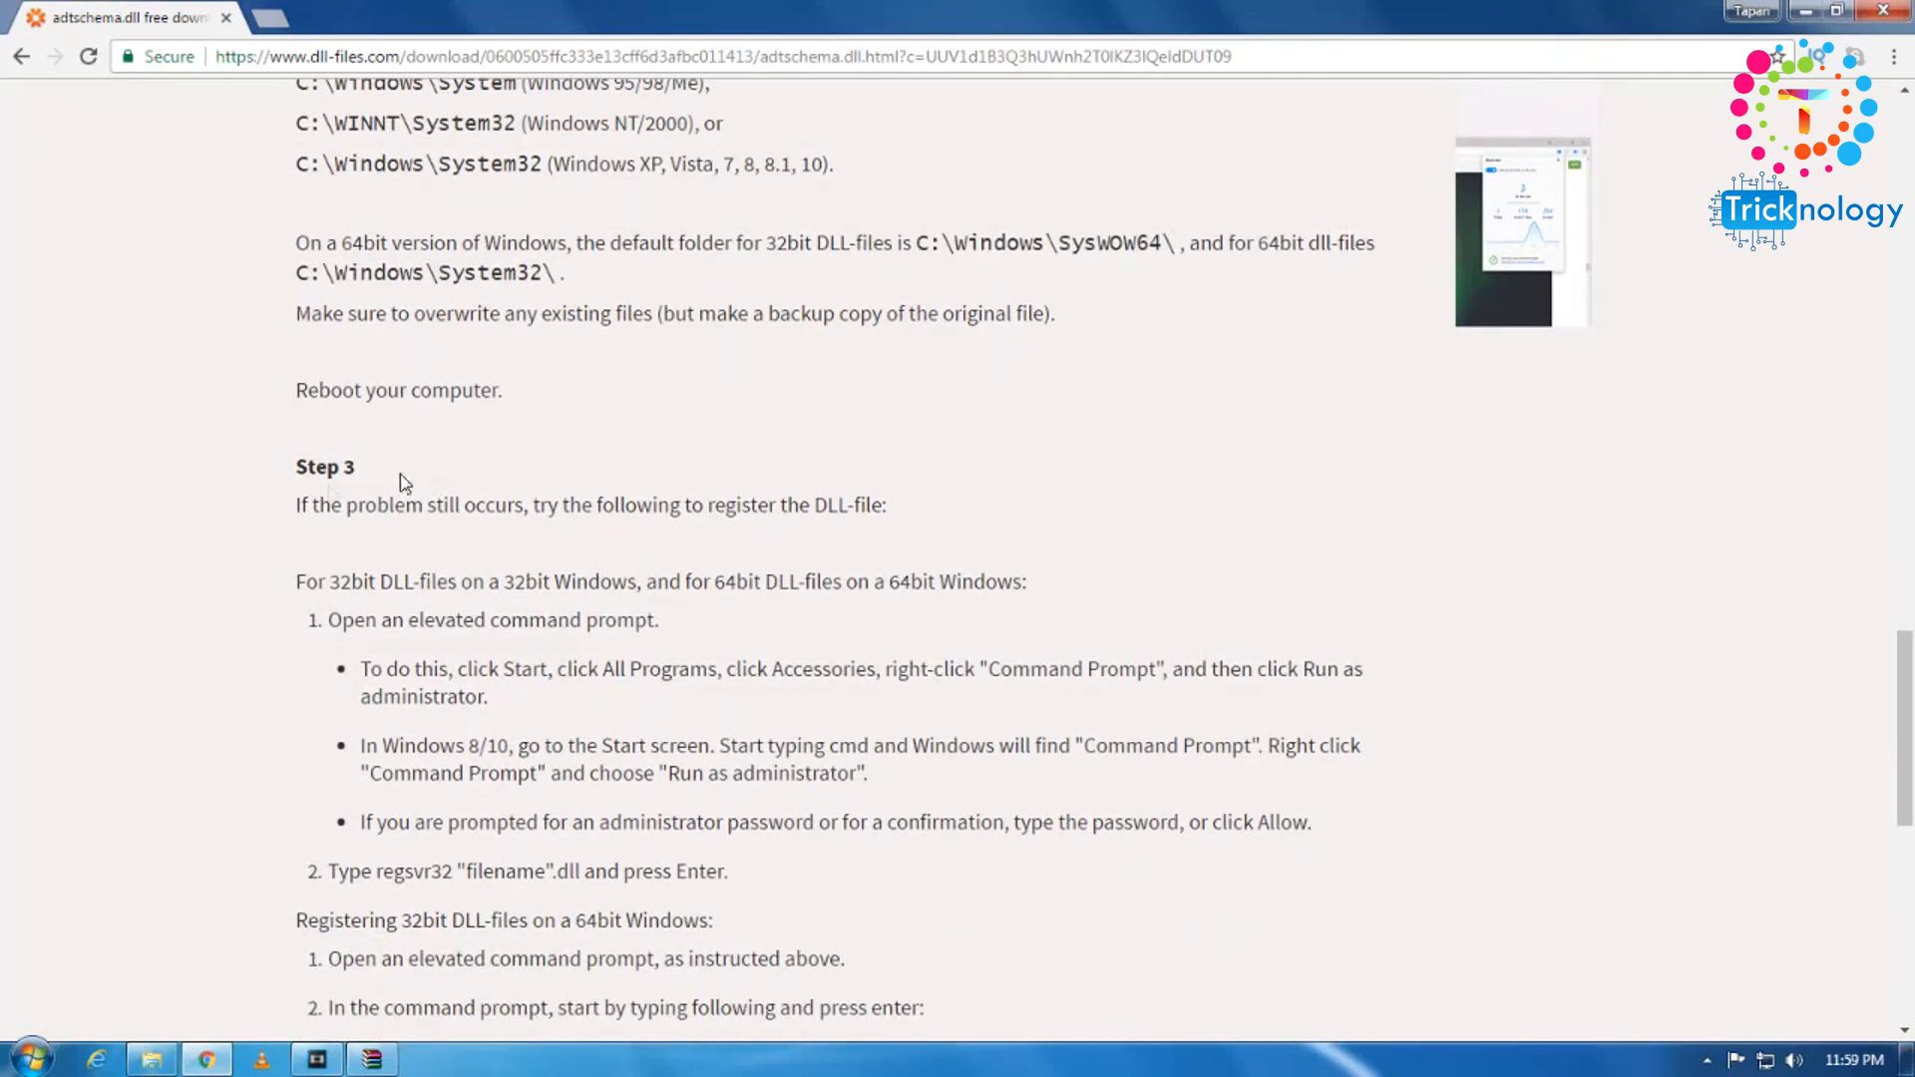
pyautogui.scroll(-3)
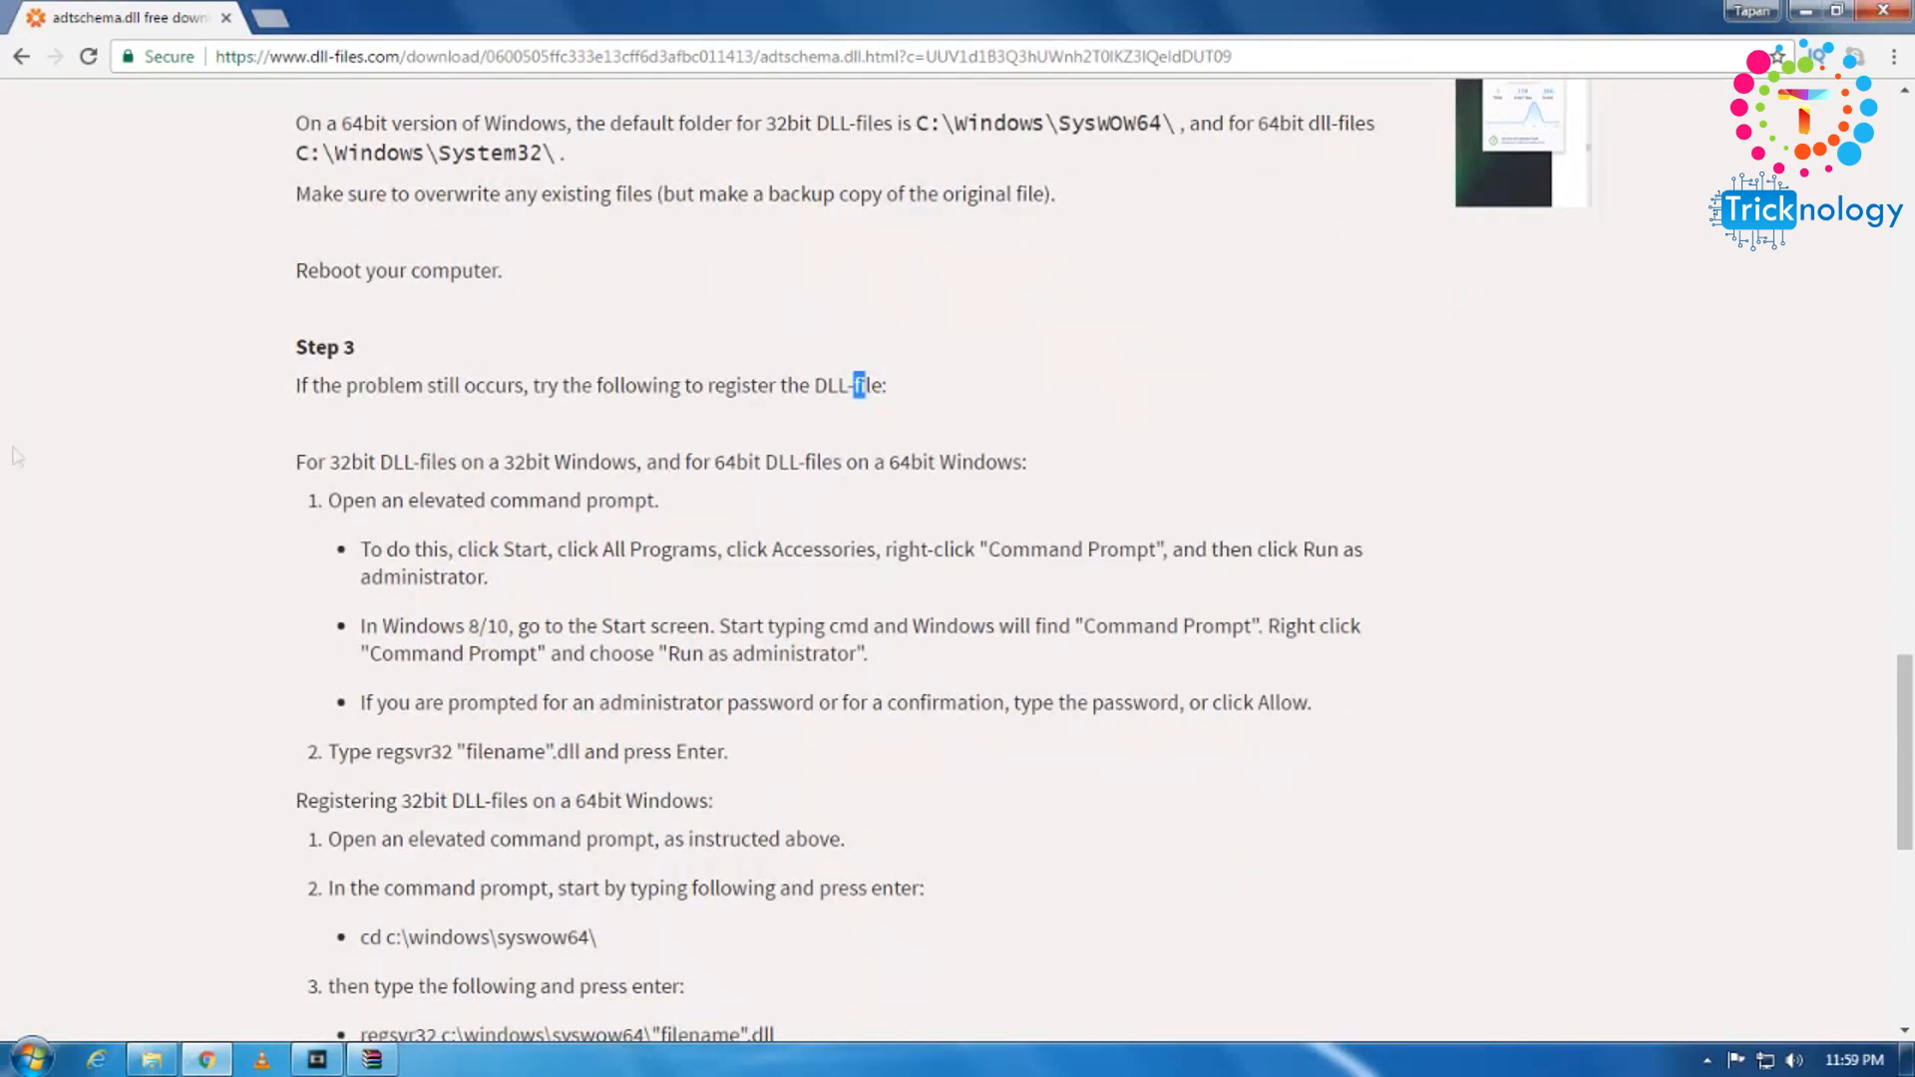
pyautogui.moveTo(355, 551)
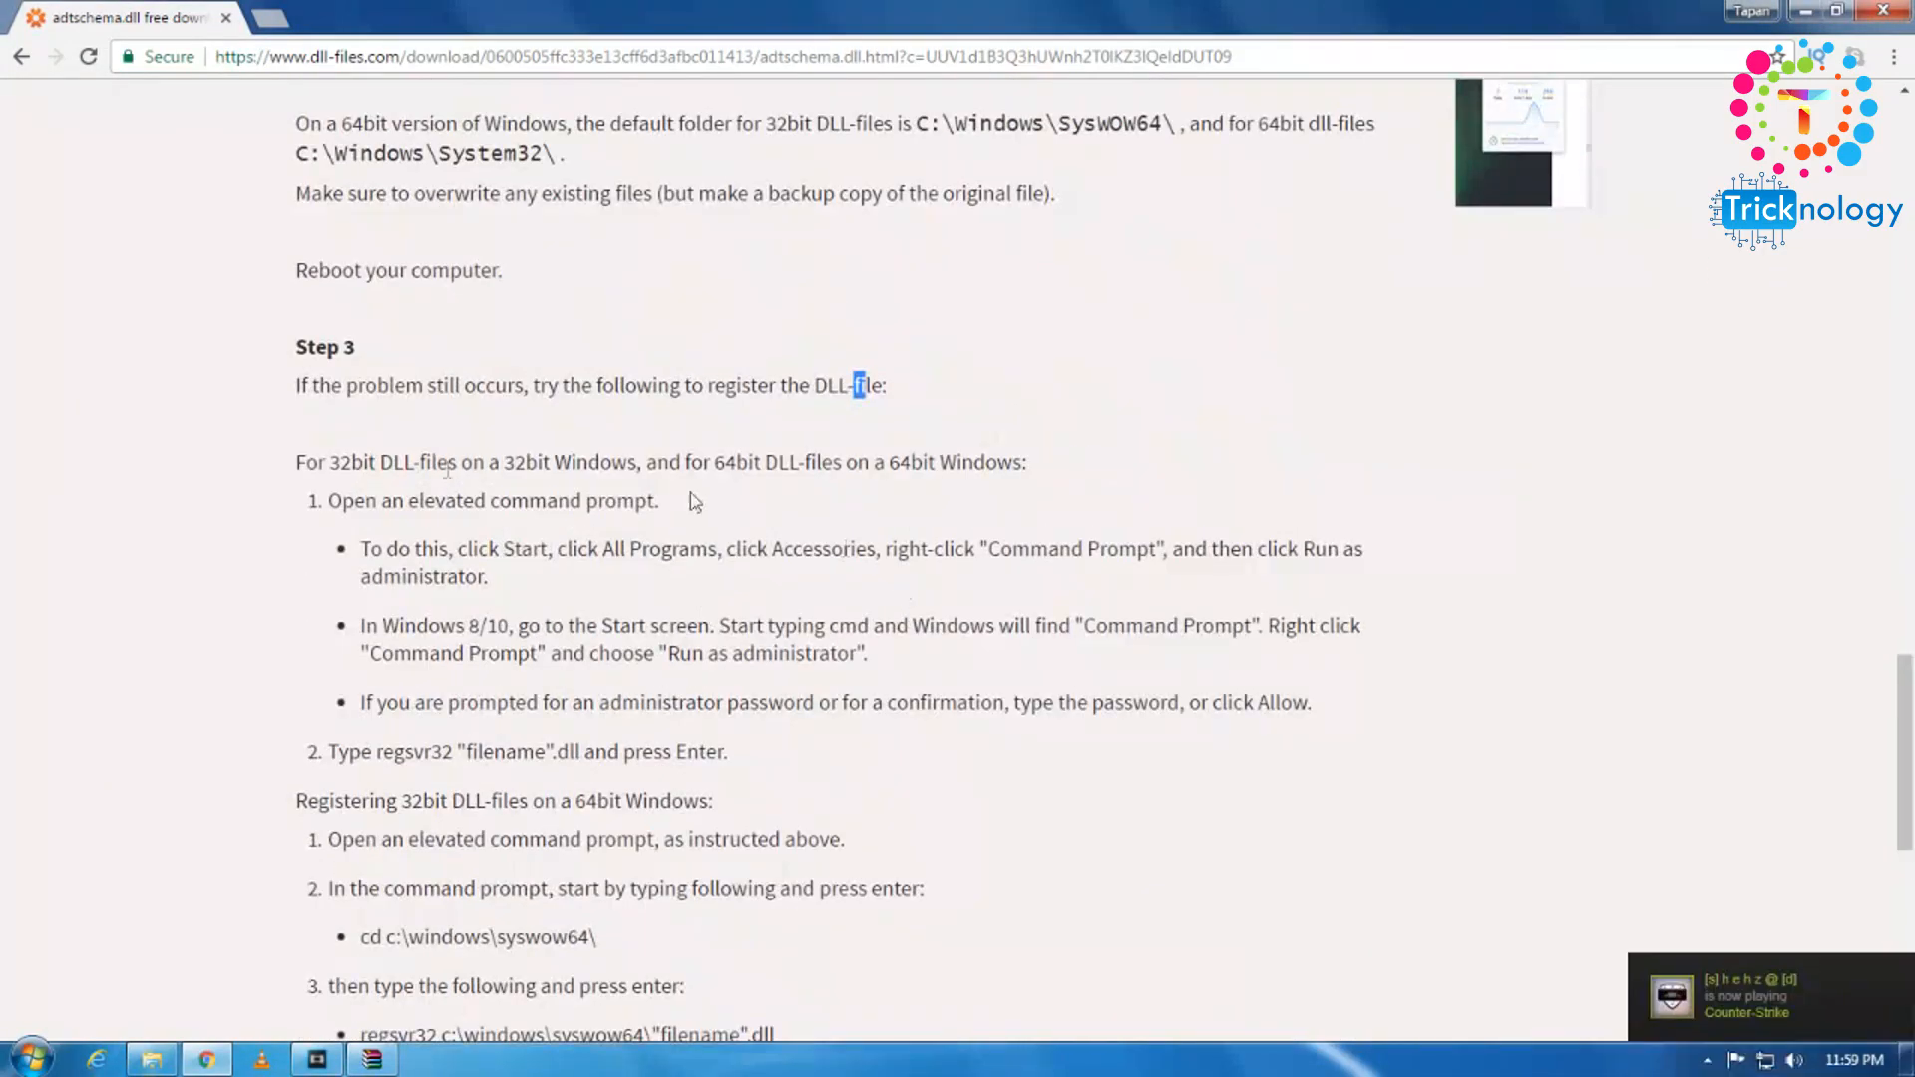
pyautogui.scroll(-3)
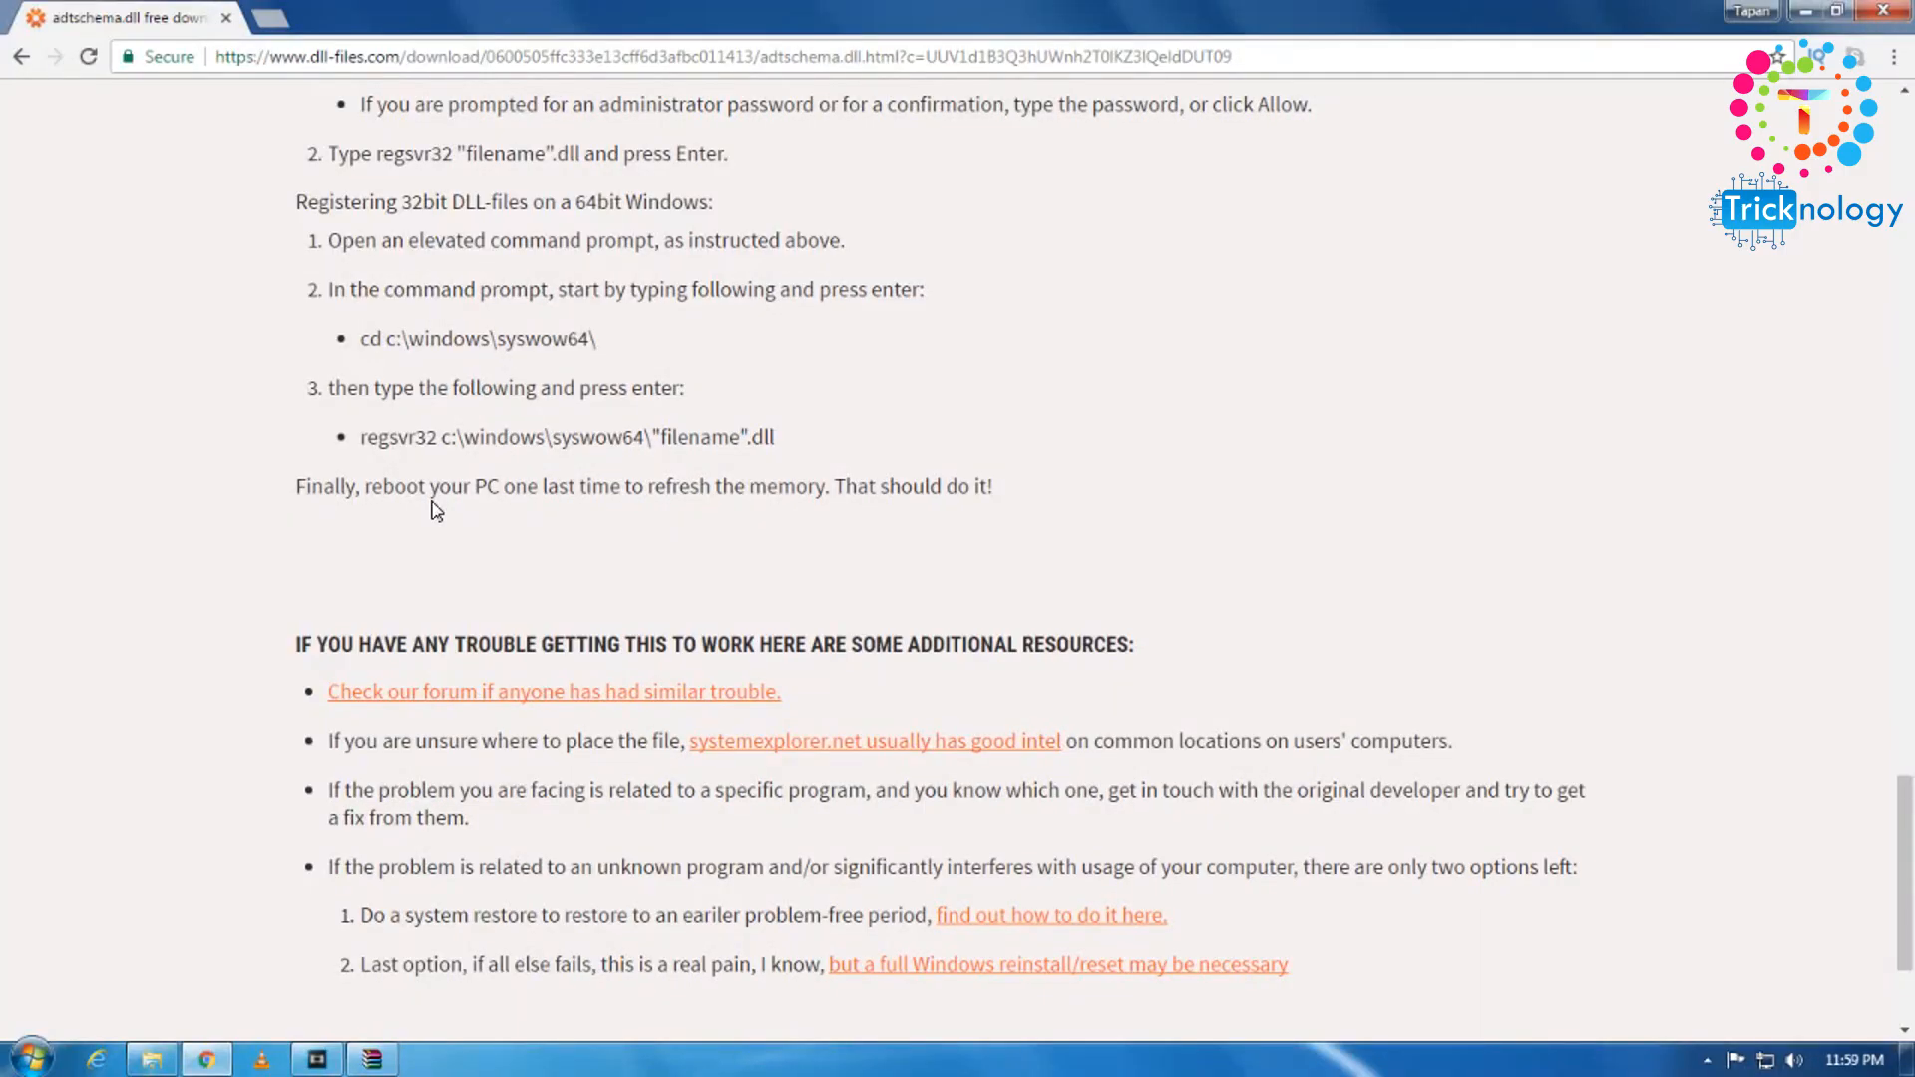
pyautogui.scroll(3)
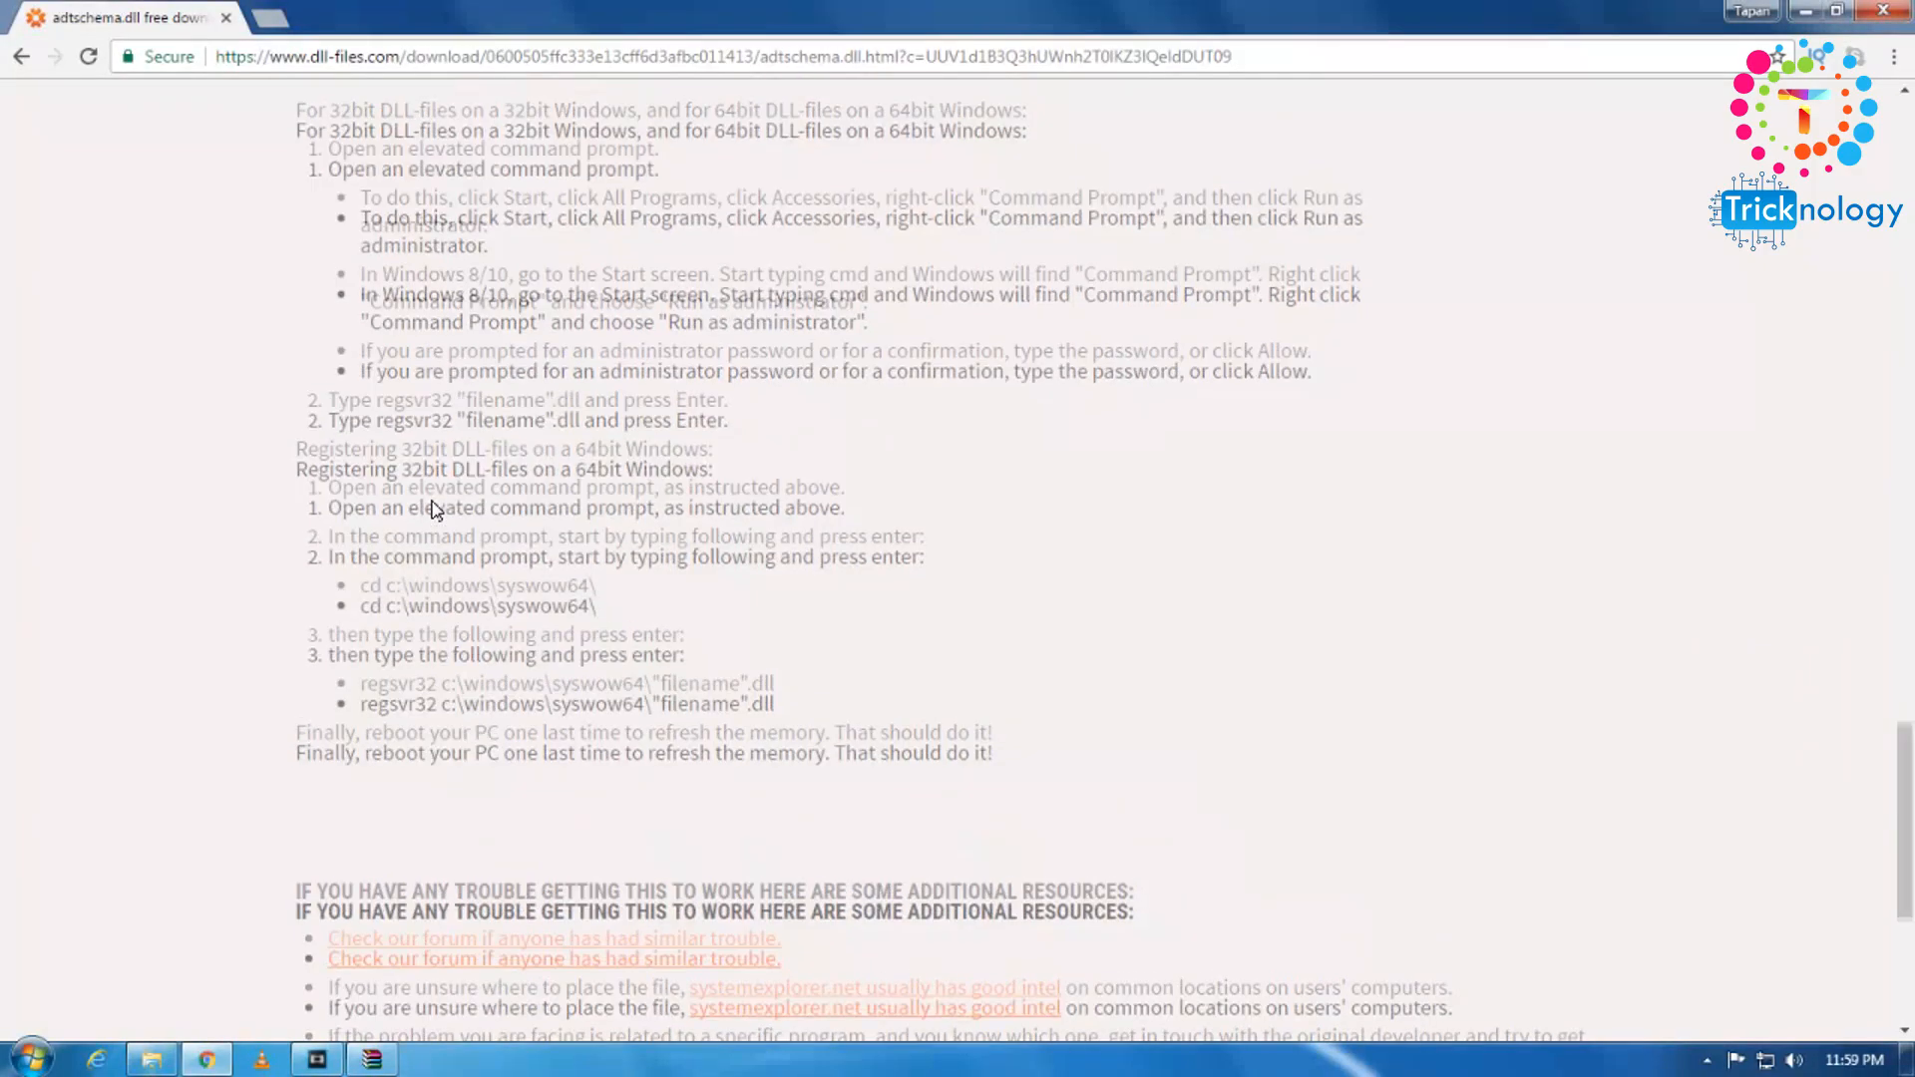
pyautogui.scroll(3)
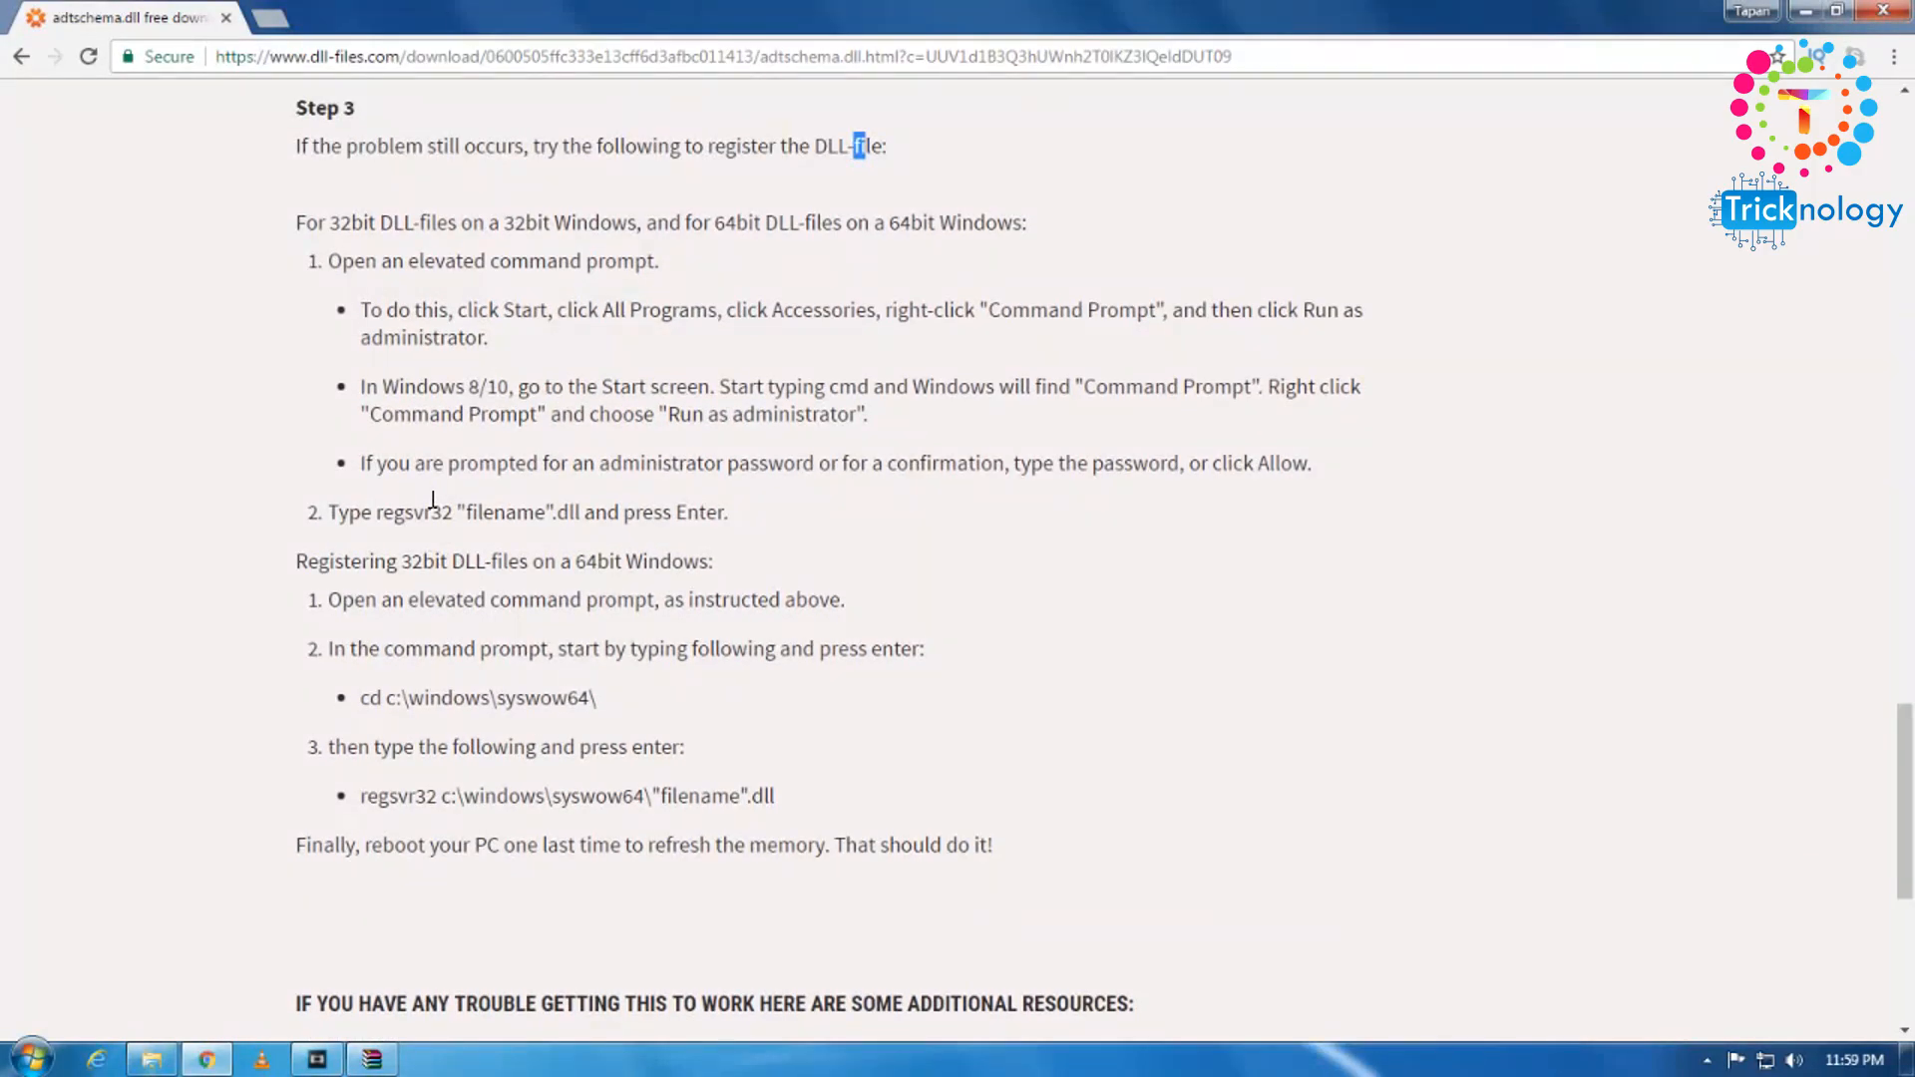